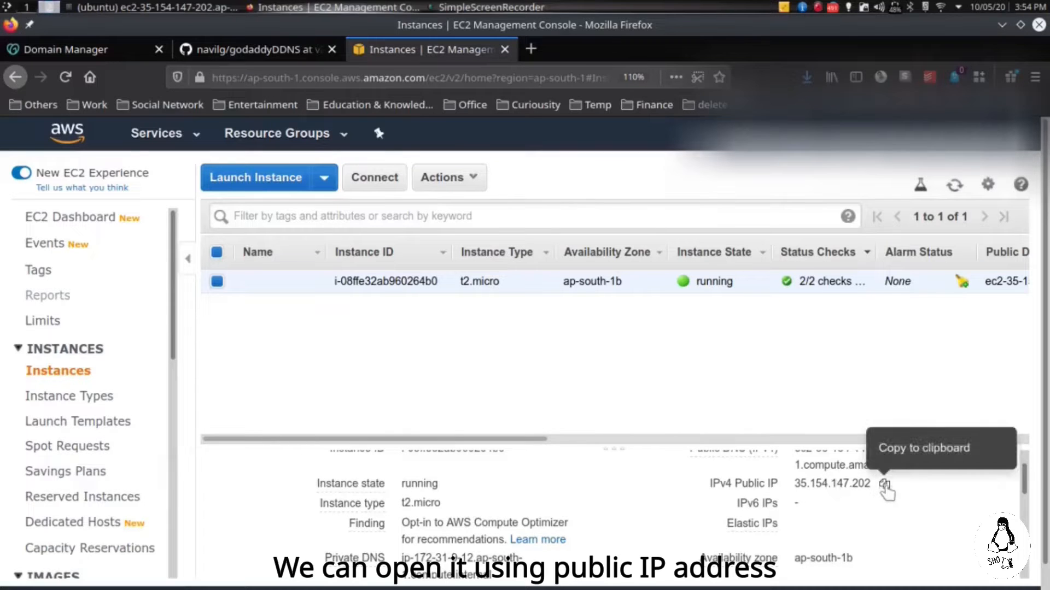
# Step: Copy the instance's public IP 35.154.147.202, confirm it serves Hello World, and return to EC2
pyautogui.click(884, 484)
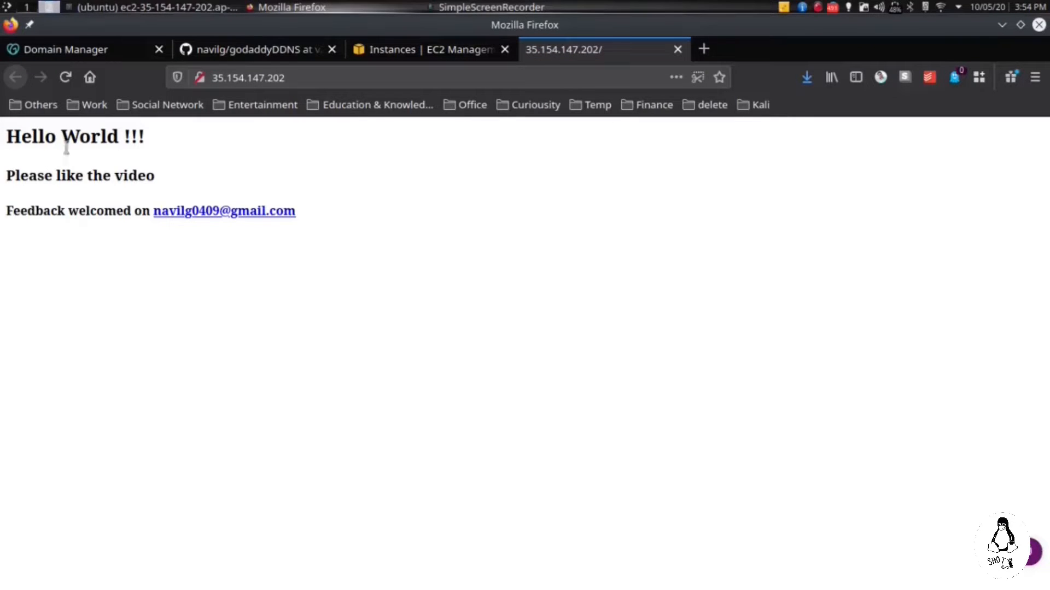
pyautogui.moveTo(319, 267)
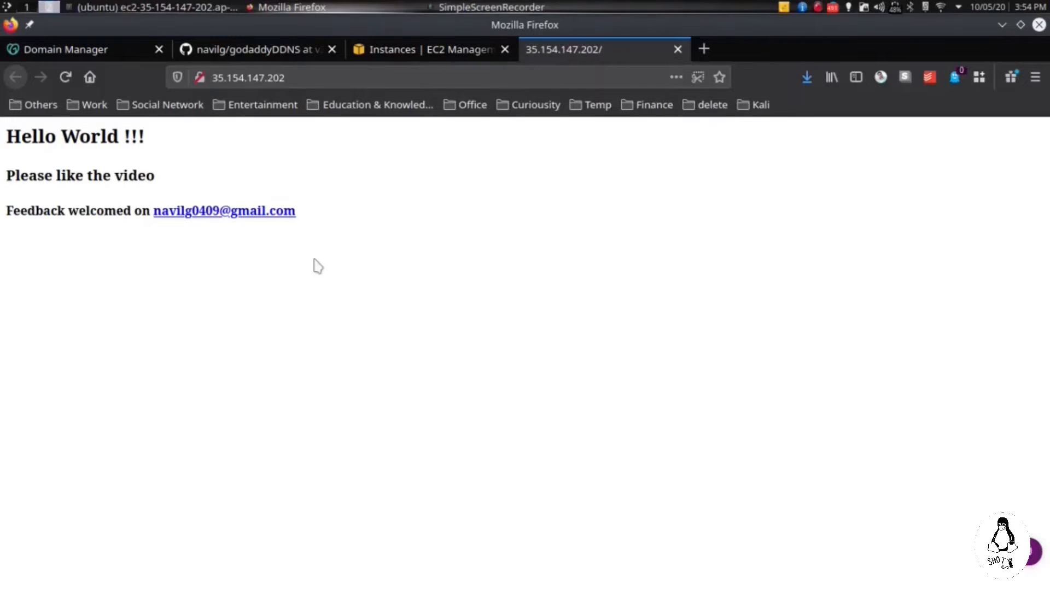
pyautogui.click(432, 49)
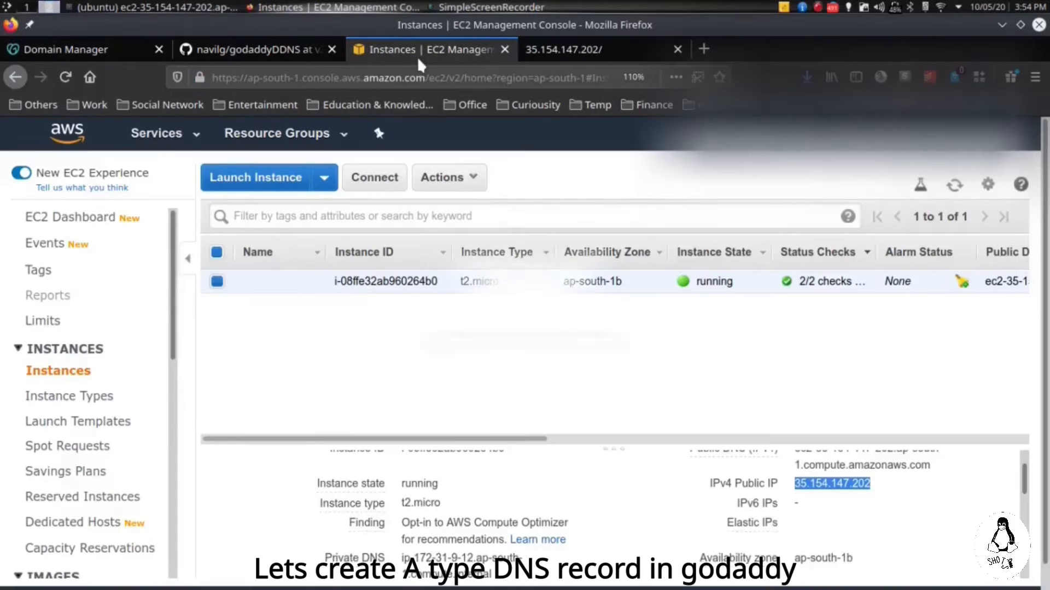
# Step: Start a new DNS record of type A with host name temporary
pyautogui.click(65, 50)
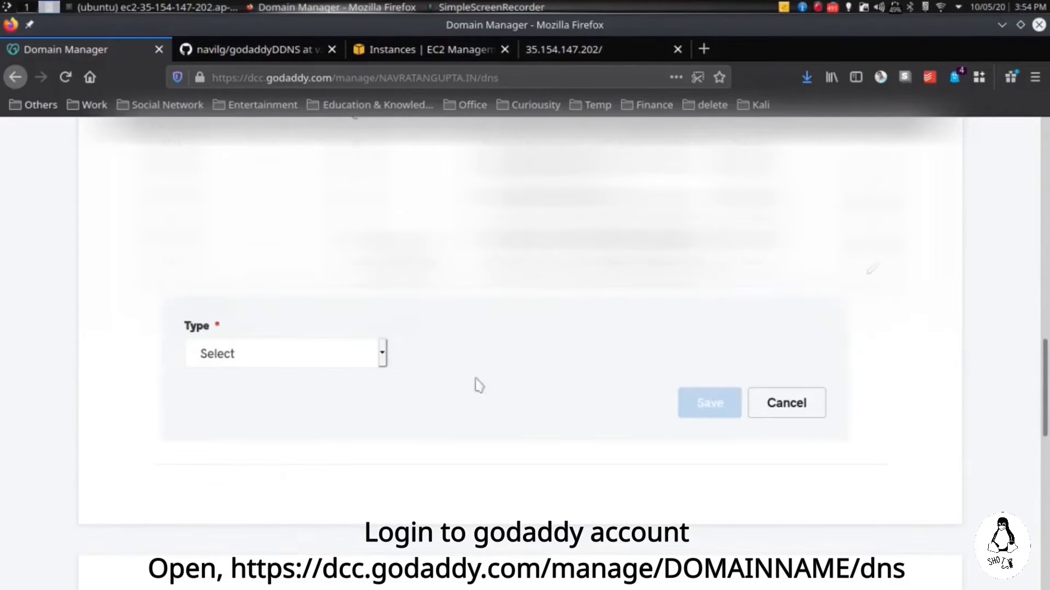
pyautogui.click(285, 353)
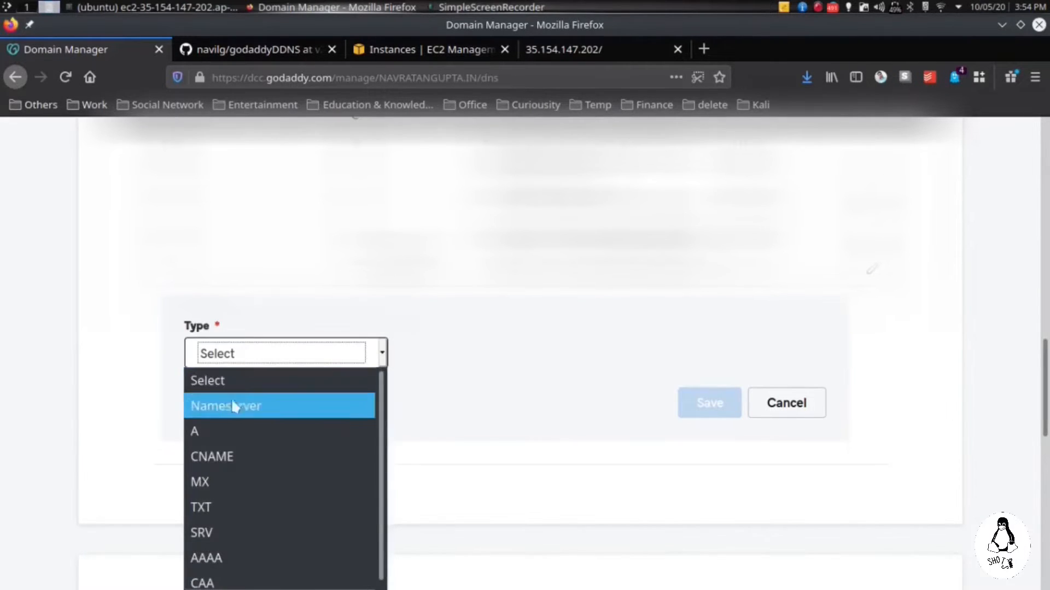
pyautogui.click(195, 431)
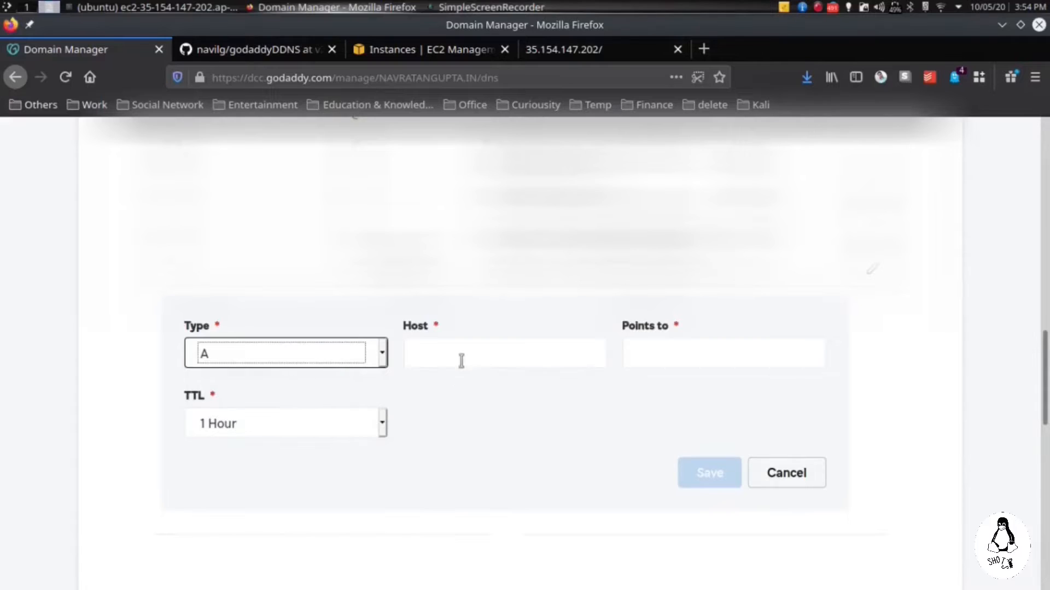
pyautogui.write('temp')
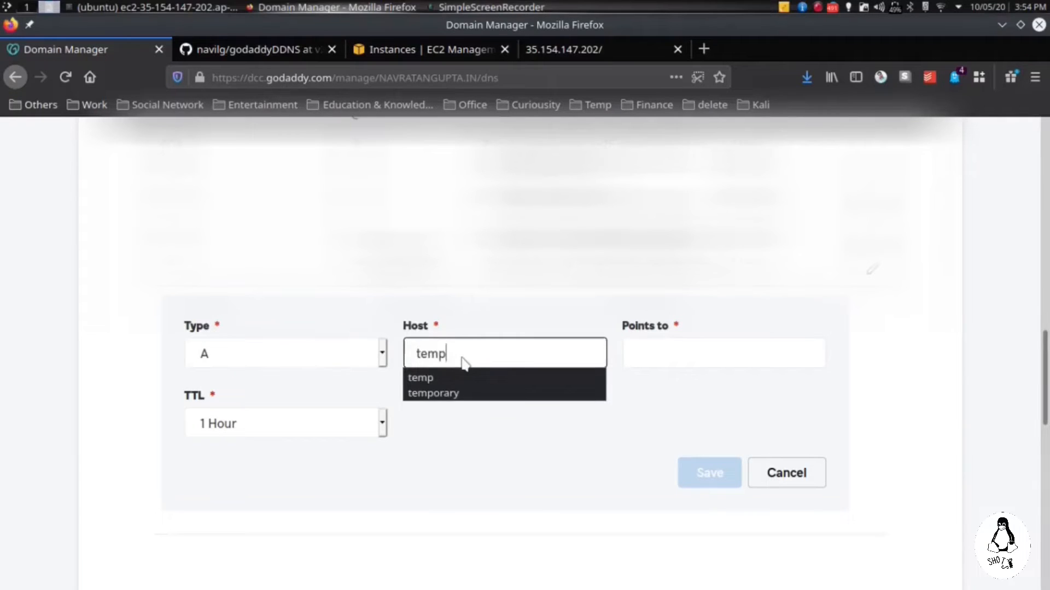
pyautogui.click(433, 393)
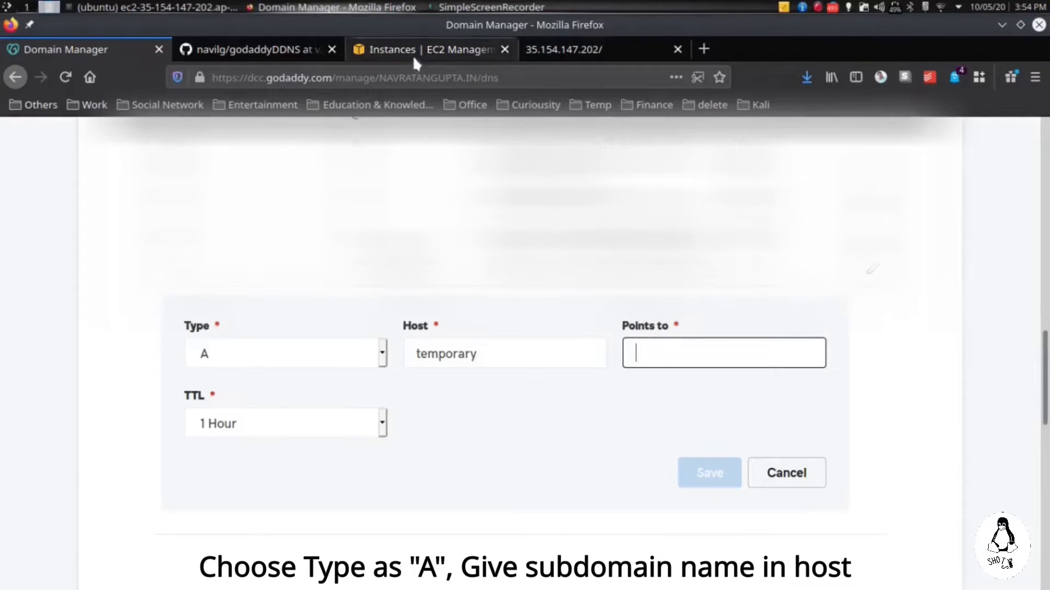
# Step: Point the record to the EC2 IP 35.154.147.202 with a custom 600-second TTL and save it
pyautogui.click(431, 49)
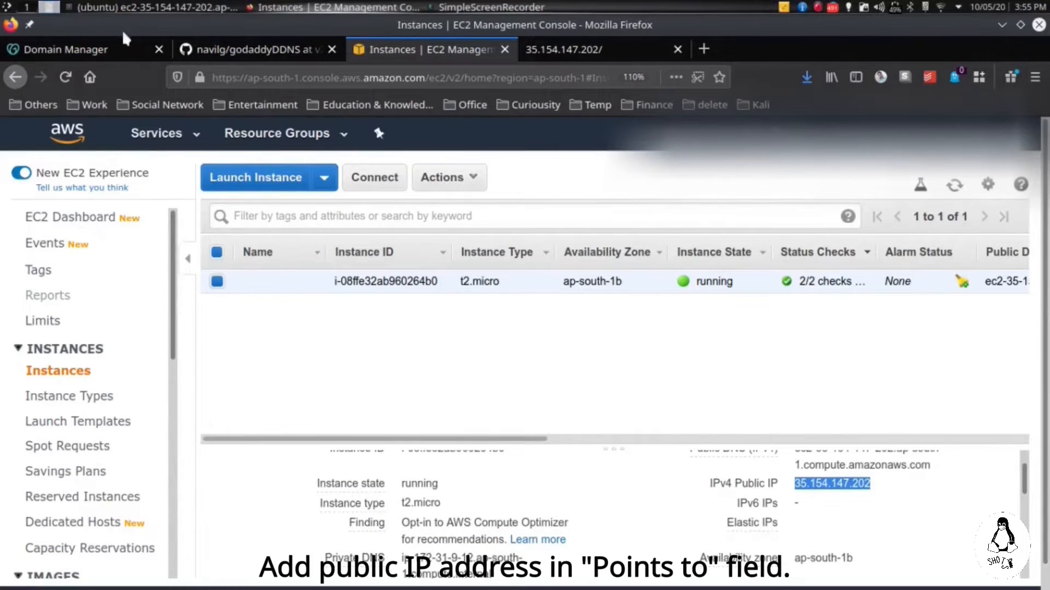
pyautogui.click(64, 49)
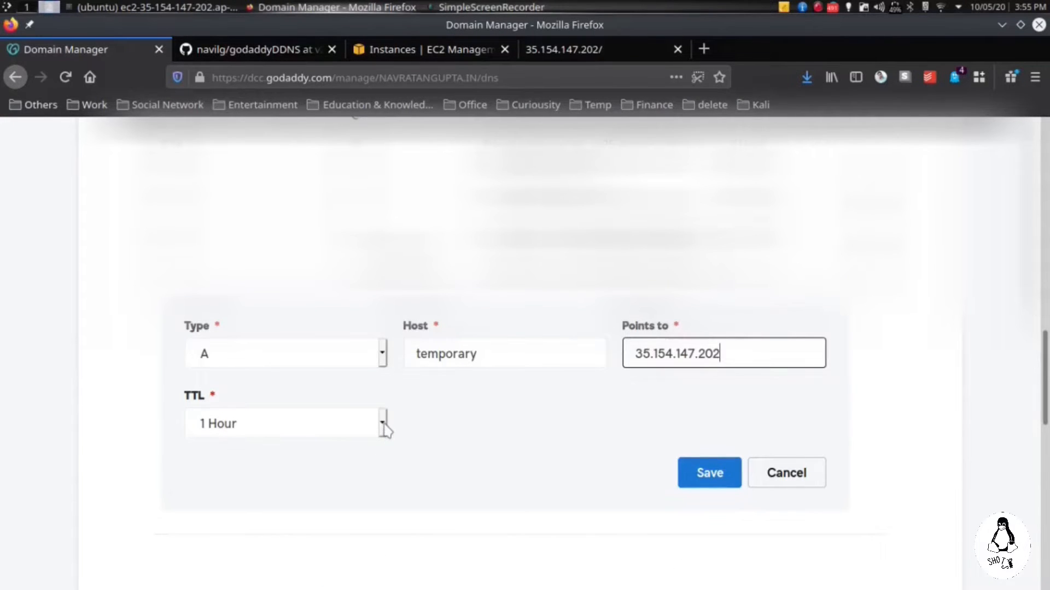
pyautogui.click(382, 423)
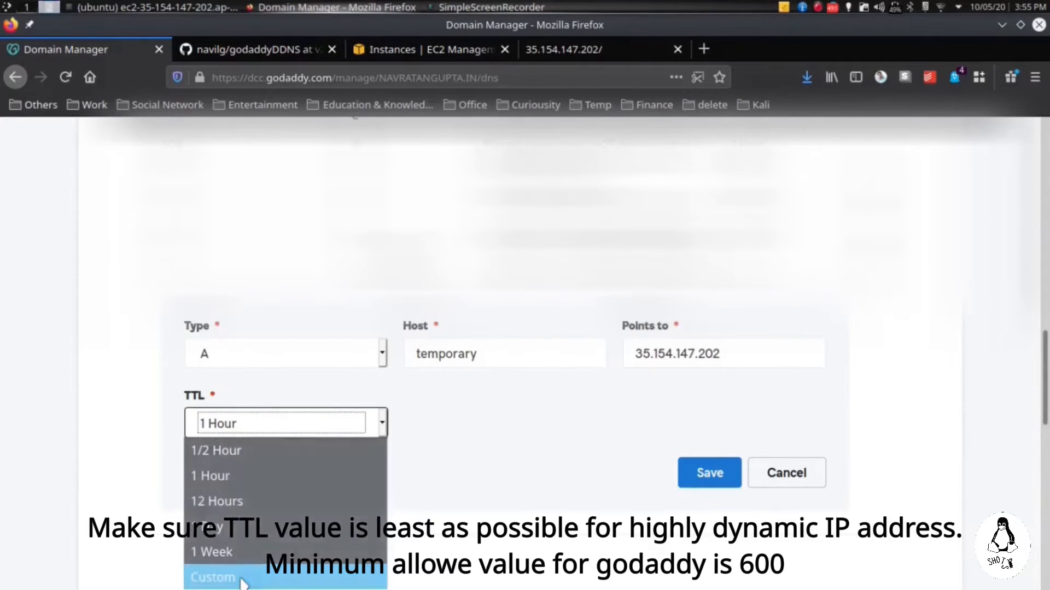
pyautogui.click(213, 577)
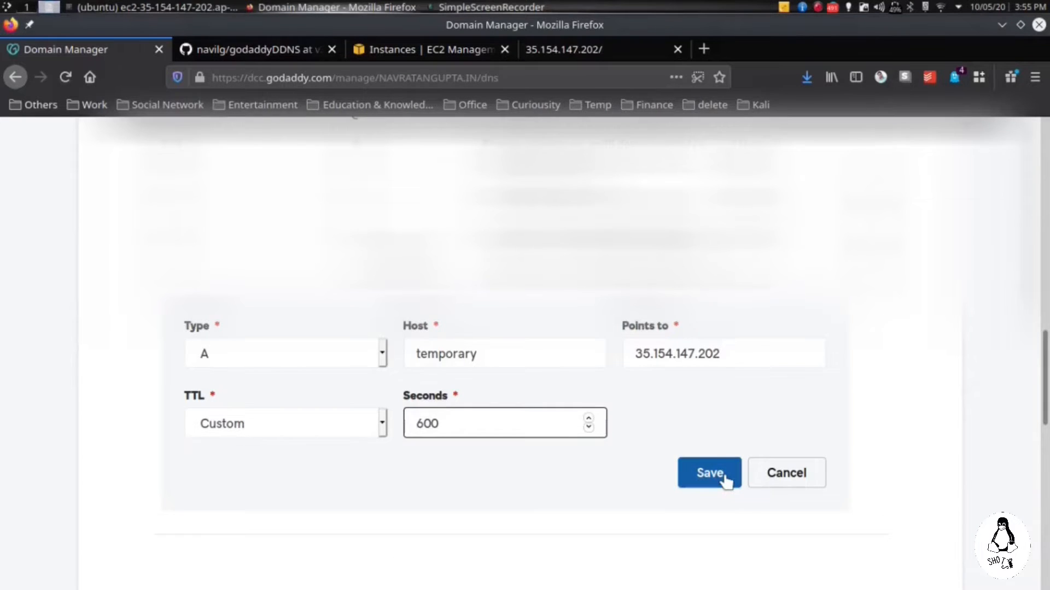
pyautogui.click(709, 472)
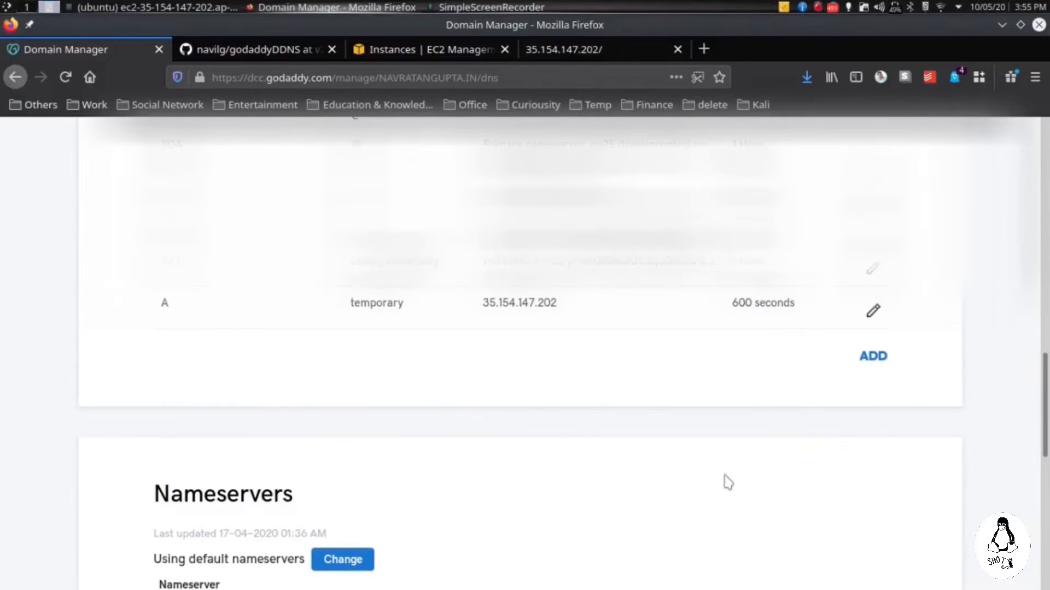
pyautogui.moveTo(406, 320)
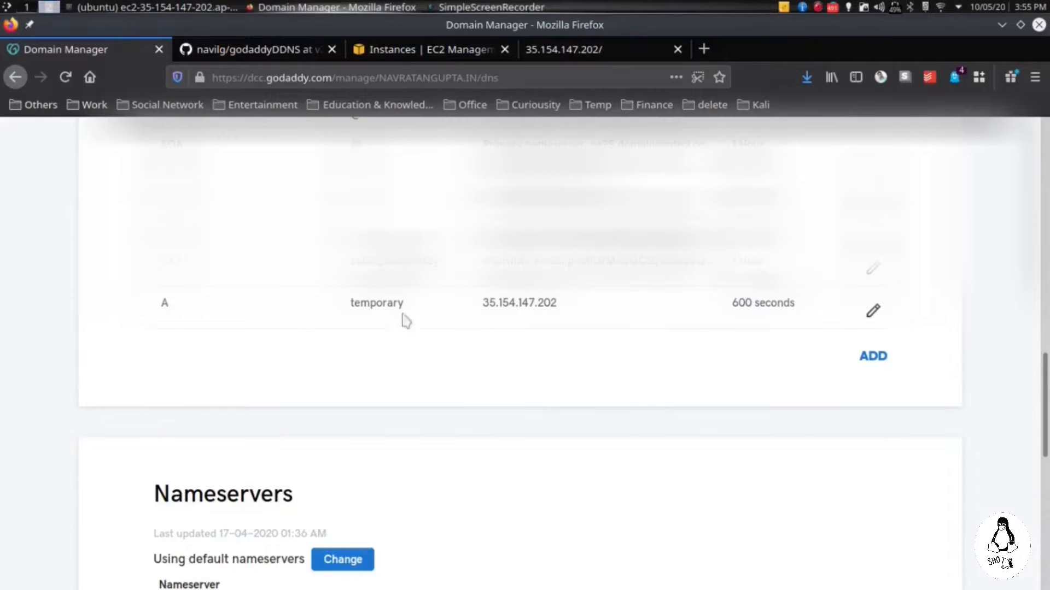
pyautogui.moveTo(707, 117)
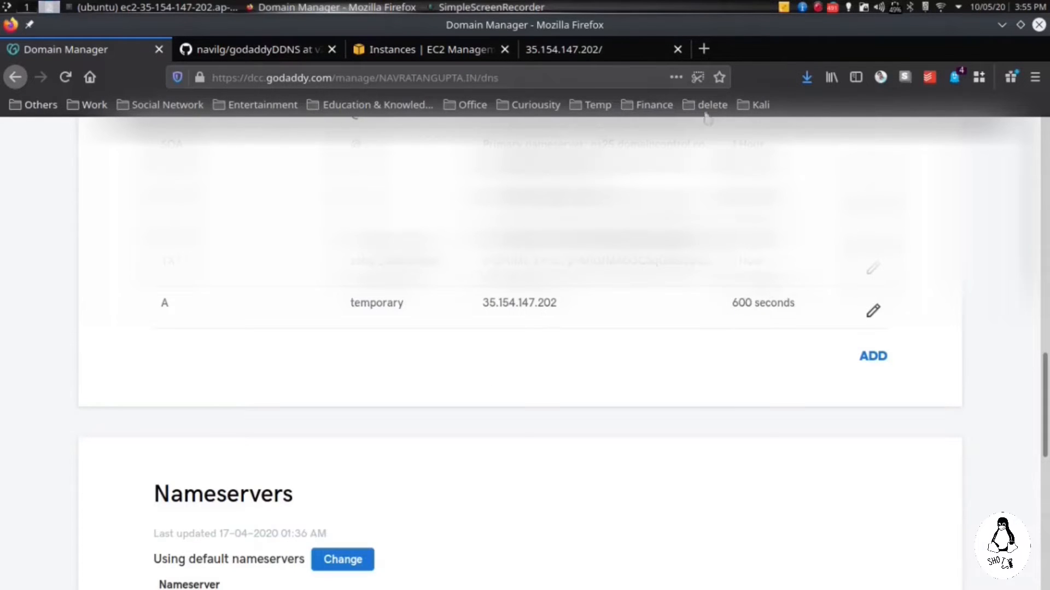
# Step: Load temporary.navratangupta.in to see Hello World, then go to developer.godaddy.com
pyautogui.click(427, 49)
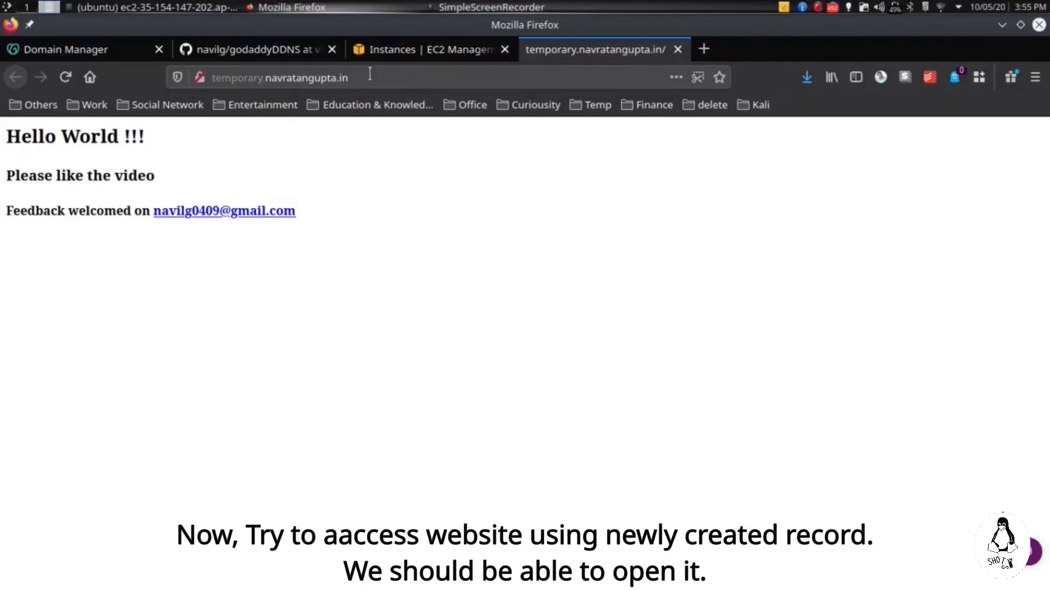
pyautogui.write('developer.godaddy.com')
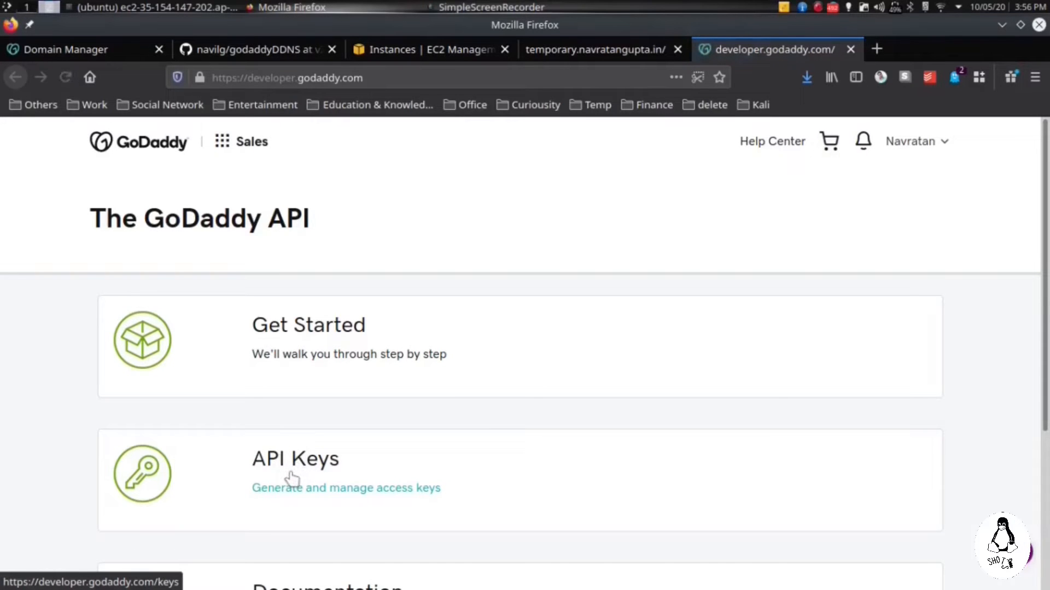
# Step: Create a Production API key named Temporary and show its key and secret
pyautogui.click(347, 488)
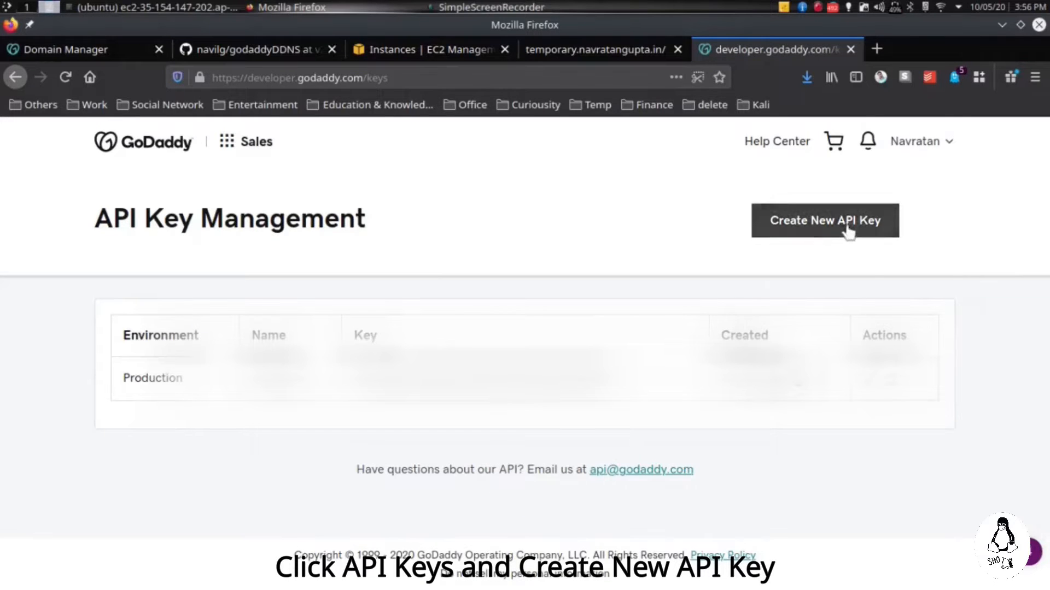
pyautogui.click(825, 219)
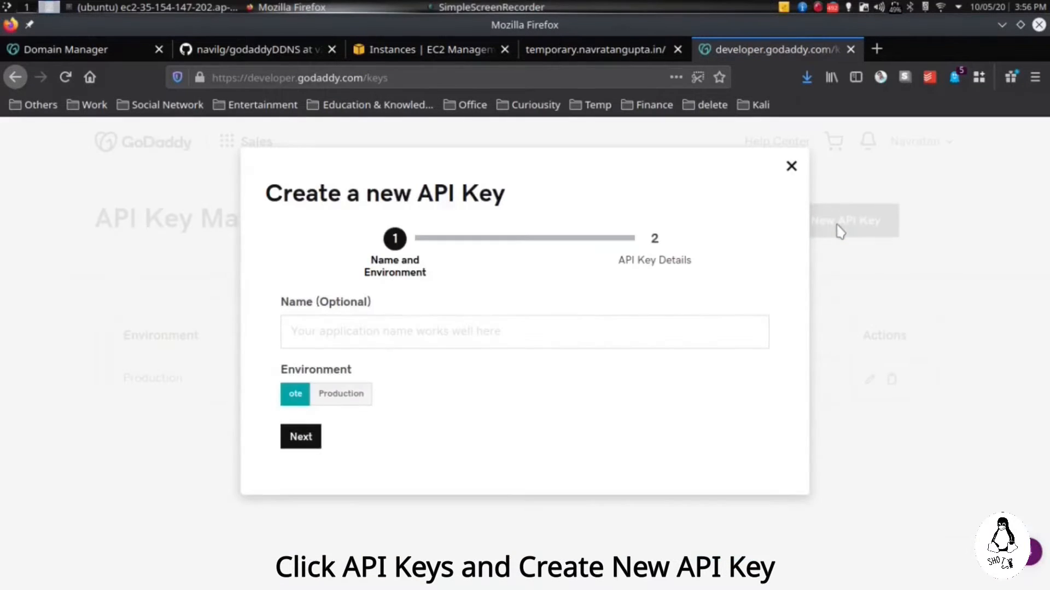
pyautogui.write('T')
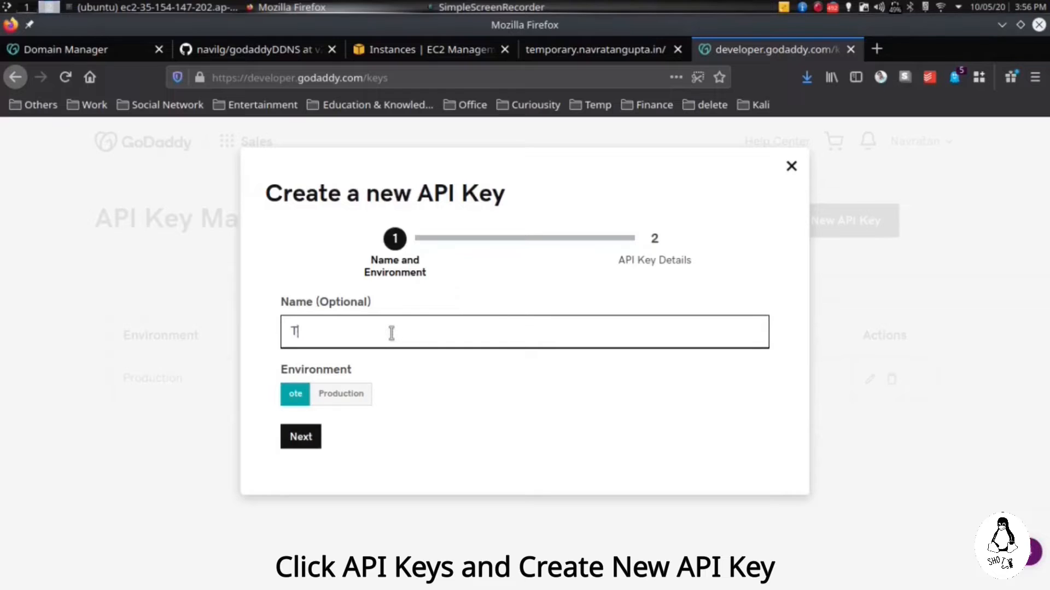
pyautogui.write('emporary')
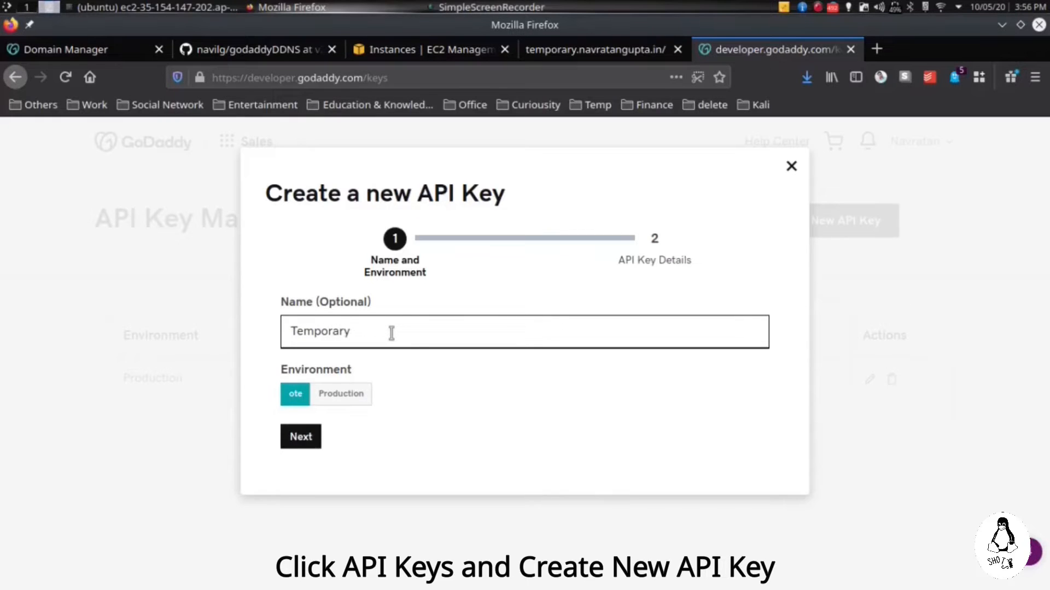
pyautogui.click(341, 393)
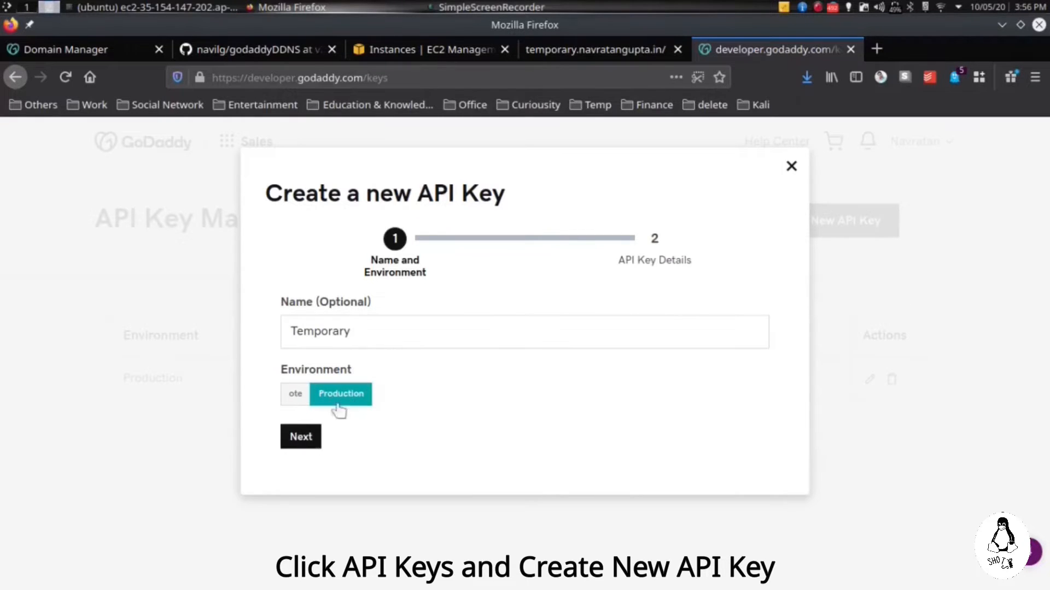
pyautogui.click(299, 436)
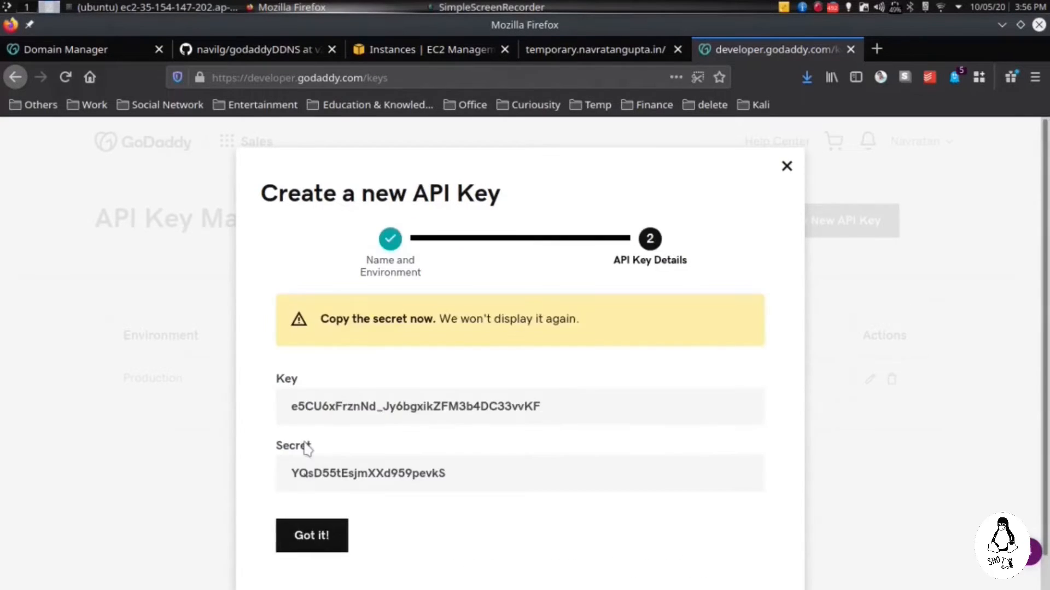
pyautogui.moveTo(539, 407)
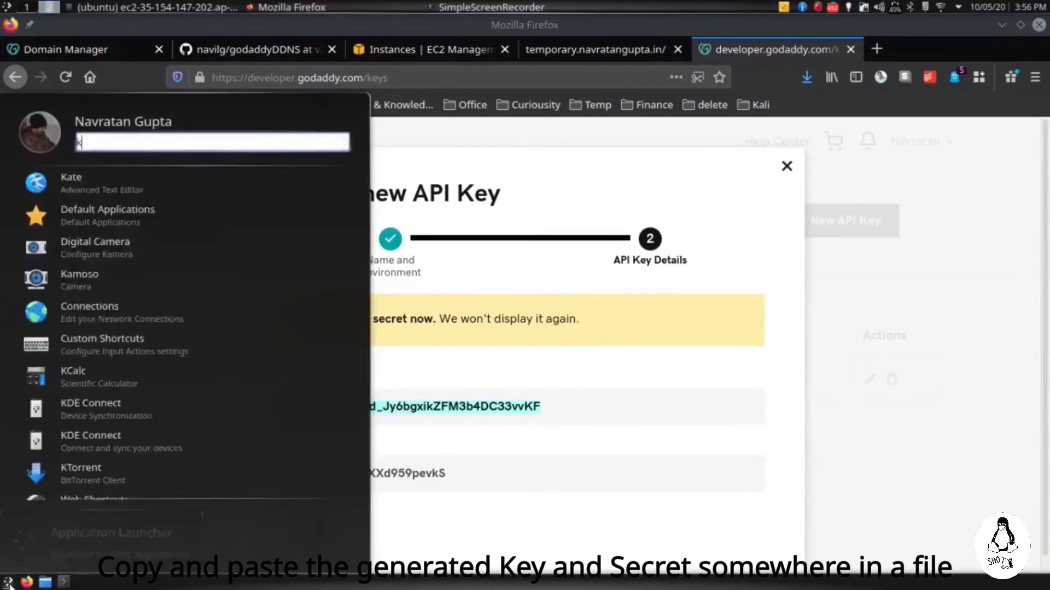
# Step: Launch Kate and note down the GoDaddy API key and secret
pyautogui.write('ate')
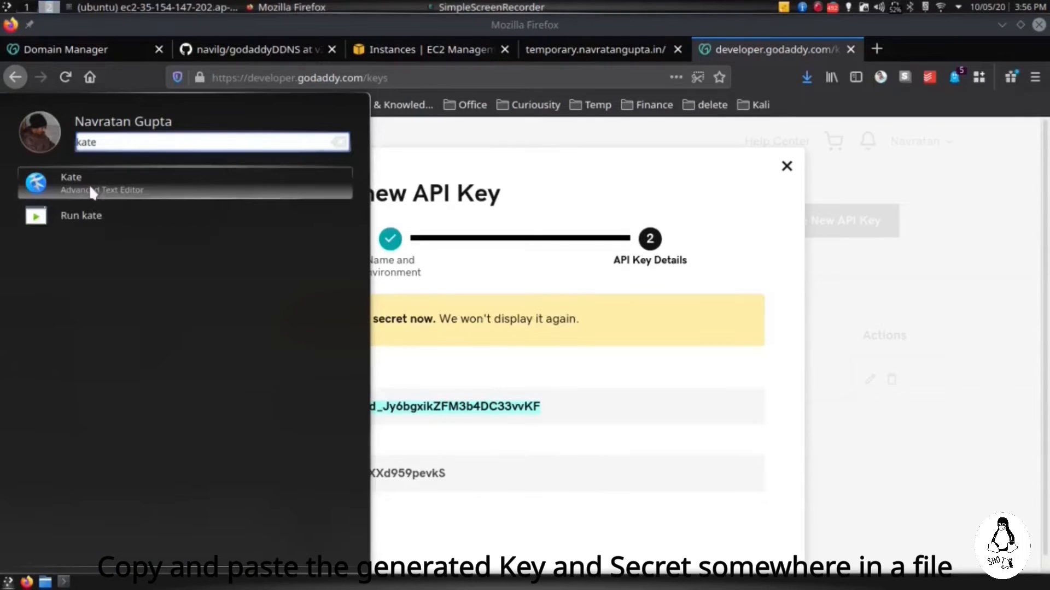
pyautogui.click(87, 182)
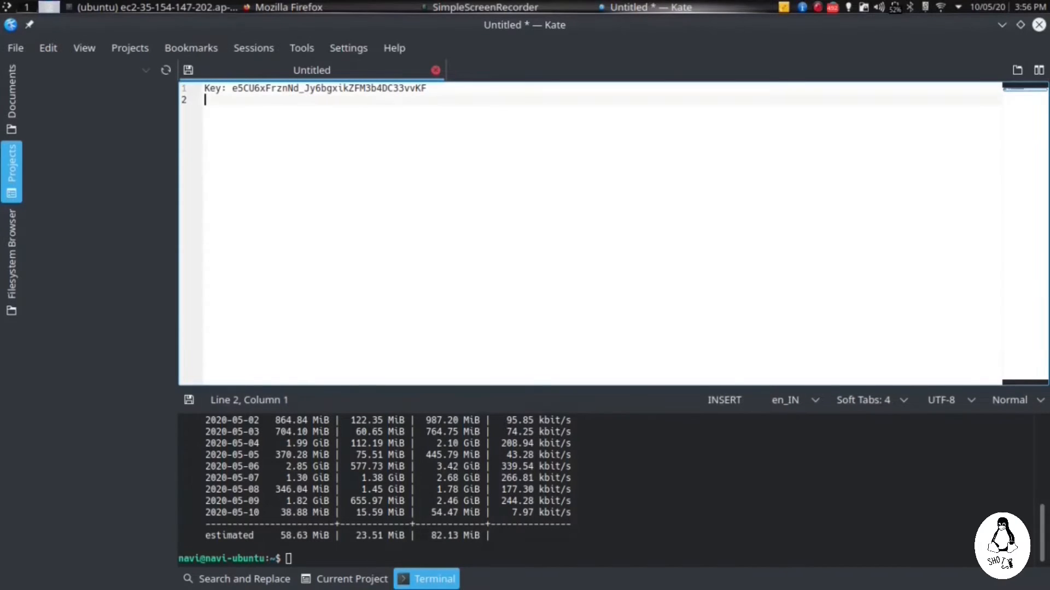
pyautogui.write('Secret:')
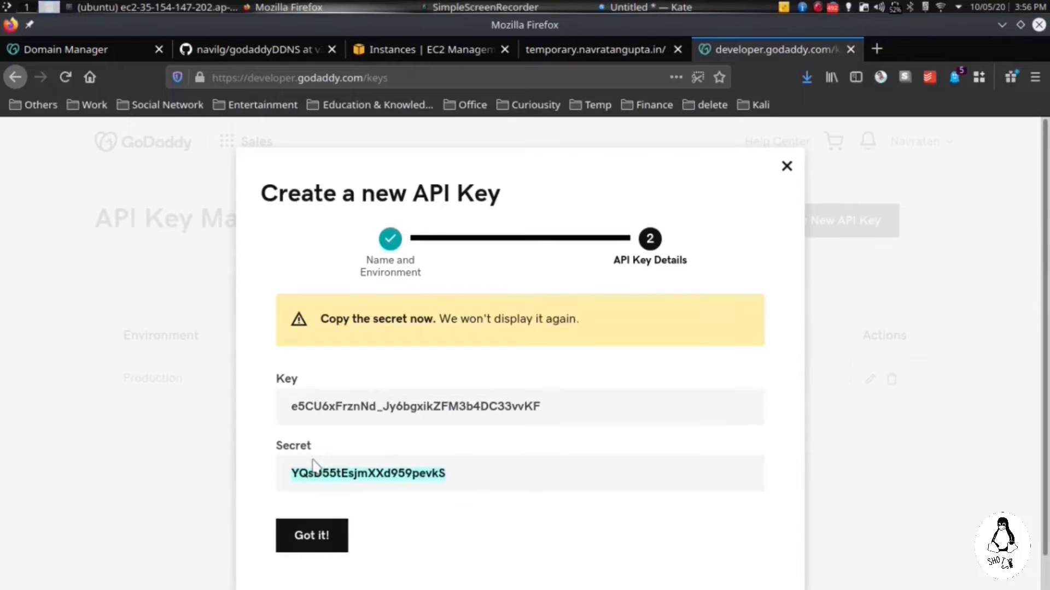
pyautogui.click(645, 8)
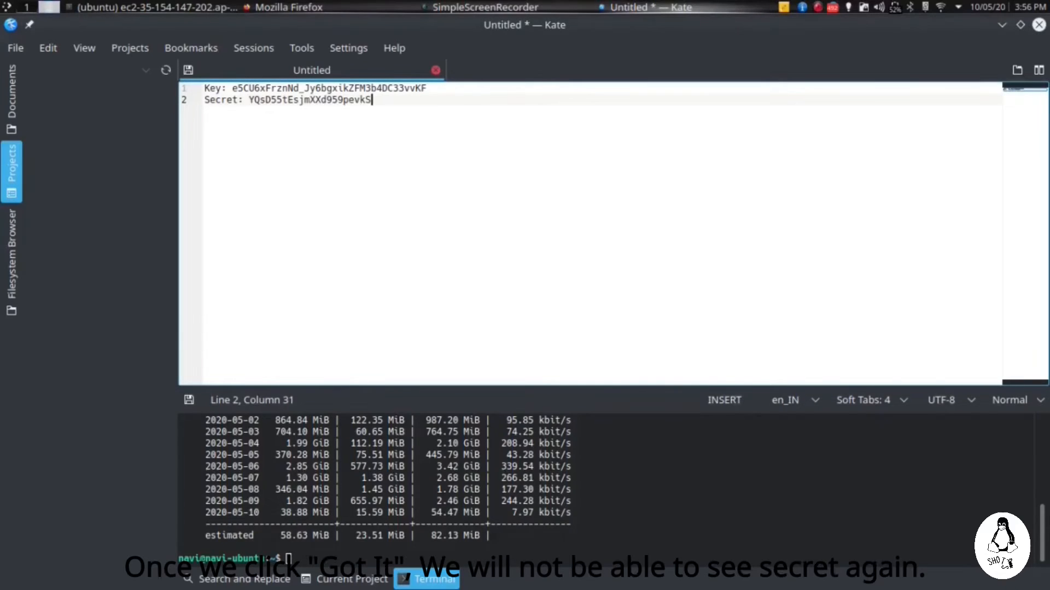
pyautogui.moveTo(558, 359)
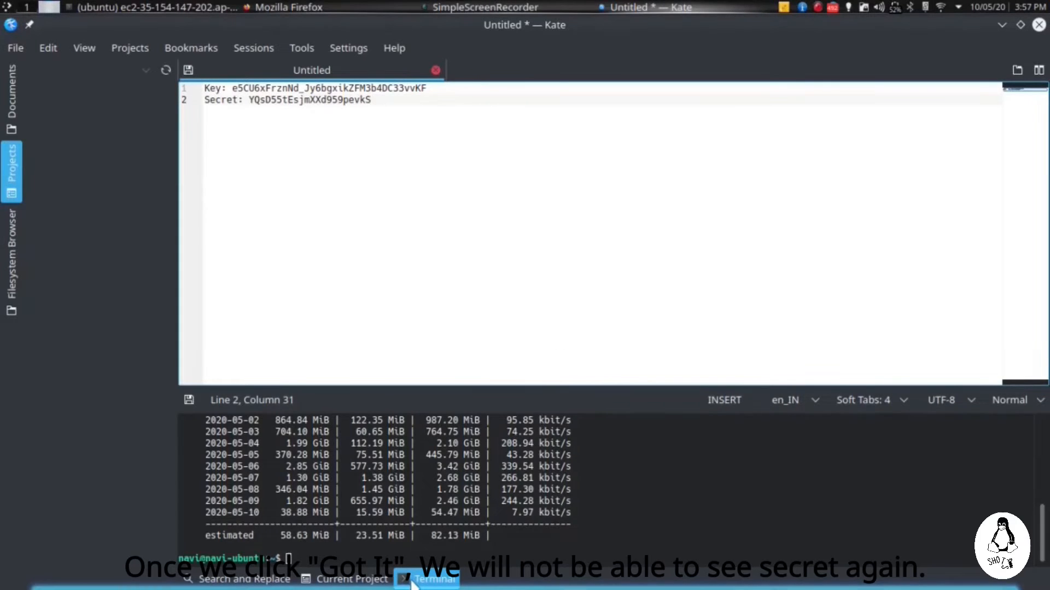
# Step: Hide Kate's terminal panel and return to the API key details in Firefox
pyautogui.click(434, 579)
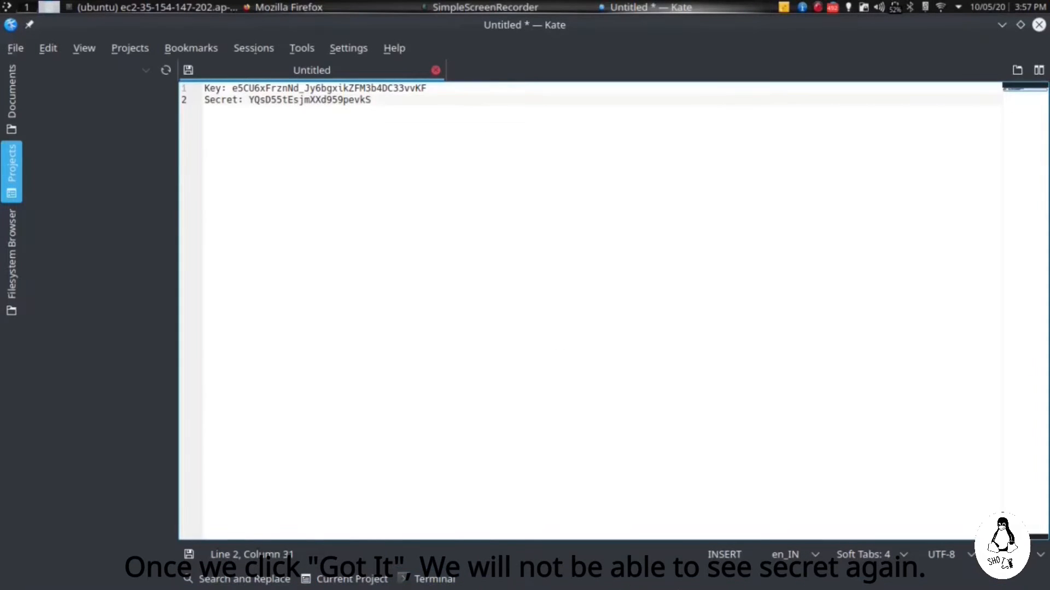
pyautogui.click(289, 8)
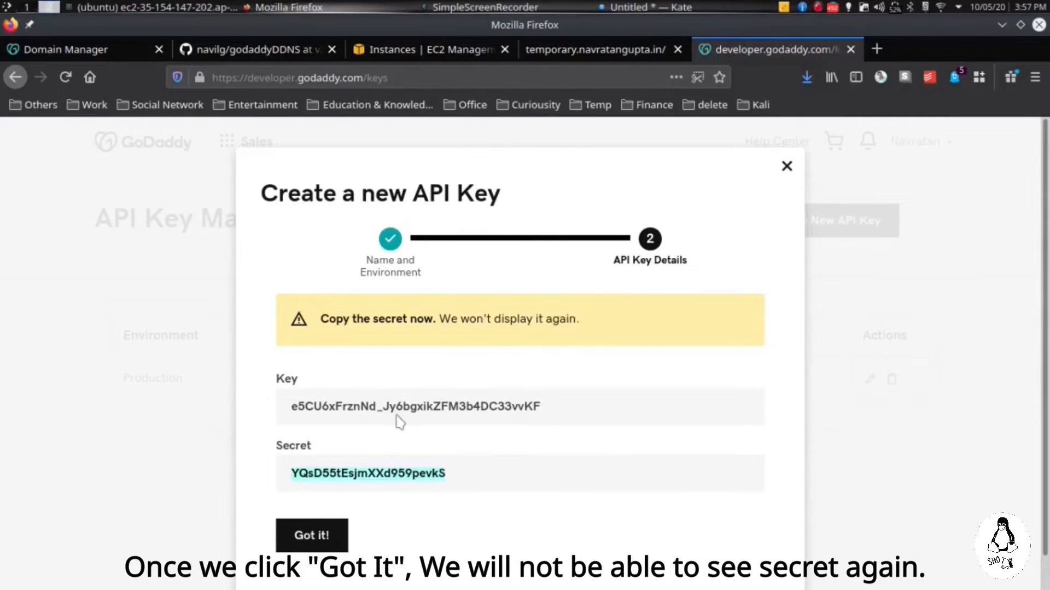
pyautogui.click(312, 535)
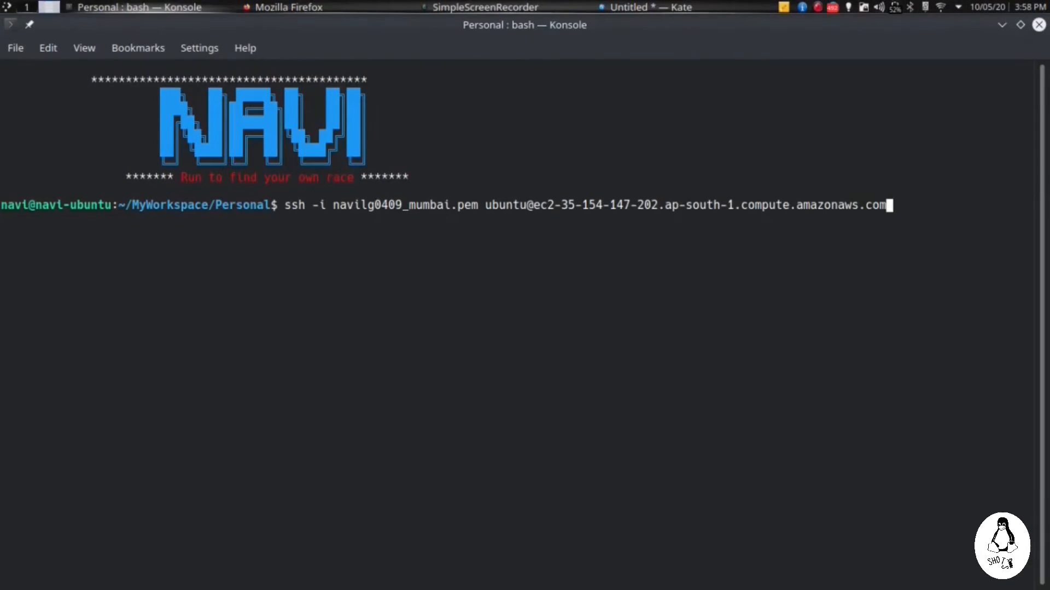
# Step: Log in to the EC2 Ubuntu server over ssh and clear the screen
pyautogui.press('Return')
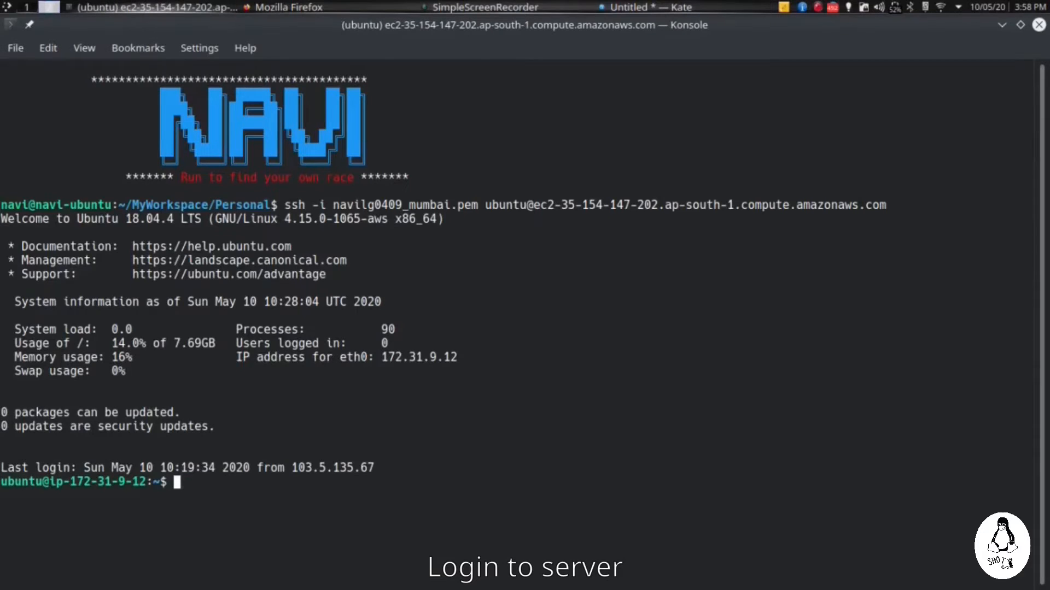
pyautogui.write('cle')
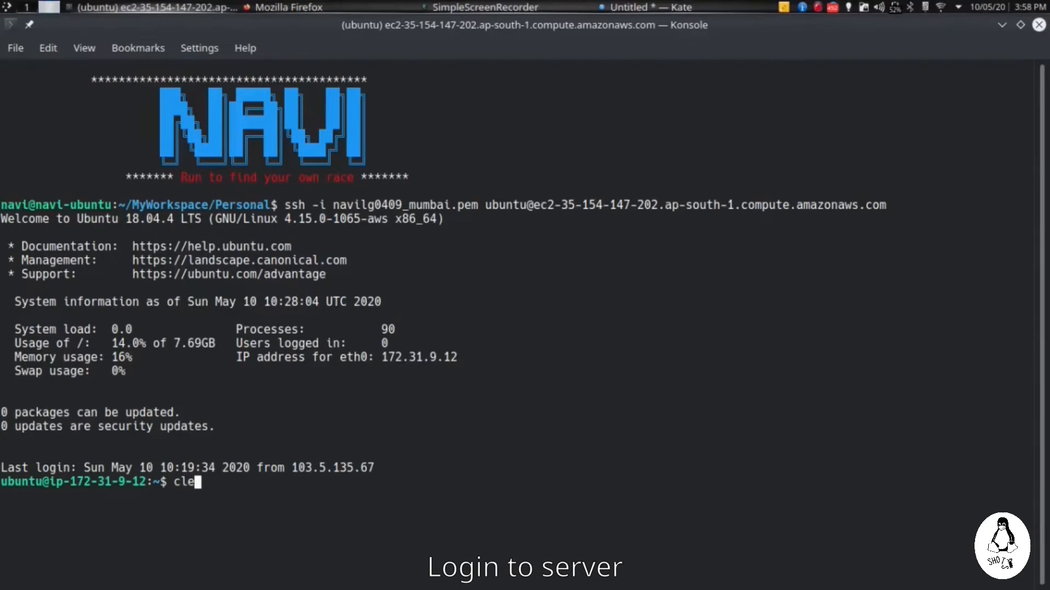
pyautogui.press('Return')
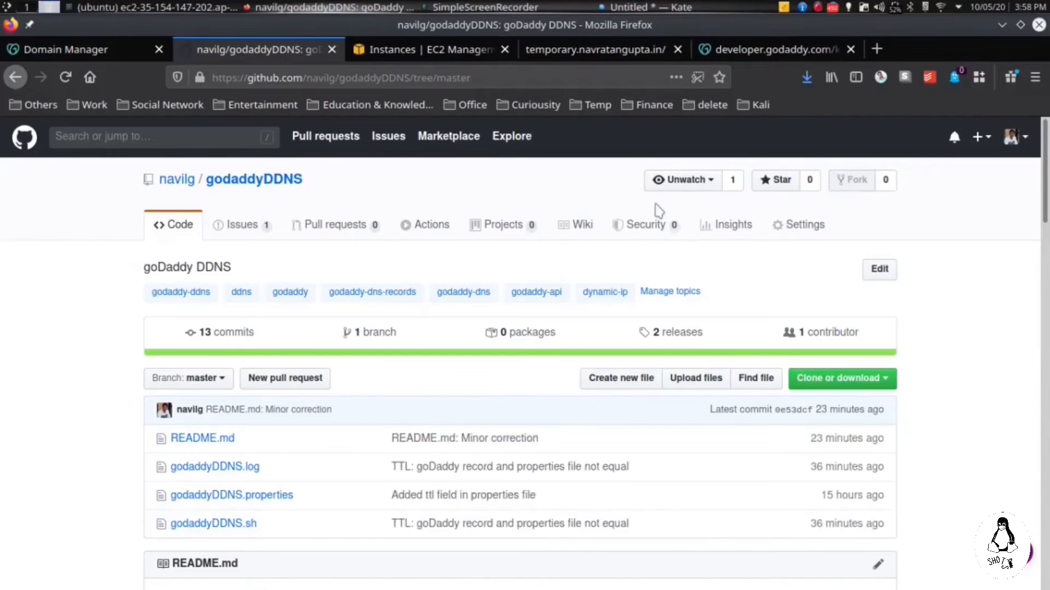
# Step: Return from the godaddyDDNS GitHub page to the server terminal
pyautogui.click(836, 377)
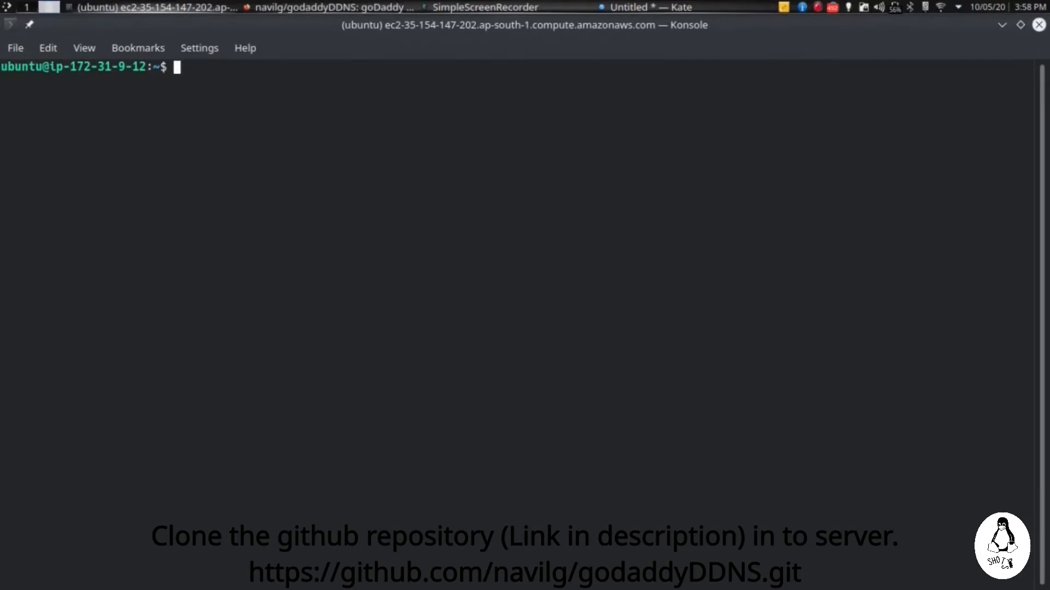
pyautogui.write('git clone')
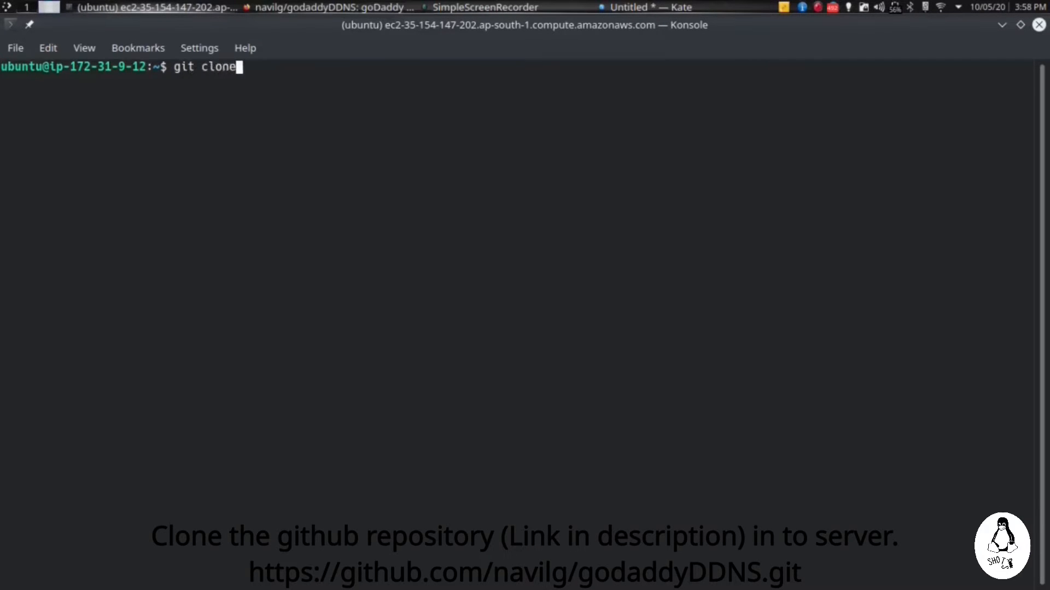
pyautogui.press('Return')
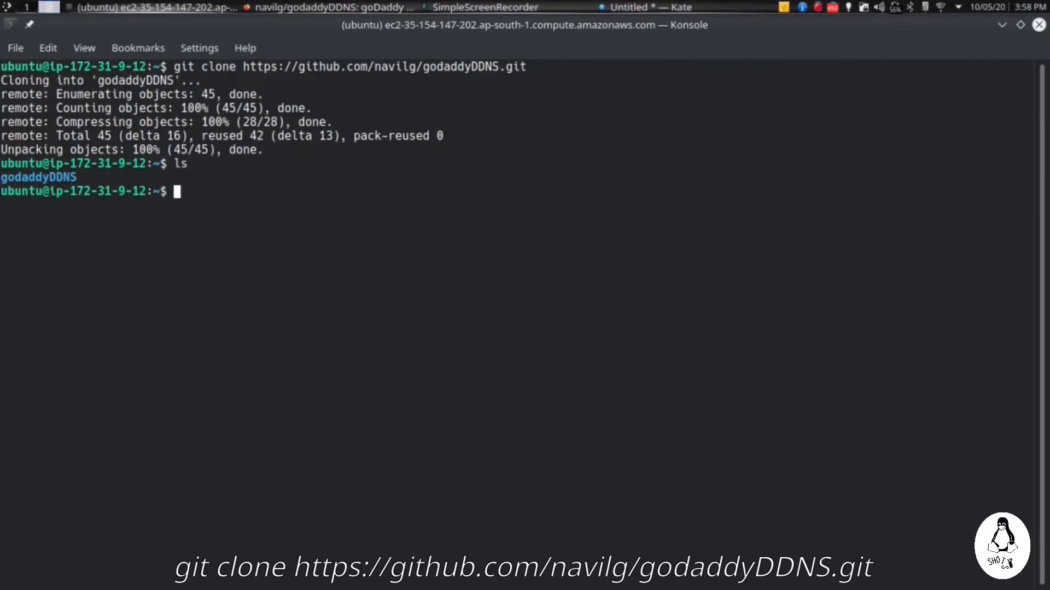
pyautogui.write('cd godaddyDDNS/')
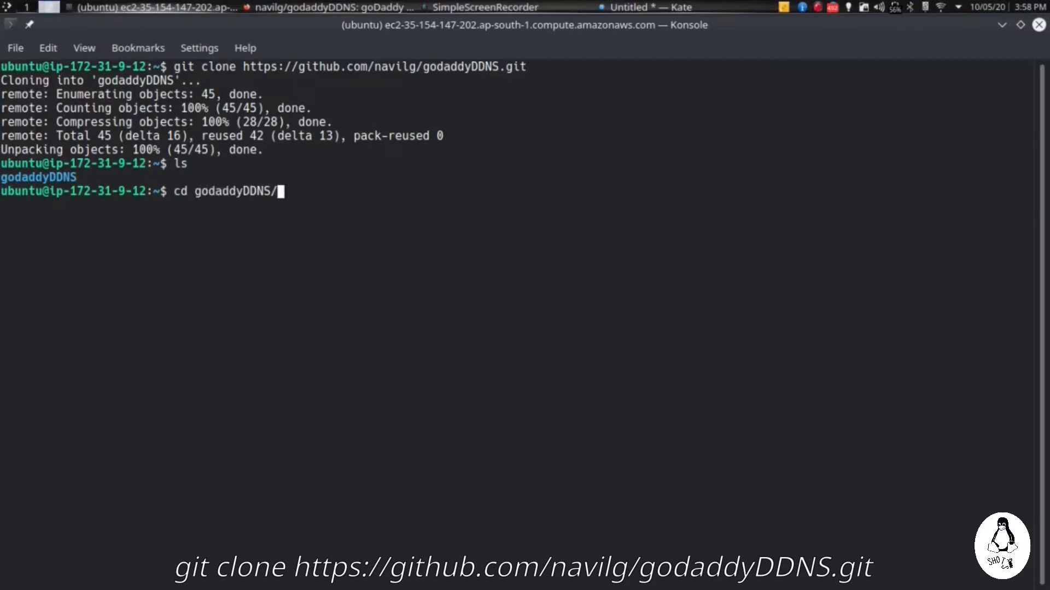
pyautogui.press('Return')
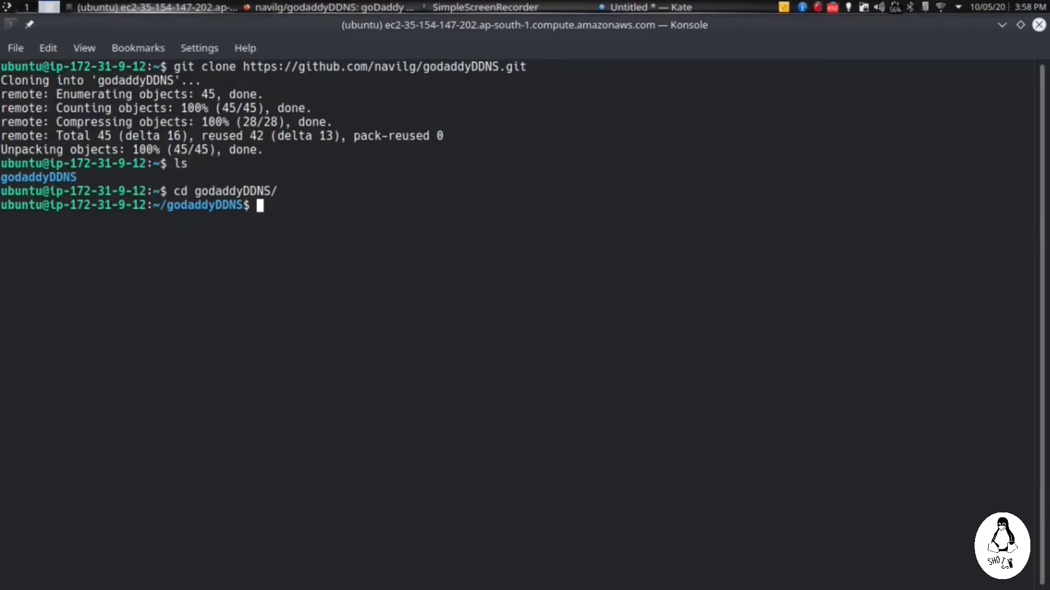
# Step: List the folder and pick the godaddyDDNS.properties file name for editing
pyautogui.write('vi')
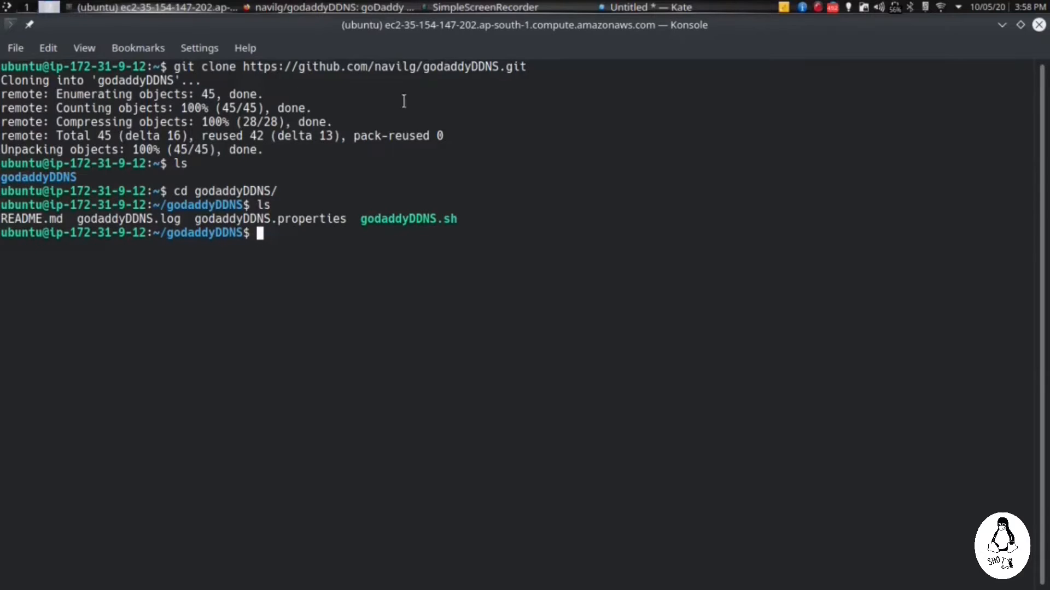
pyautogui.doubleClick(270, 218)
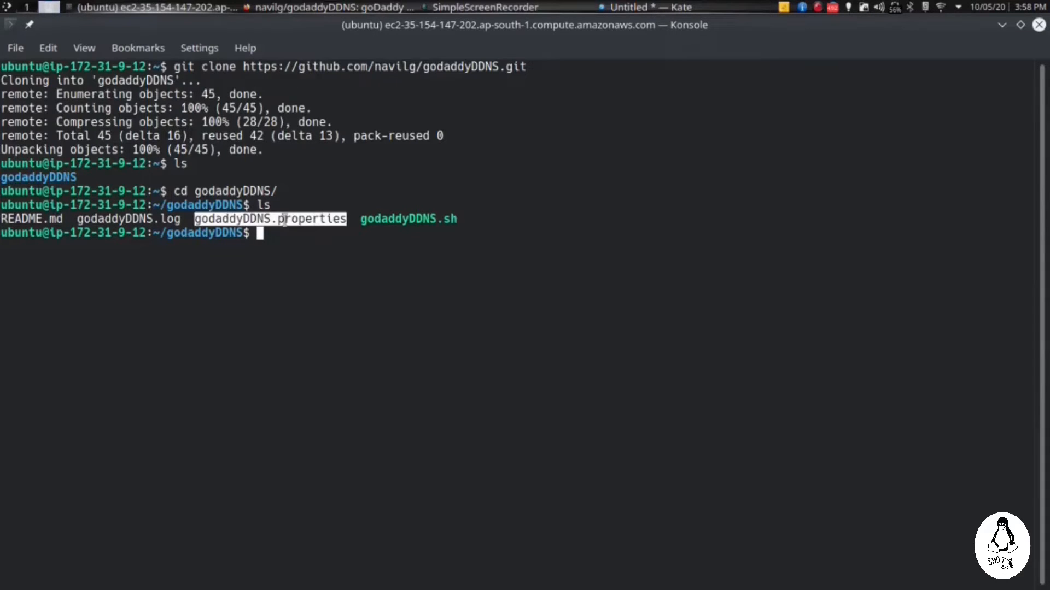
pyautogui.write('g')
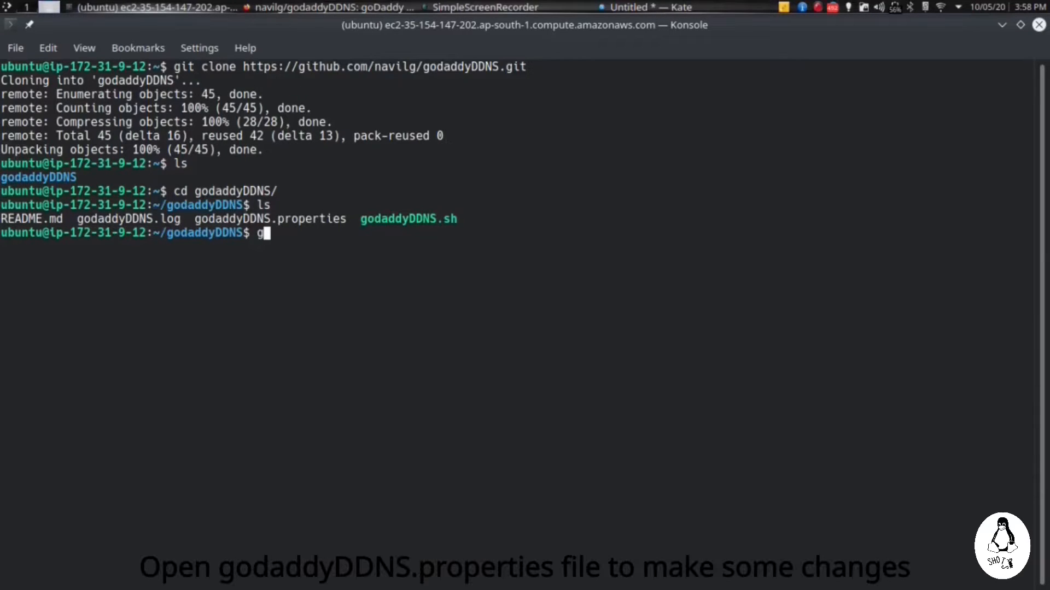
# Step: Edit godaddyDDNS.properties in vi with domain navratangupta.in, name temporary and ttl 600
pyautogui.write('vi')
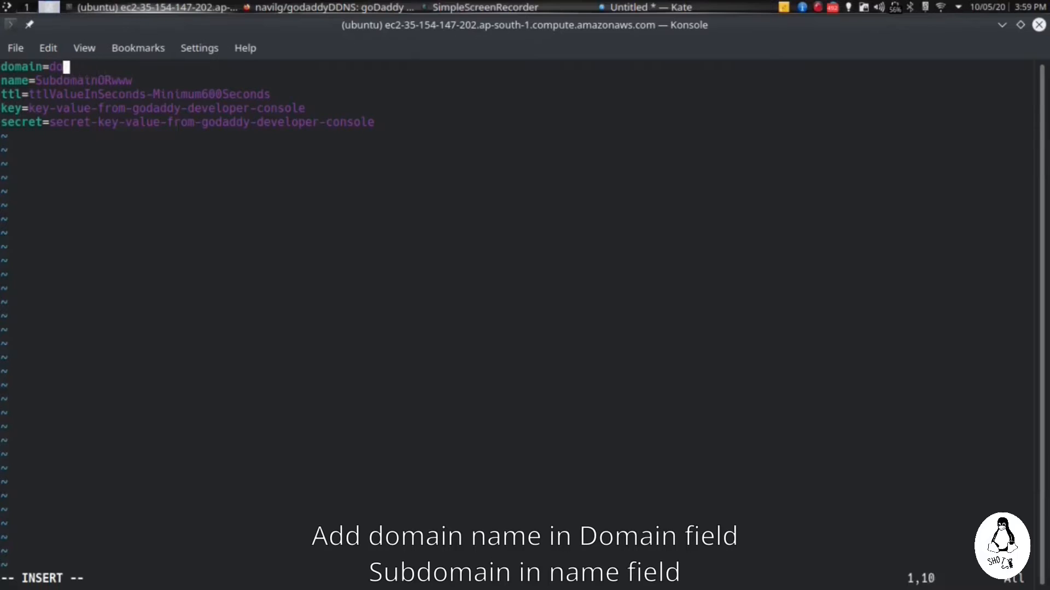
pyautogui.write('navratangupta.in')
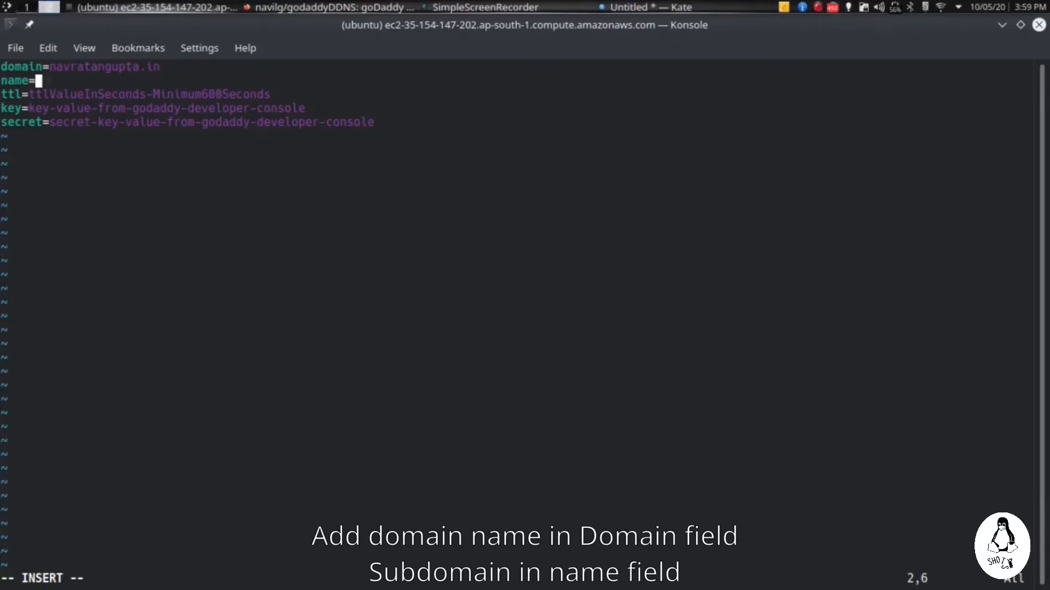
pyautogui.write('temporary')
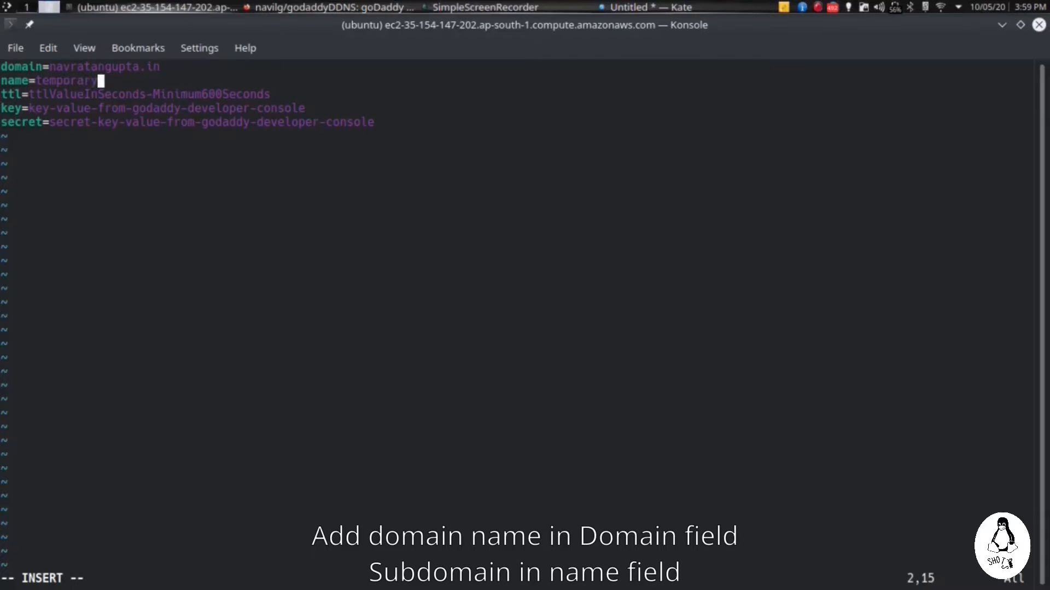
pyautogui.press('Down')
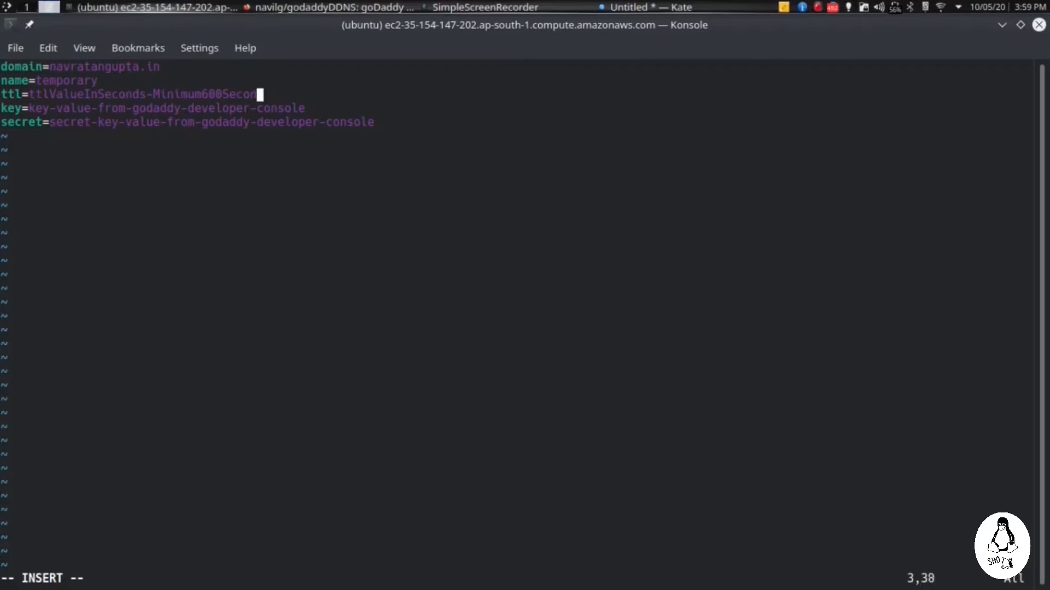
pyautogui.press('ctrl+u')
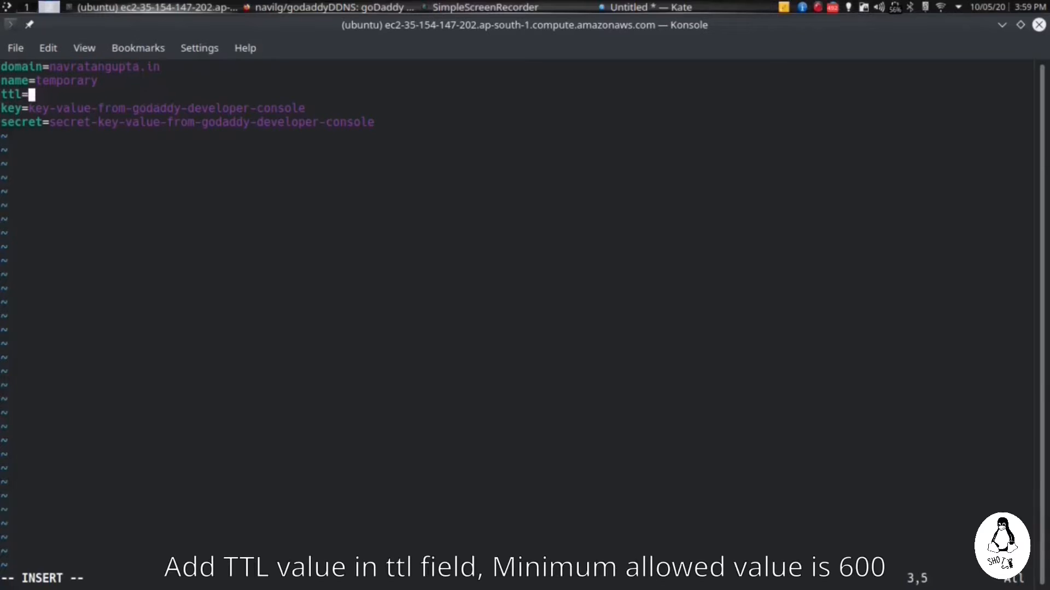
pyautogui.write('600')
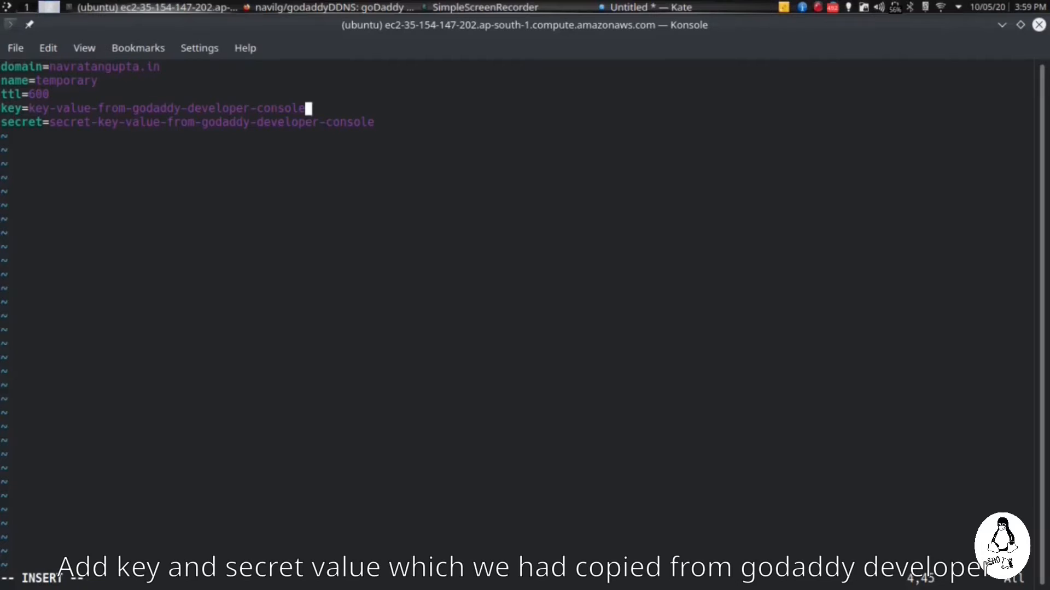
# Step: Fill in the API key and secret copied from the Kate note, then save and exit vi
pyautogui.press('BackSpace')
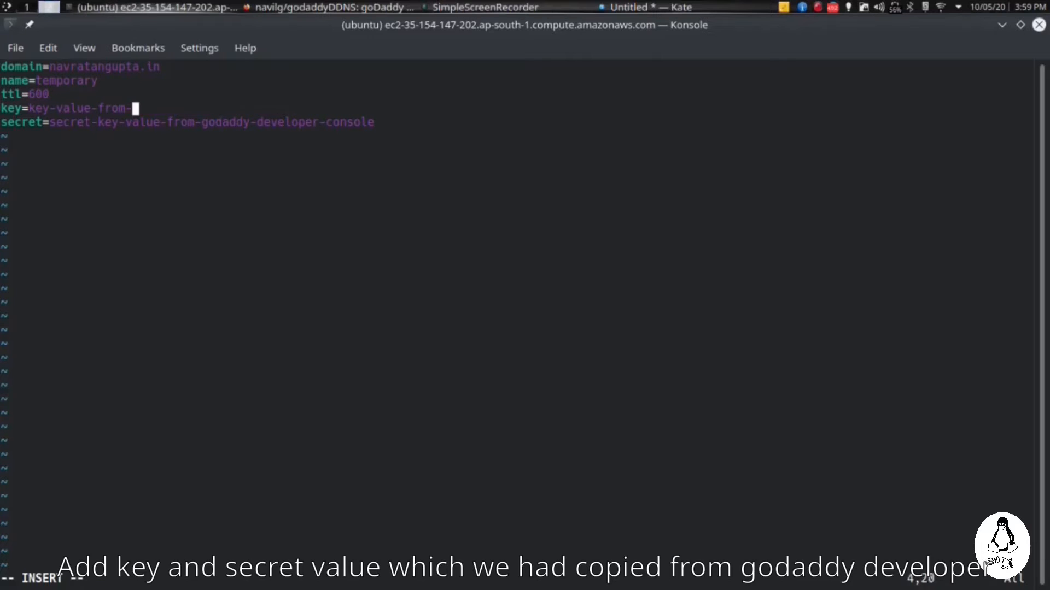
pyautogui.click(333, 7)
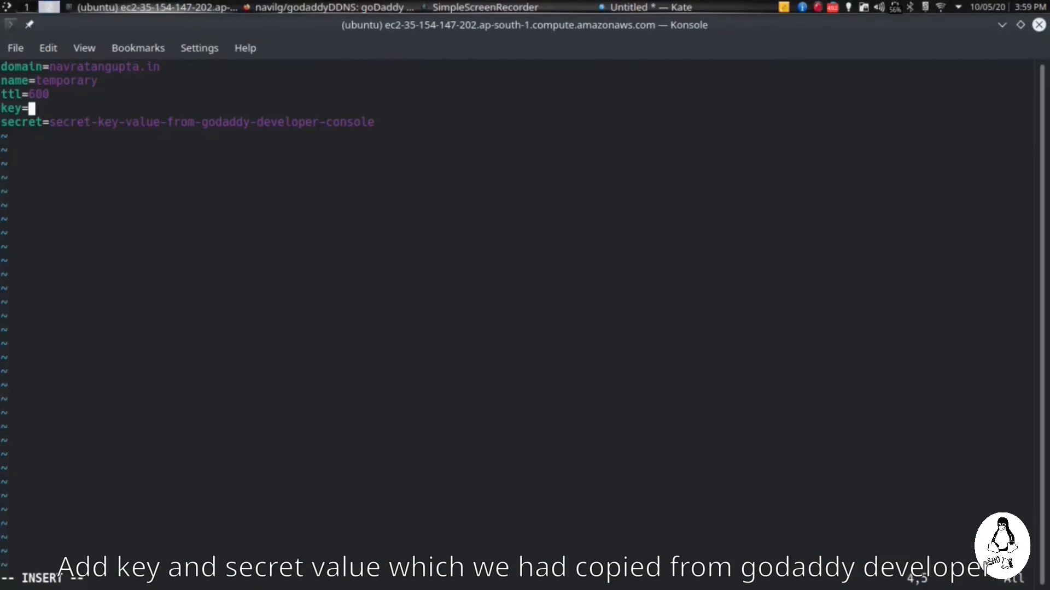
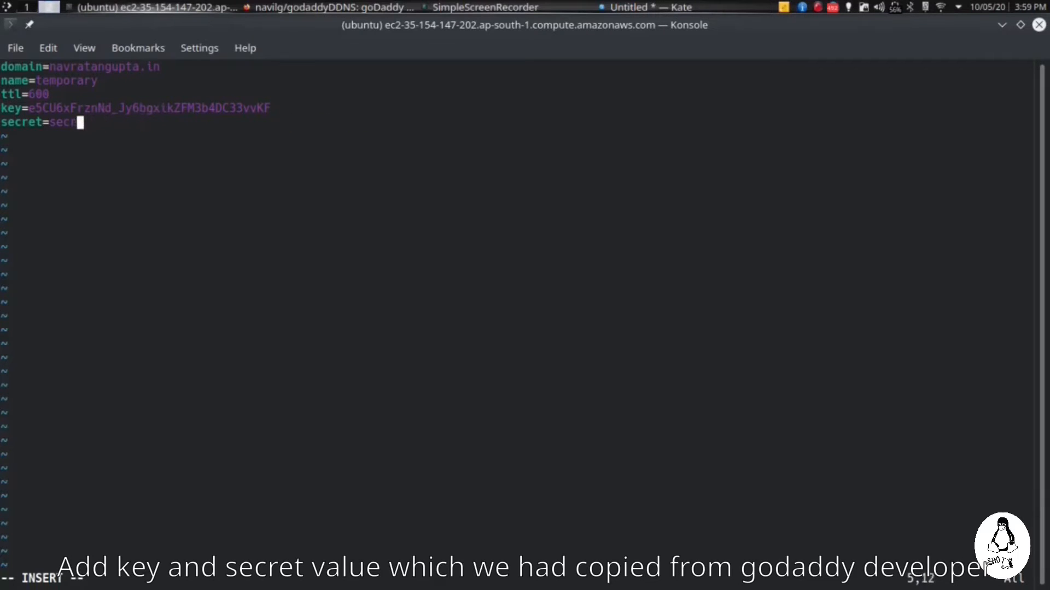
pyautogui.click(646, 8)
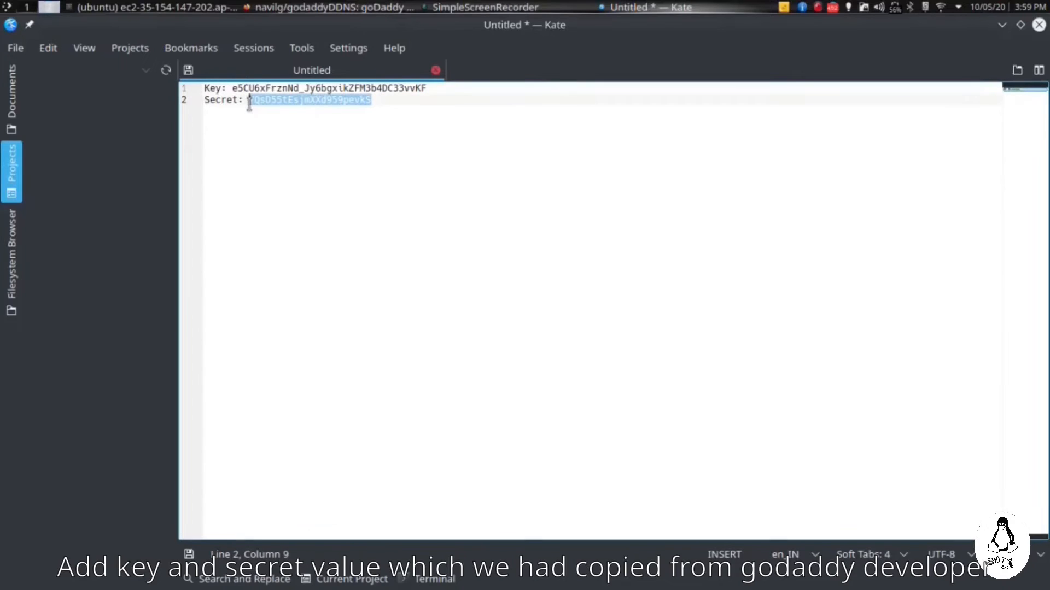
pyautogui.click(154, 8)
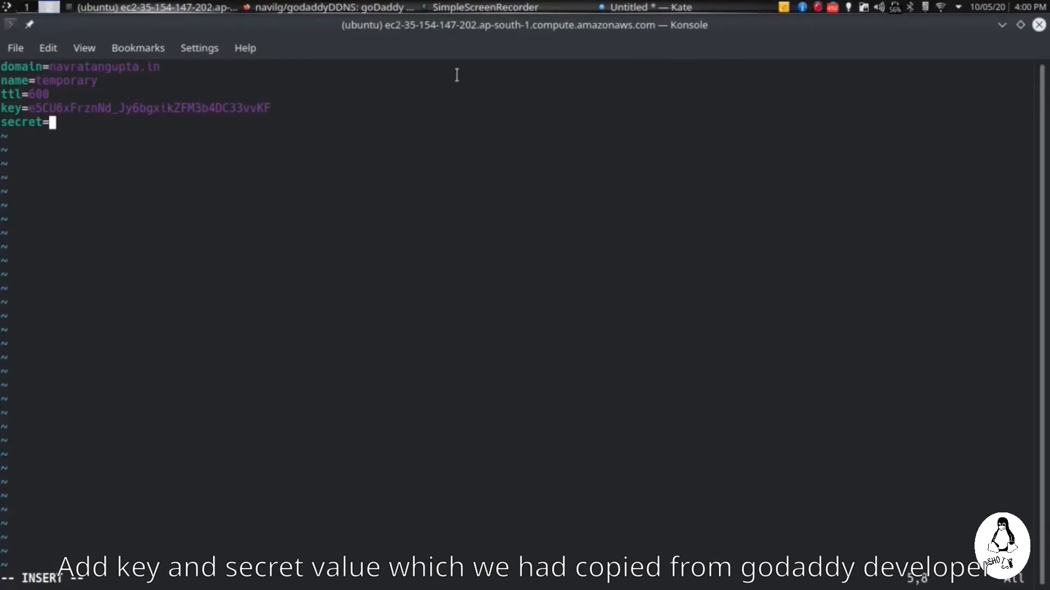
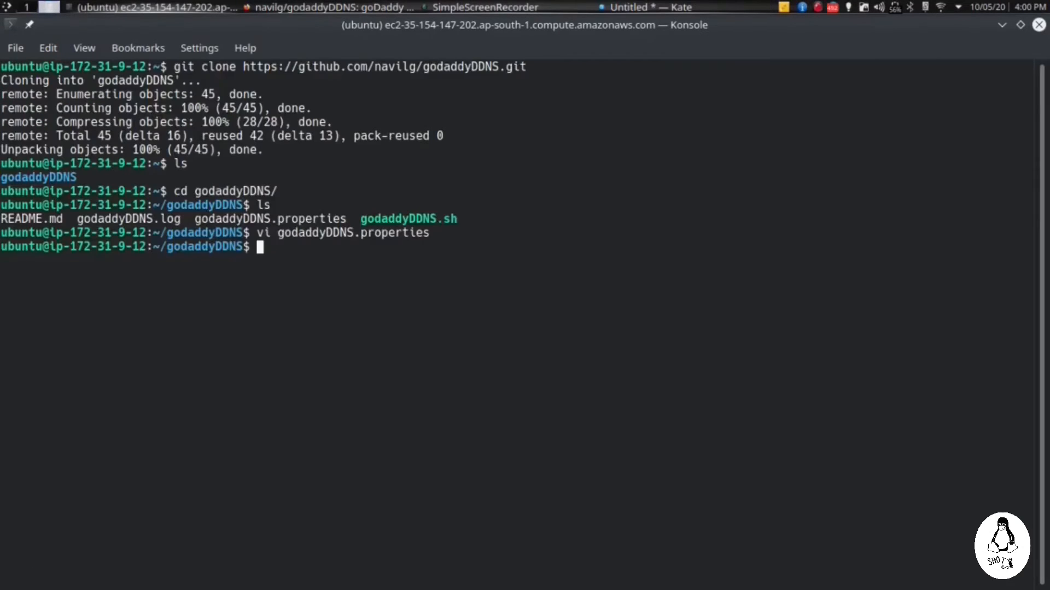
# Step: Run ./godaddyDDNS.sh to update the GoDaddy DNS record
pyautogui.doubleClick(408, 218)
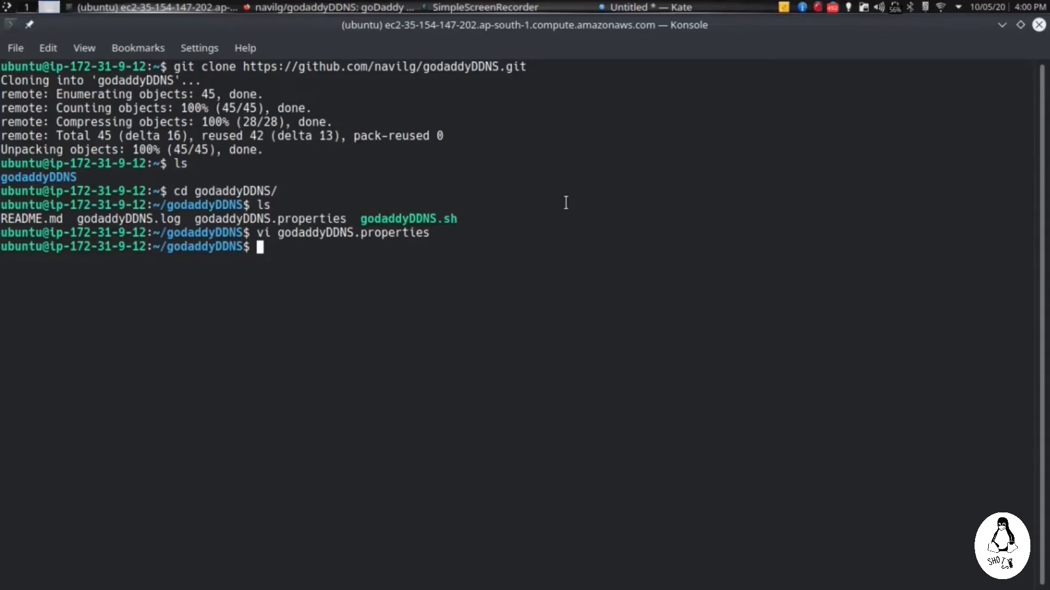
pyautogui.write('./godaddyDDNS.sh')
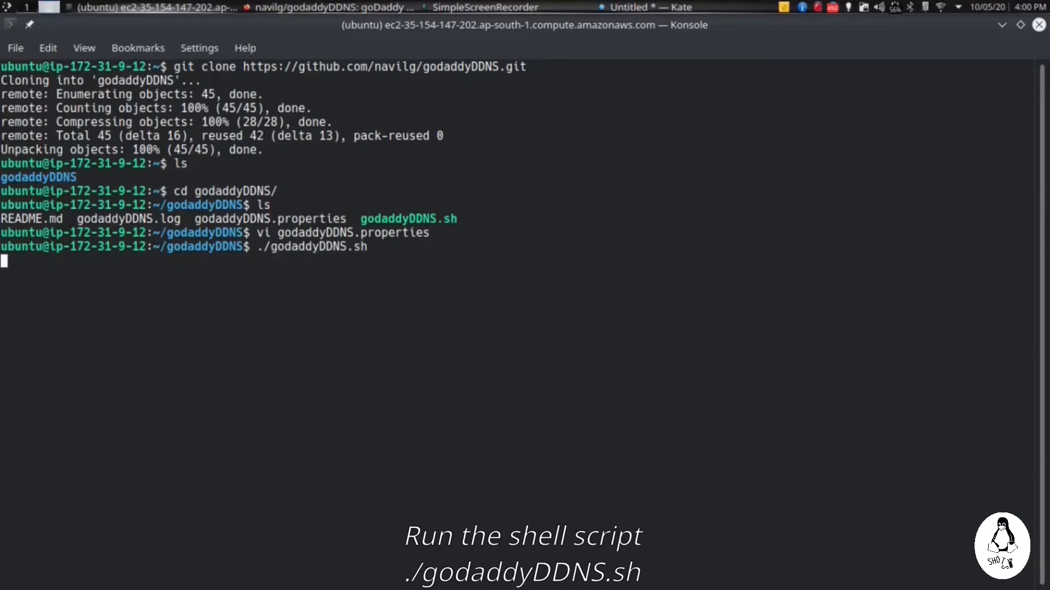
pyautogui.press('Return')
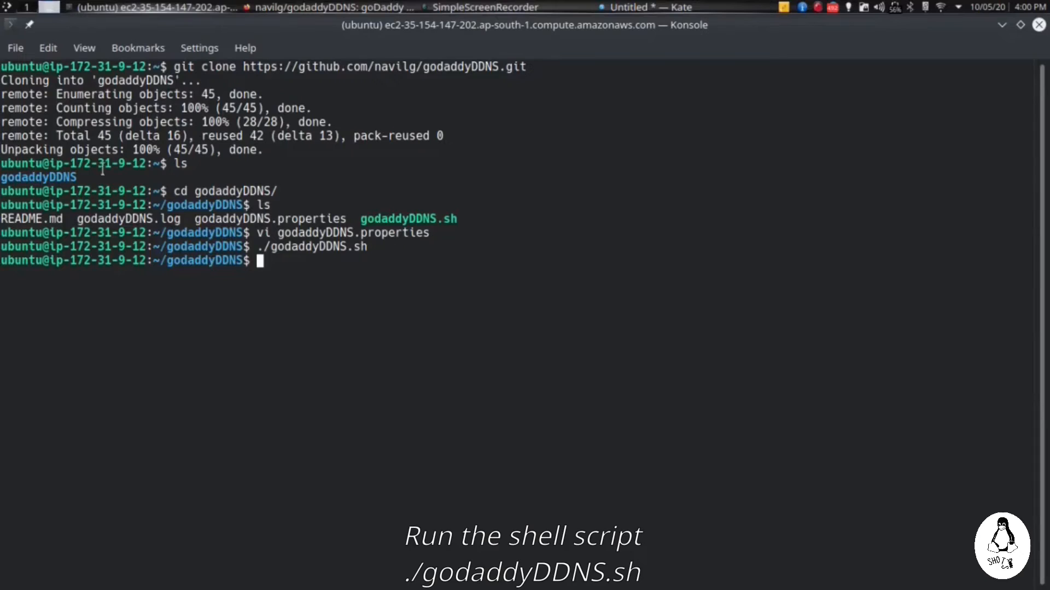
pyautogui.moveTo(634, 270)
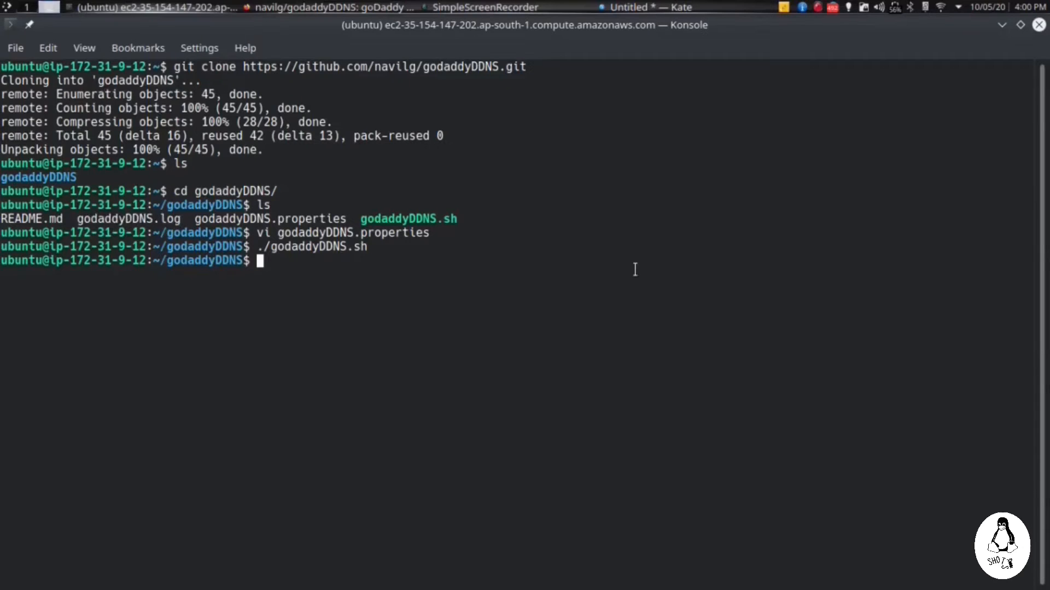
# Step: Show godaddyDDNS.log reporting DNS IP 35.154.147.202 with Status OK and compare with the instance IP
pyautogui.write('cat')
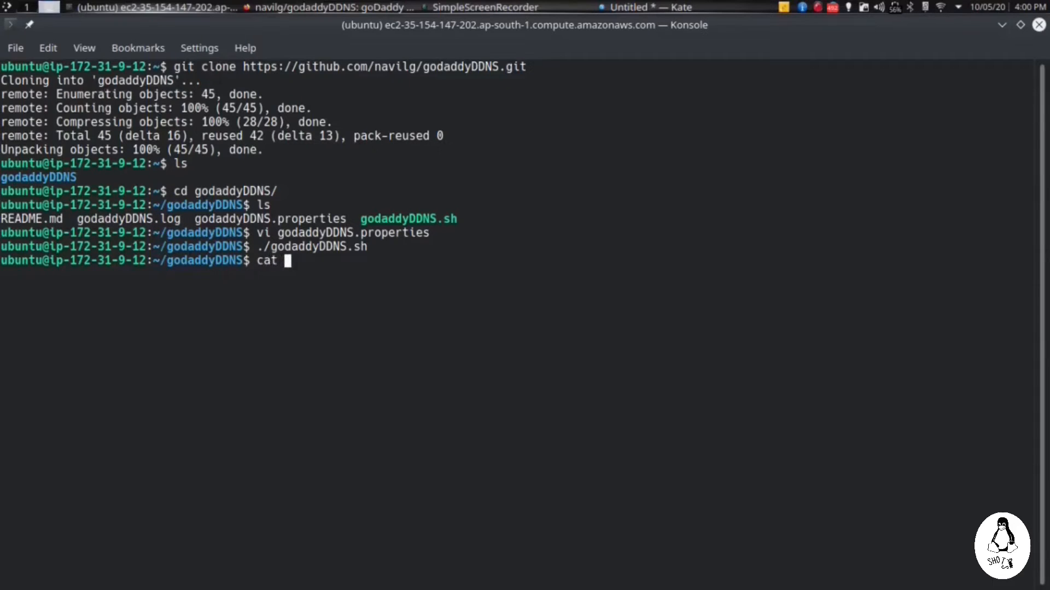
pyautogui.write('godaddyDDNS.log')
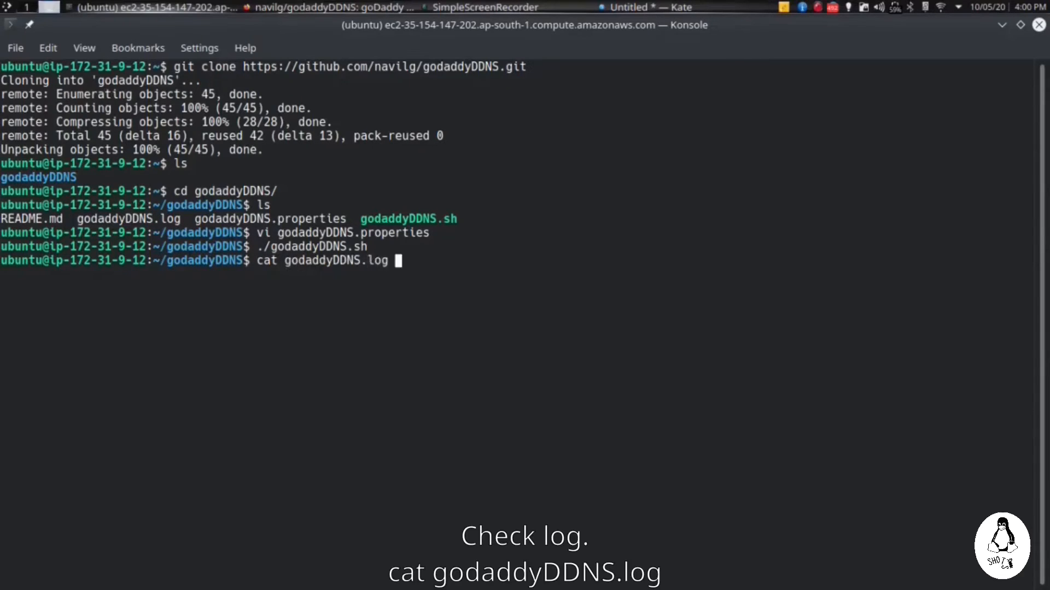
pyautogui.press('Return')
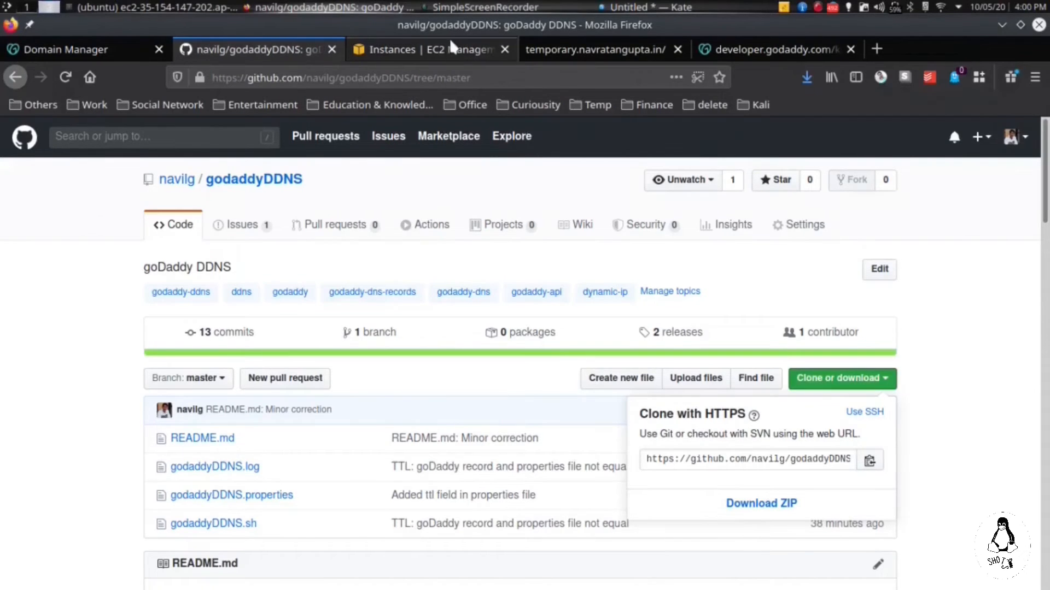
pyautogui.click(429, 49)
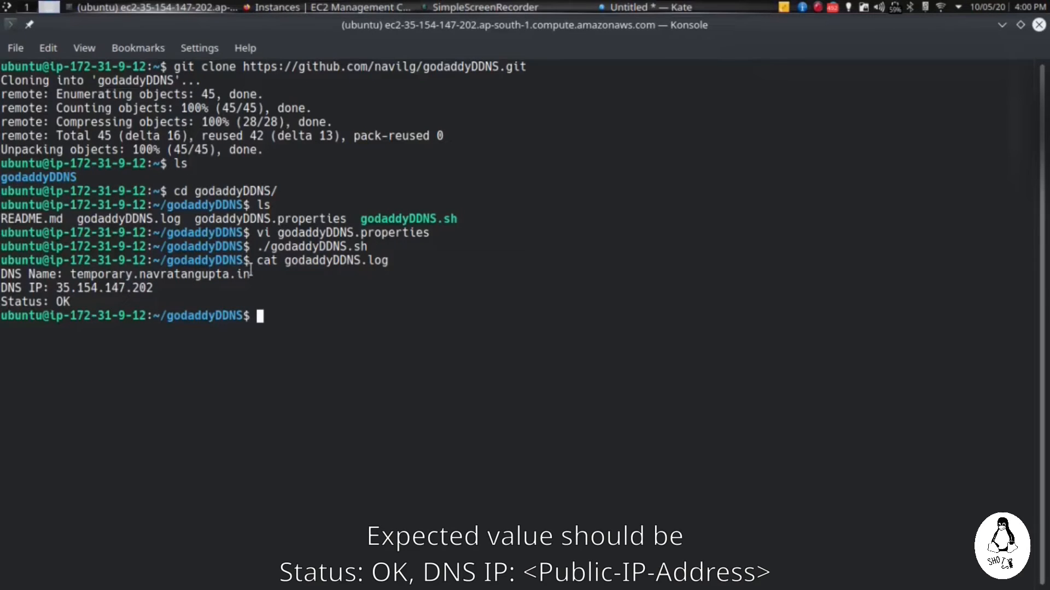
# Step: Clear the terminal screen
pyautogui.doubleClick(161, 273)
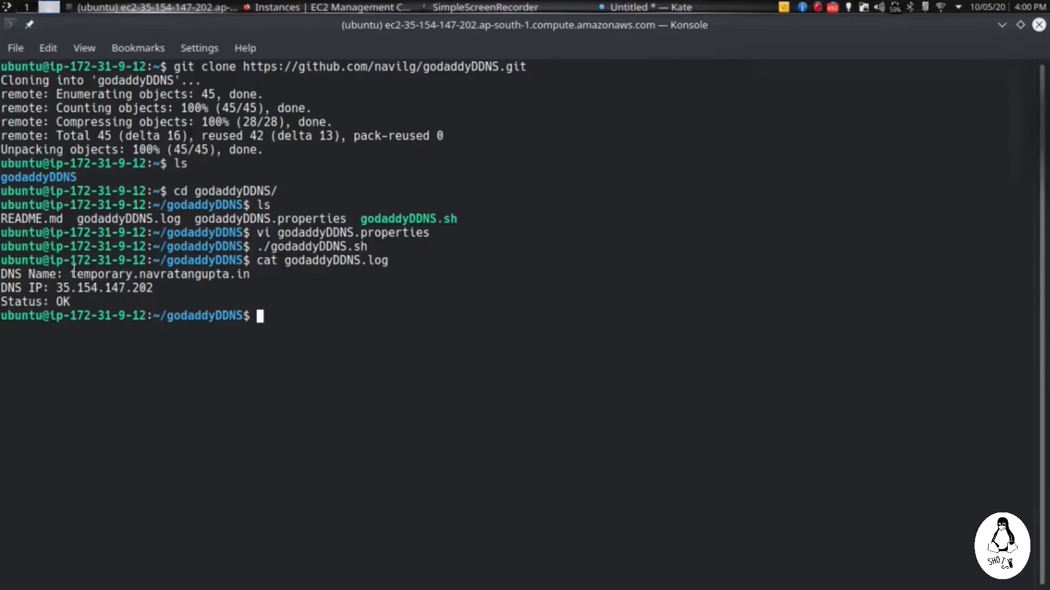
pyautogui.moveTo(338, 347)
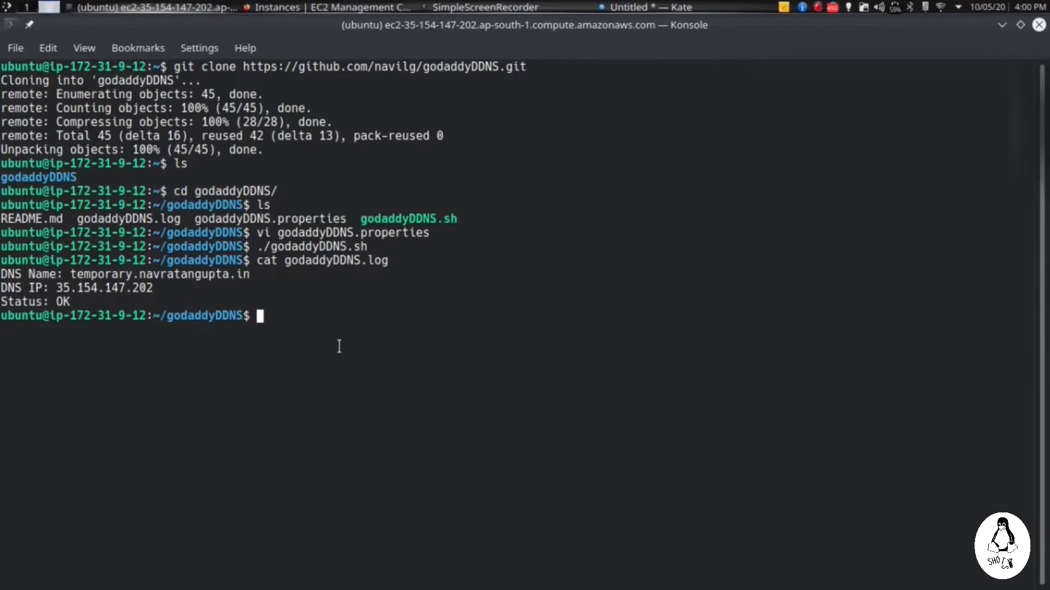
pyautogui.write('c')
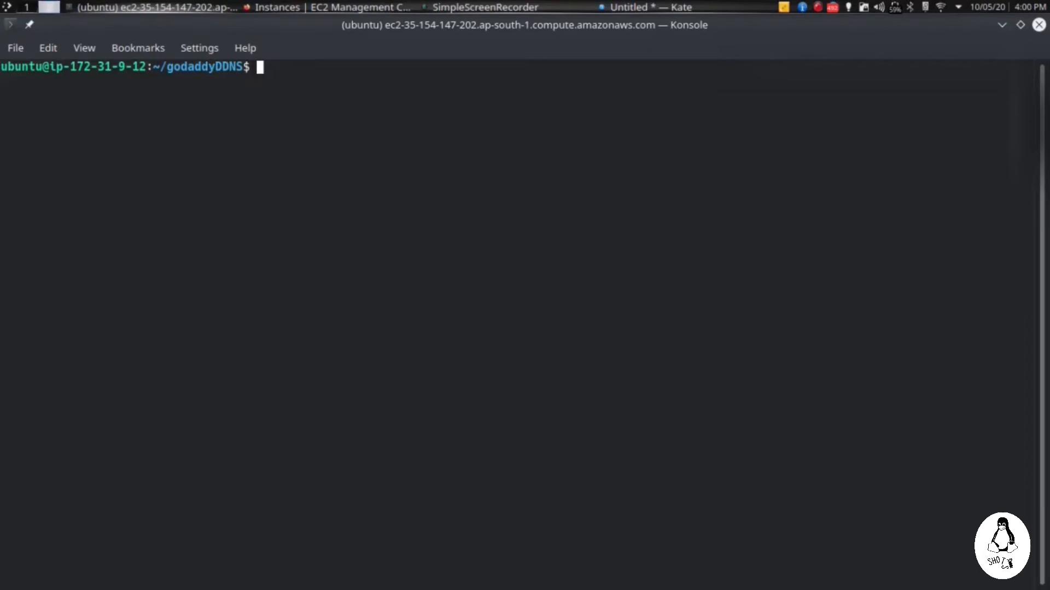
# Step: Open the user's empty crontab for editing in vi via crontab -e
pyautogui.write('crontab -e')
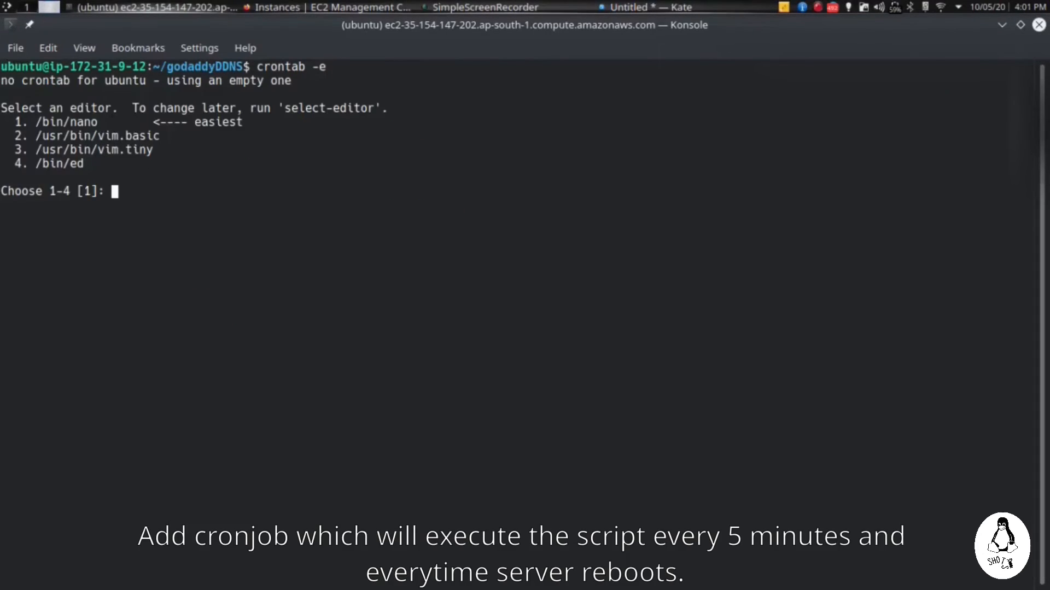
pyautogui.press('Return')
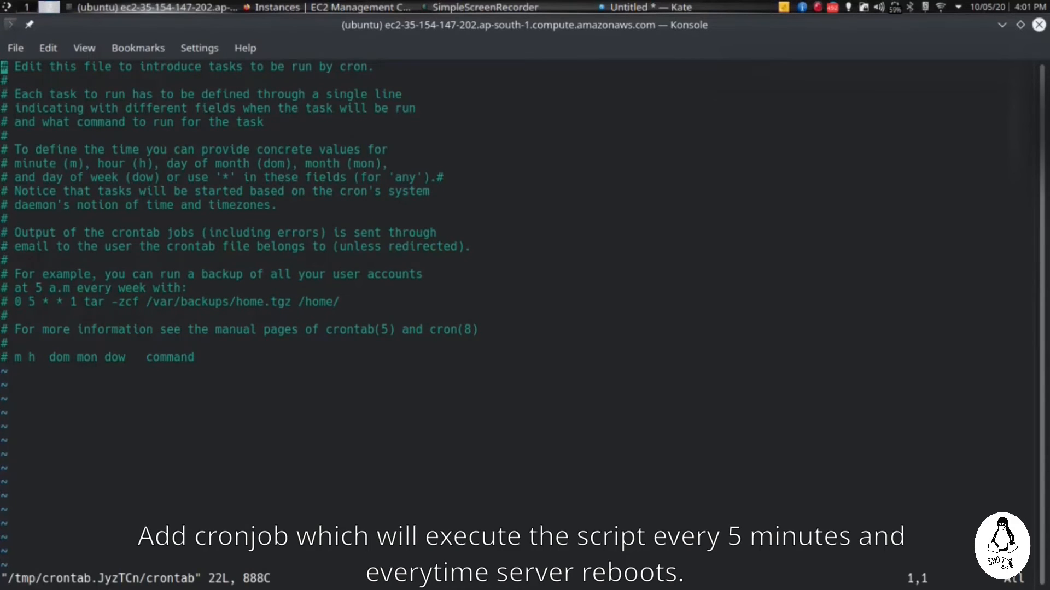
pyautogui.press('G')
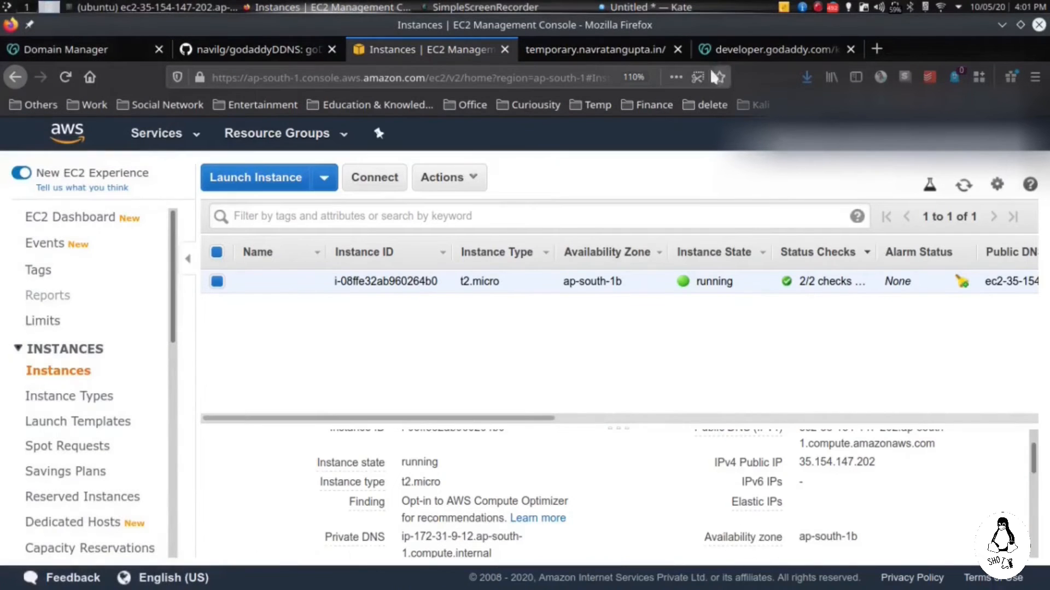
# Step: Bring up the README's crontab lines on the project's GitHub page
pyautogui.click(248, 49)
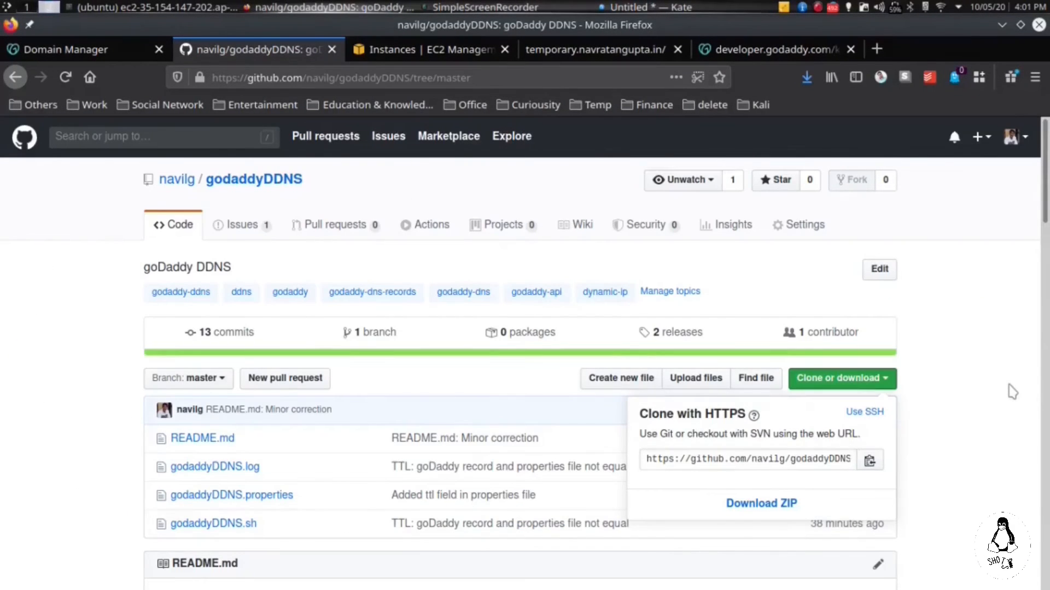
pyautogui.scroll(-3)
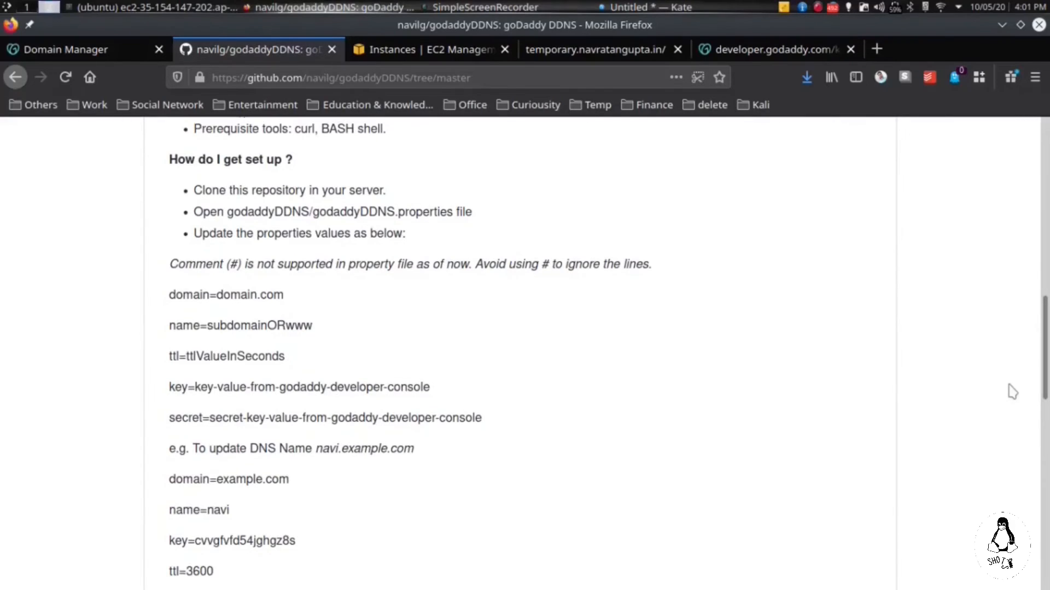
pyautogui.scroll(-3)
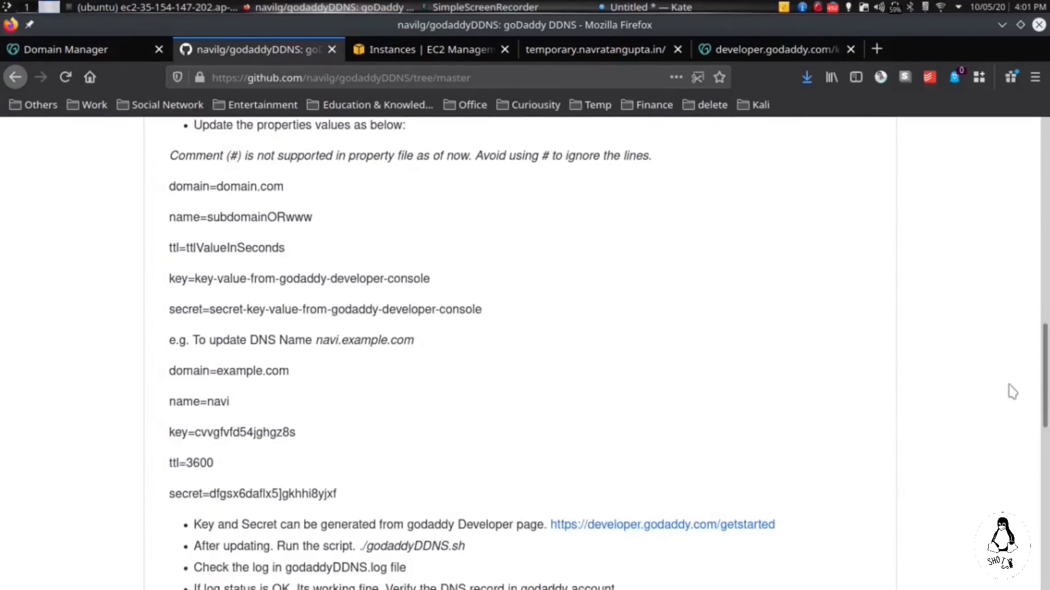
pyautogui.scroll(-3)
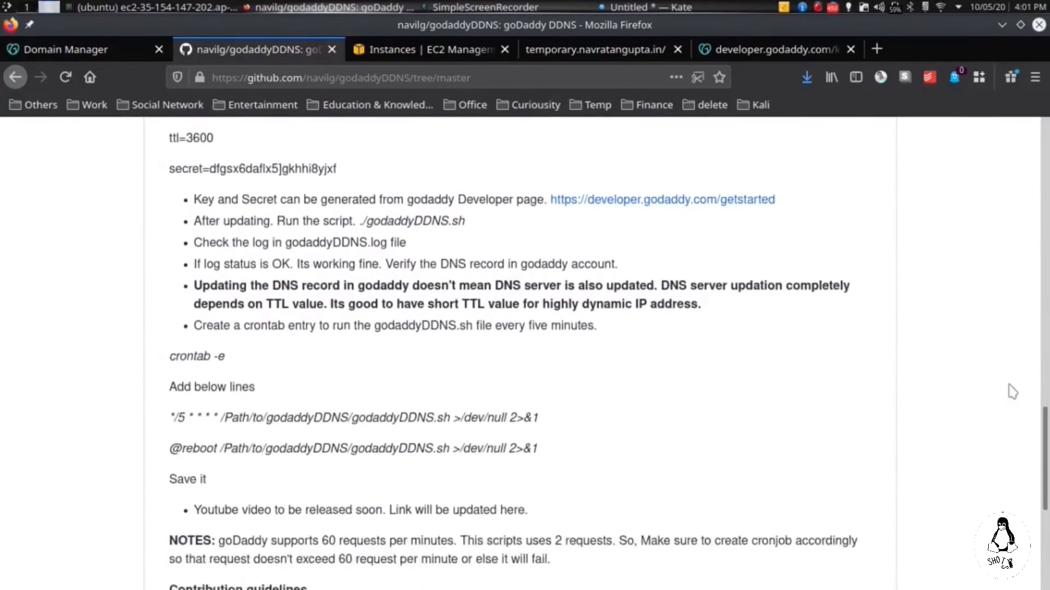
pyautogui.scroll(-3)
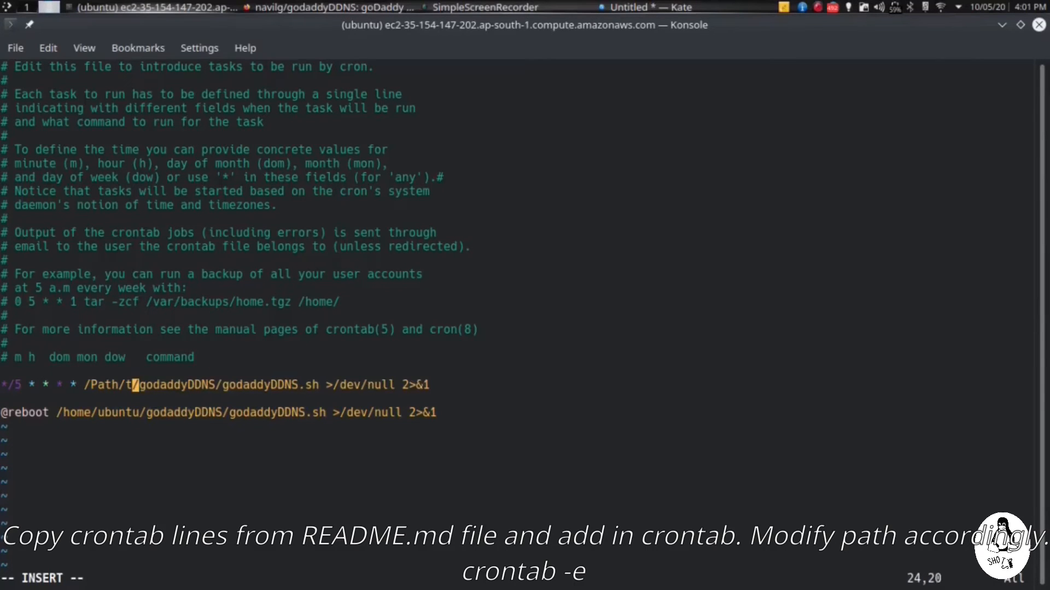
pyautogui.press('BackSpace')
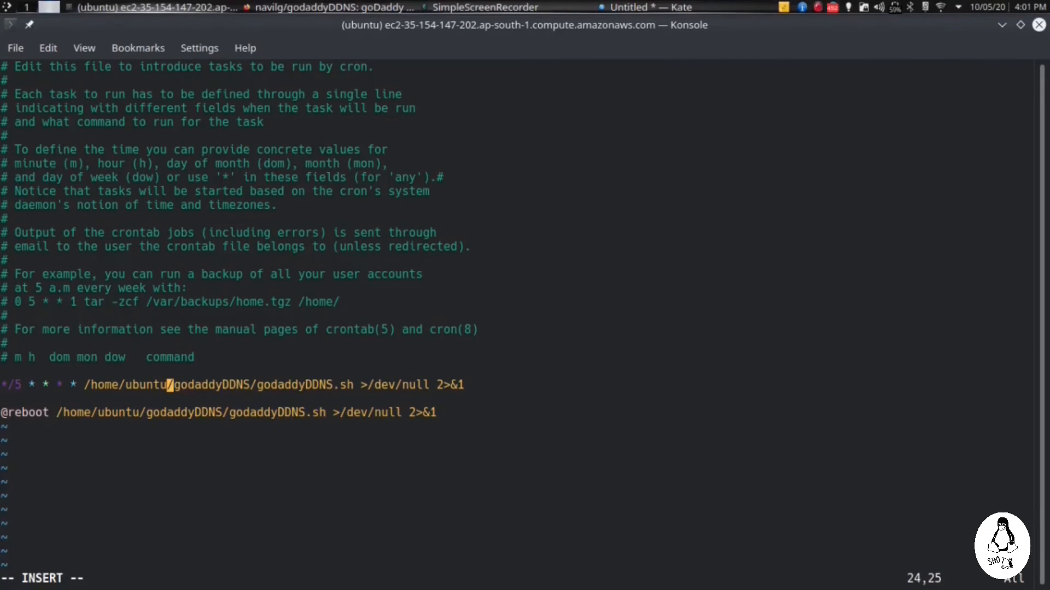
pyautogui.press('Left')
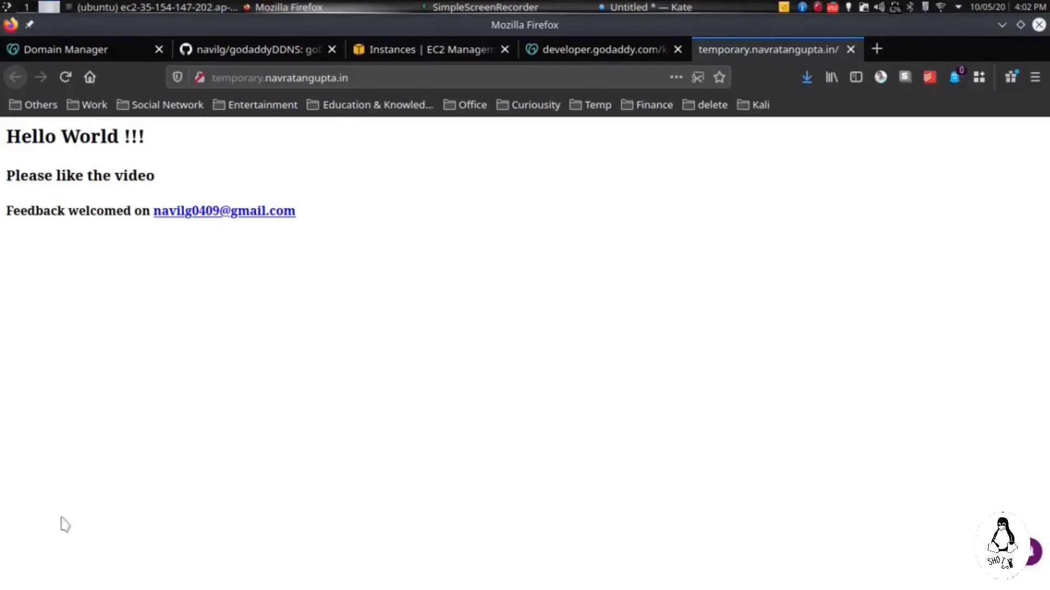
# Step: Stop the EC2 instance i-08ffe32ab960264b0 so it loses its public IP
pyautogui.click(429, 49)
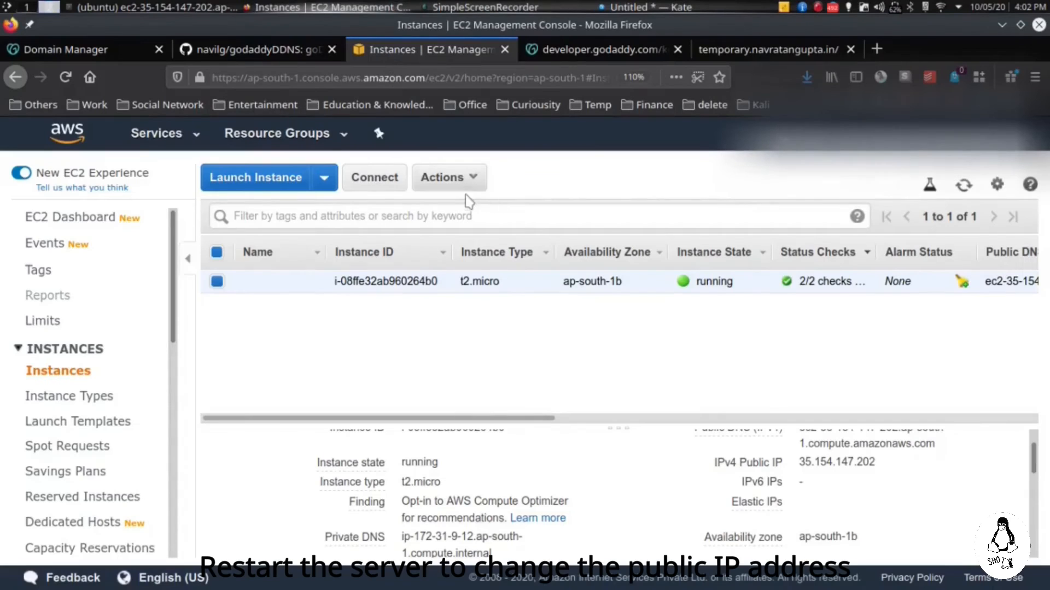
pyautogui.click(445, 177)
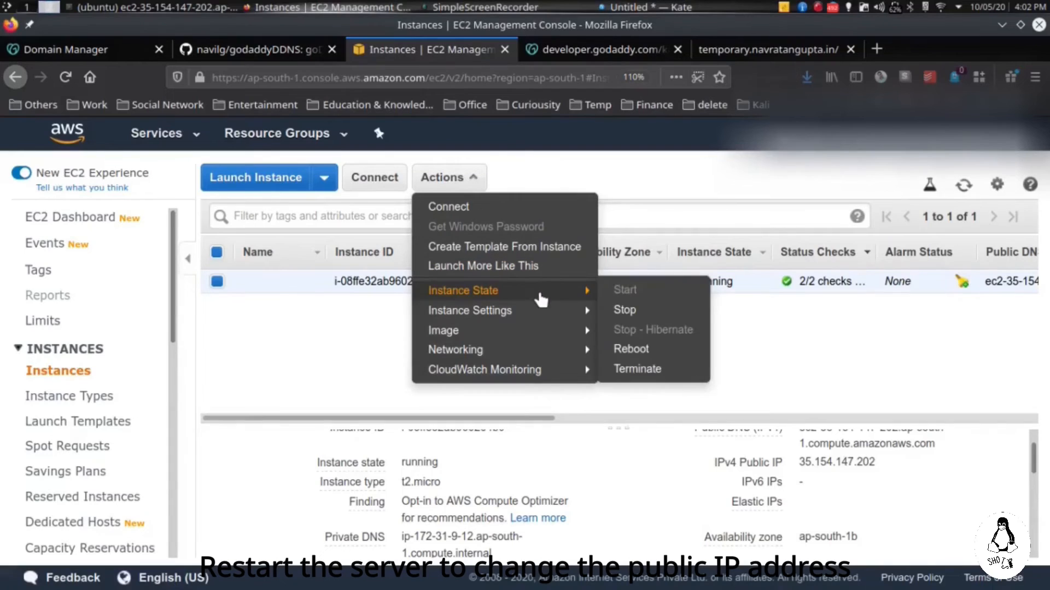
pyautogui.click(623, 309)
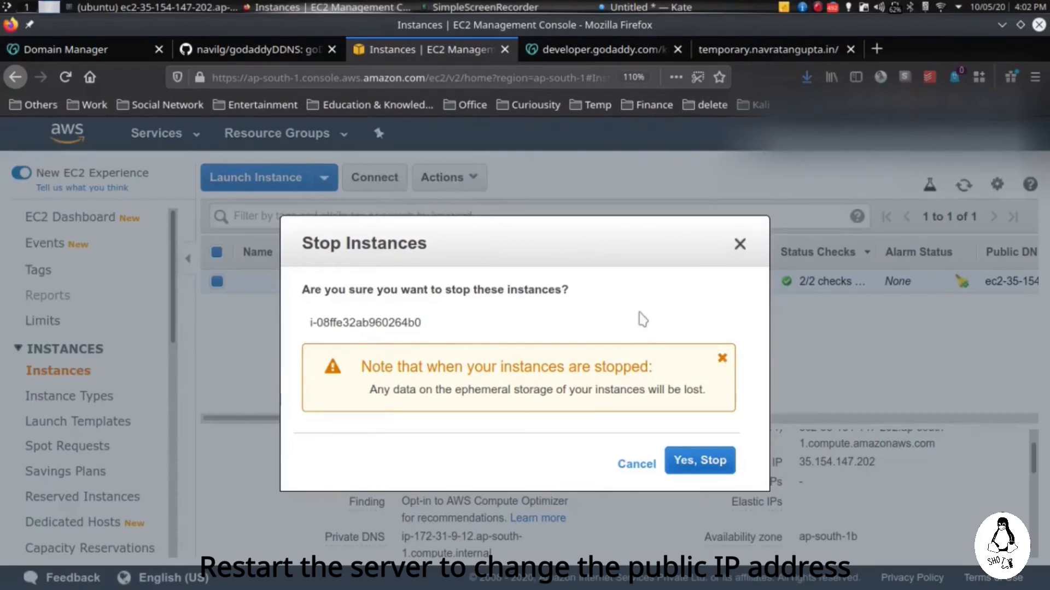
pyautogui.click(699, 460)
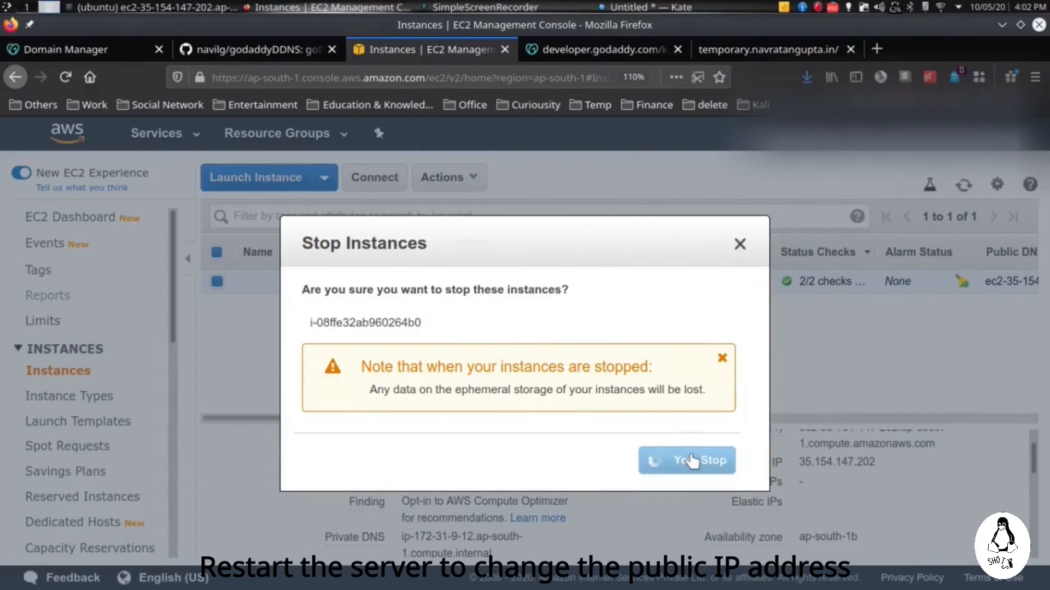
pyautogui.click(687, 460)
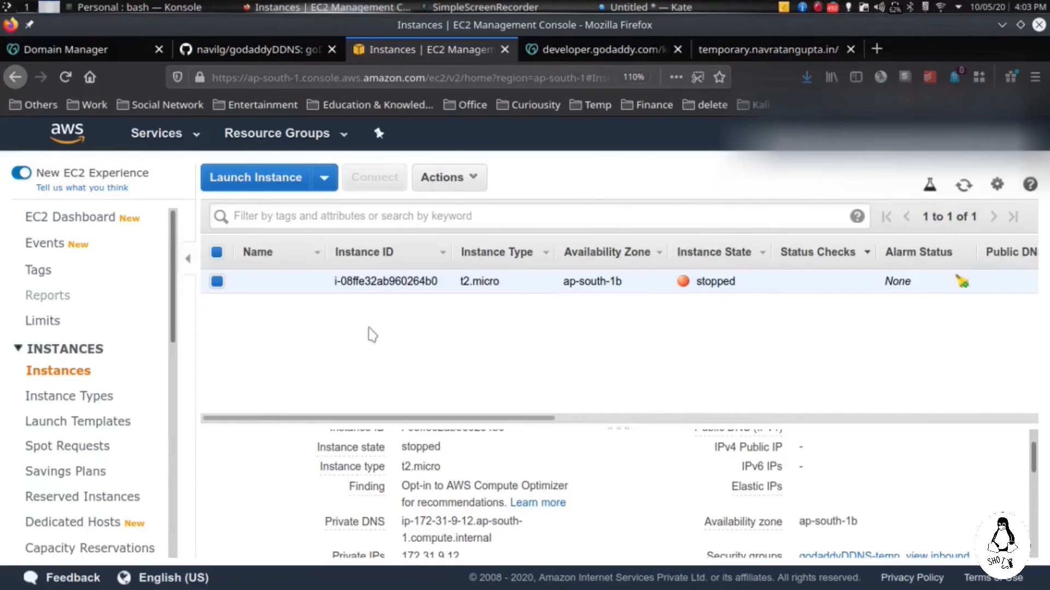
pyautogui.click(599, 49)
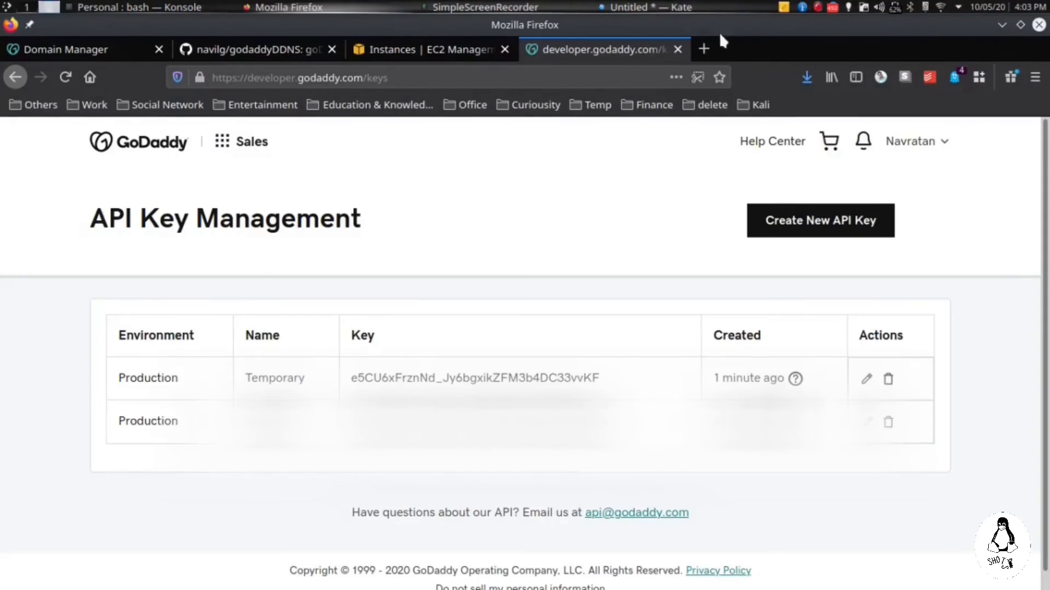
# Step: Try loading temporary.navratangupta.in in a new tab while the instance is stopped
pyautogui.click(703, 49)
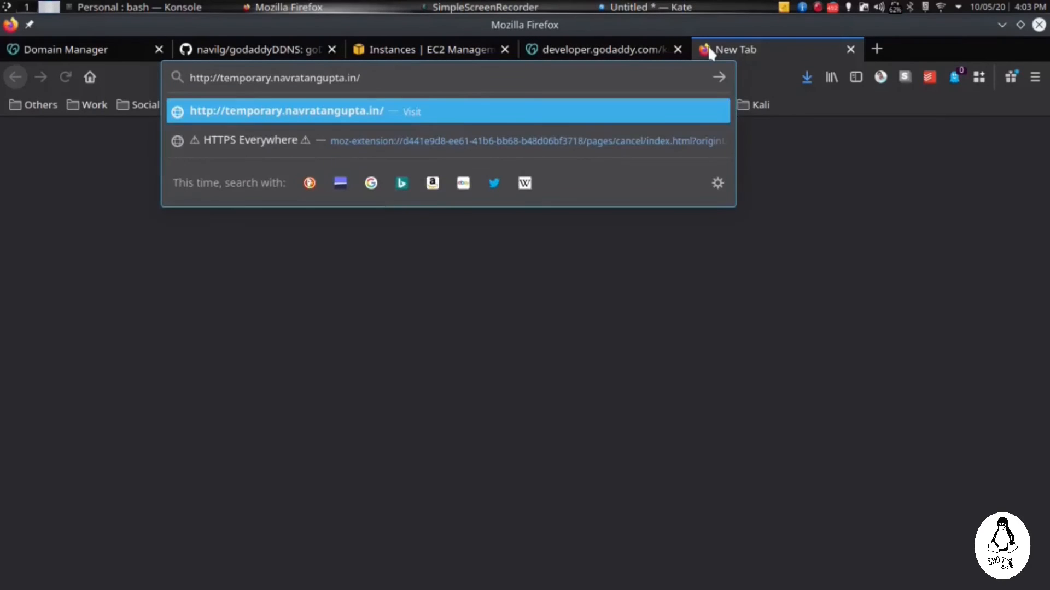
pyautogui.write('temporary.navratangupta.in')
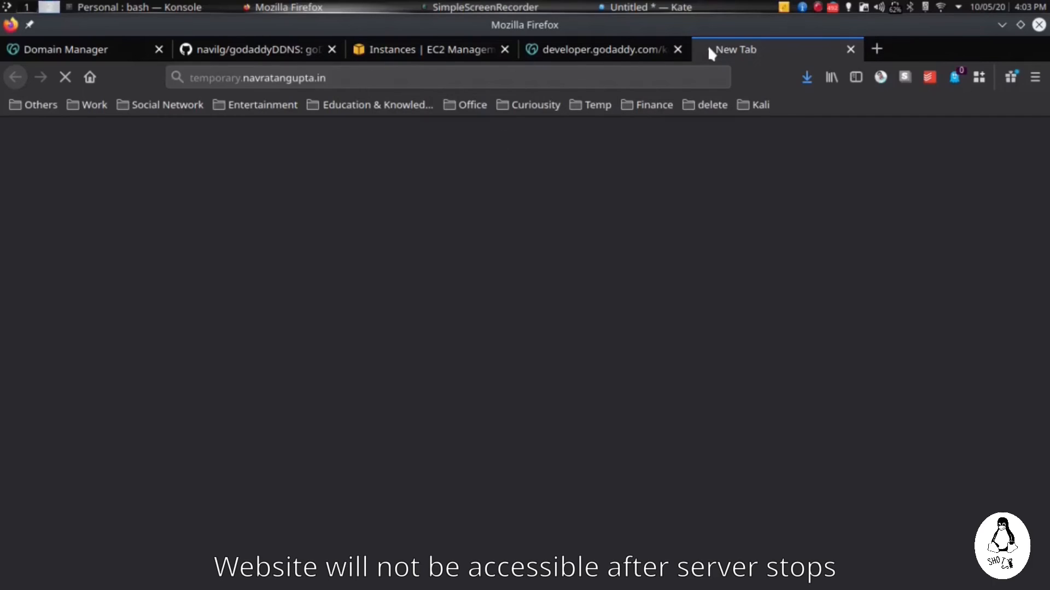
pyautogui.moveTo(640, 315)
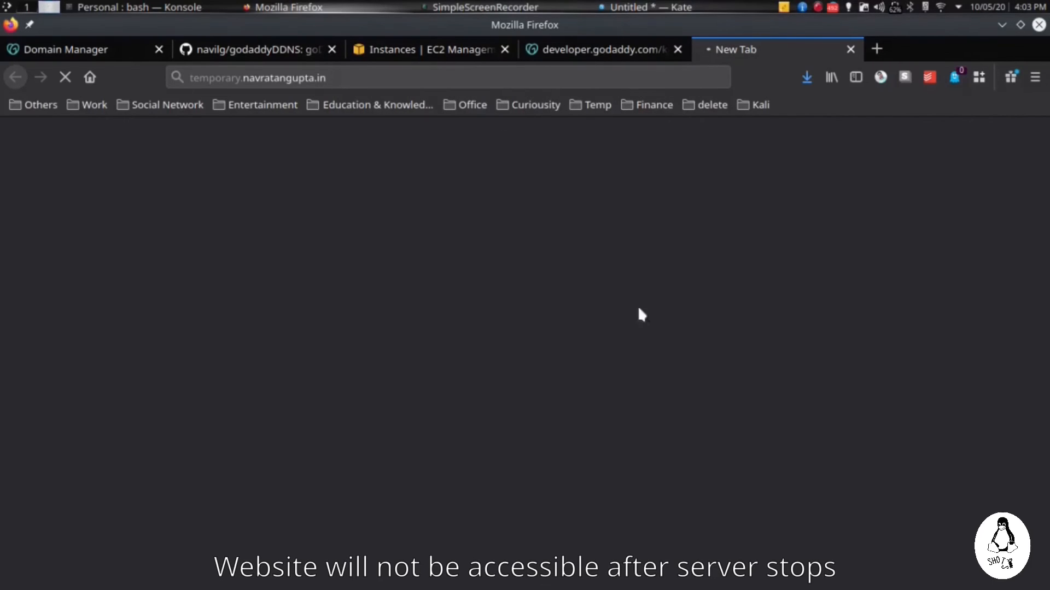
pyautogui.moveTo(636, 345)
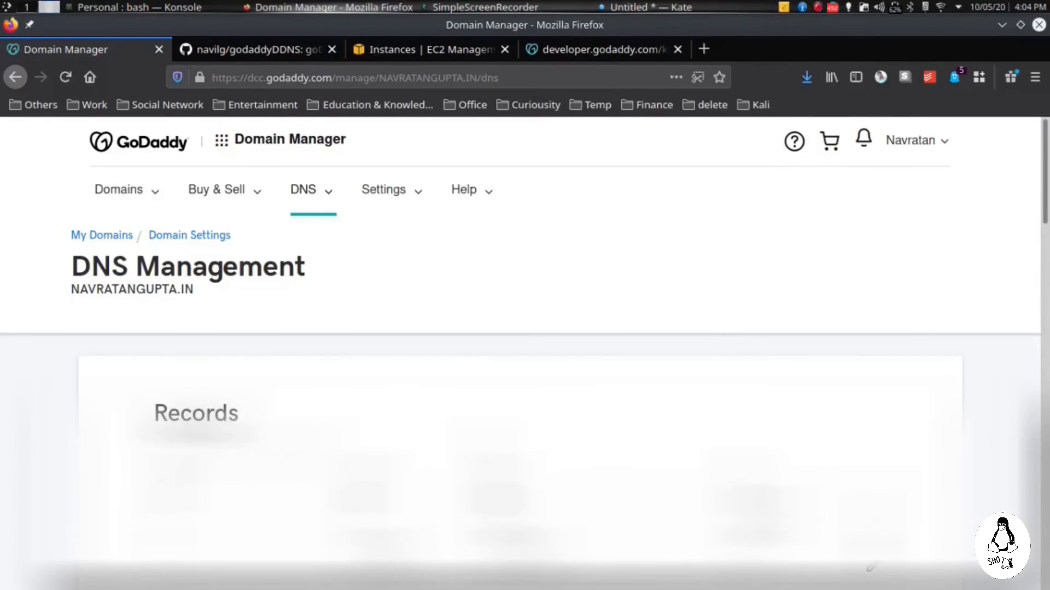
# Step: Check the temporary A record still points at 35.154.147.202, then return to EC2 instances
pyautogui.scroll(-3)
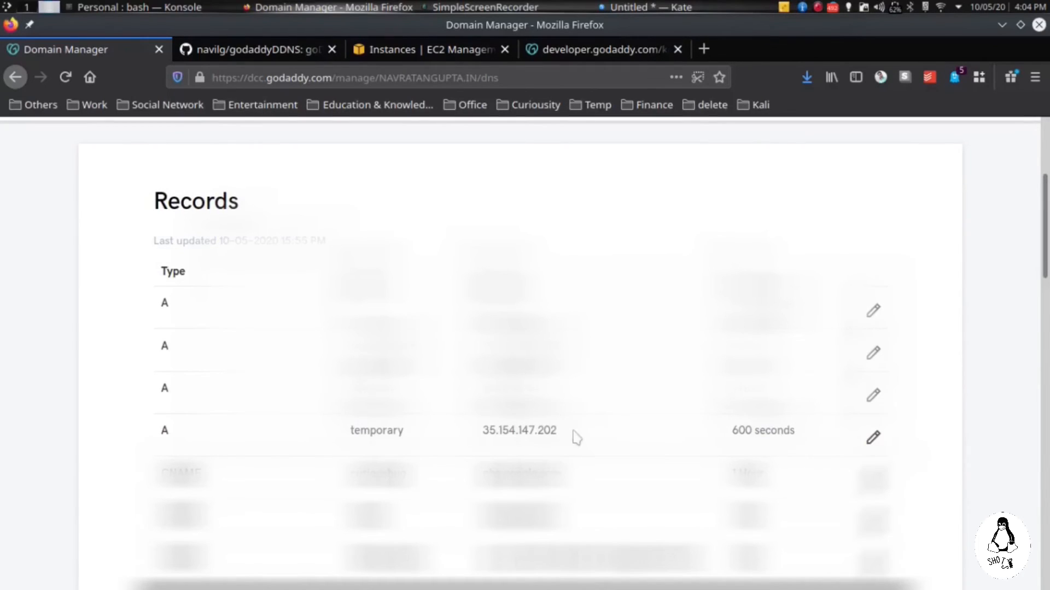
pyautogui.doubleClick(518, 431)
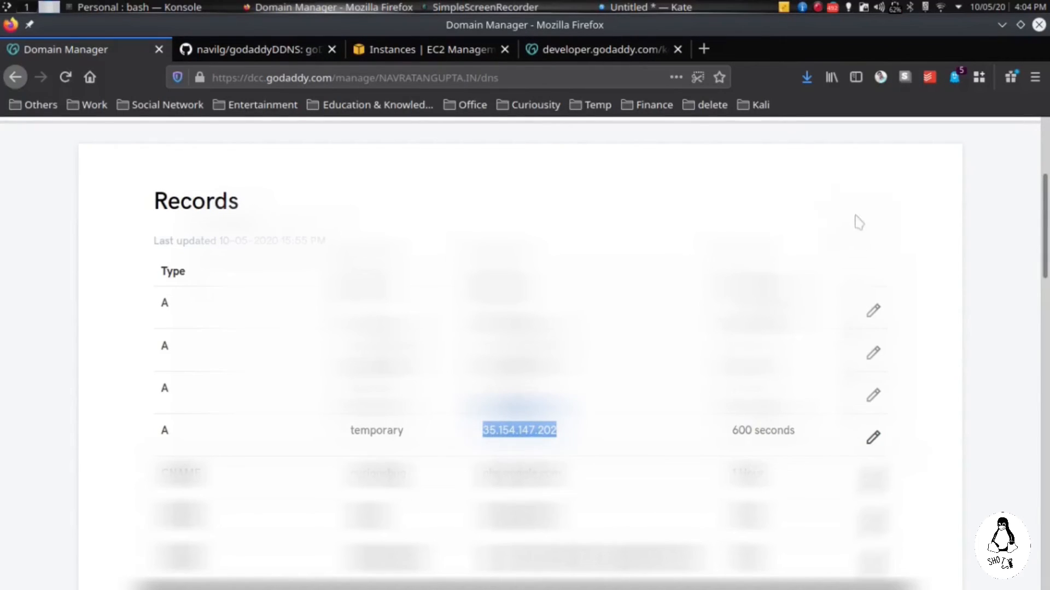
pyautogui.click(428, 49)
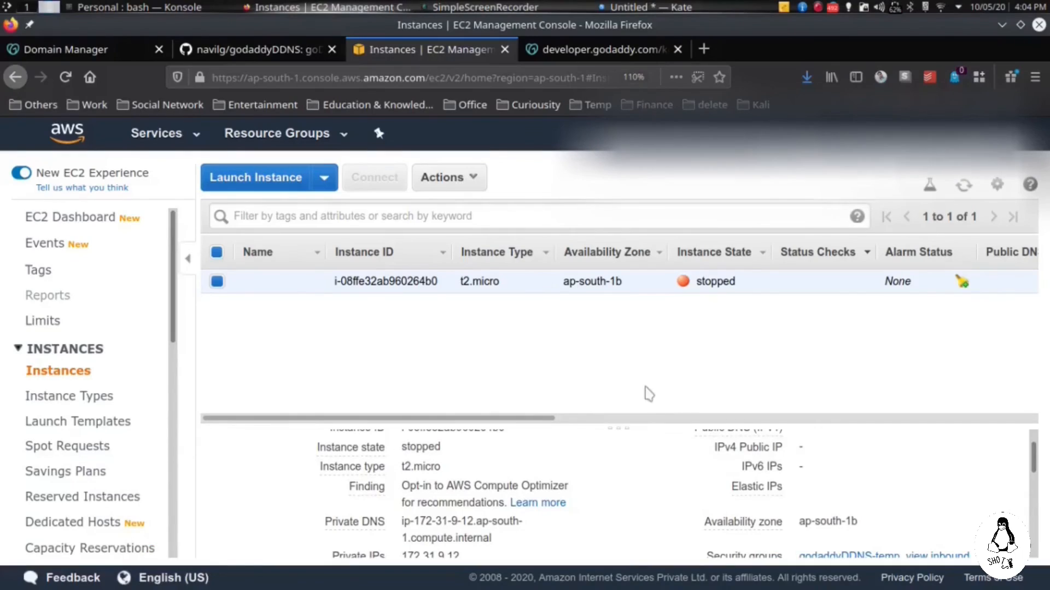
pyautogui.moveTo(798, 486)
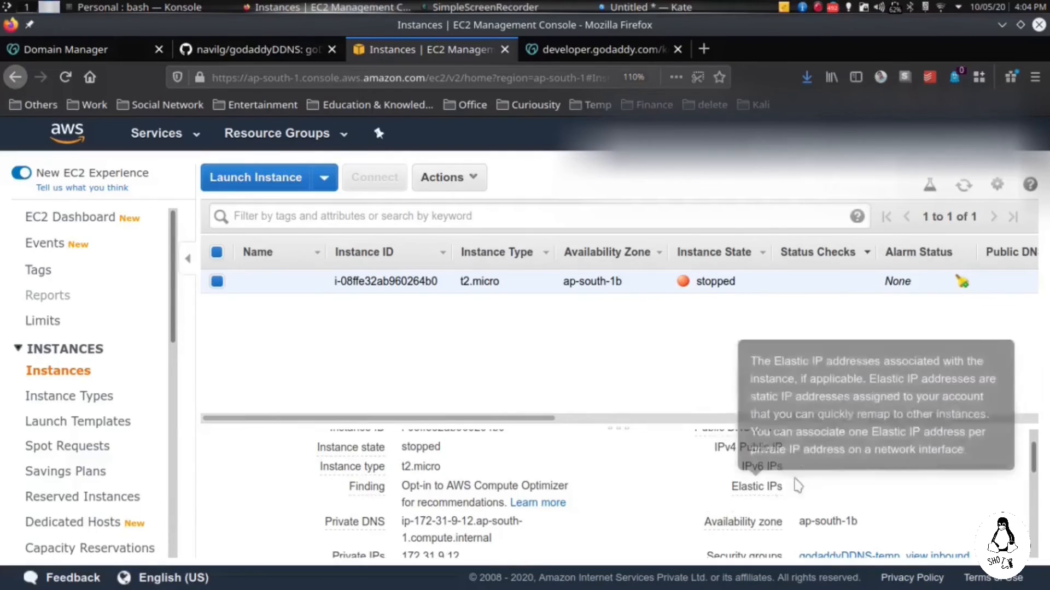
pyautogui.moveTo(469, 182)
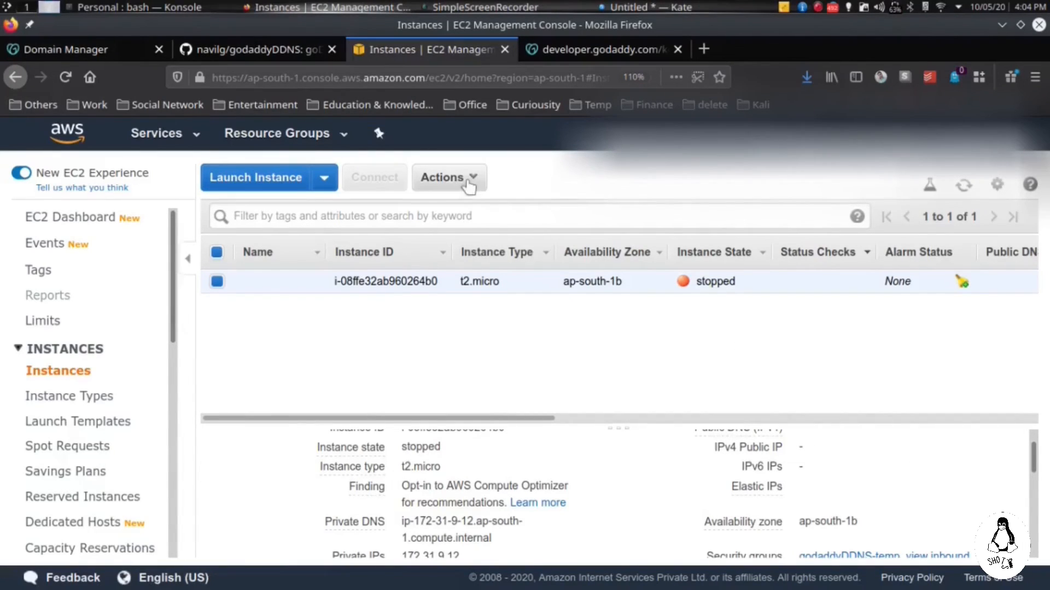
# Step: Start the instance again, getting new public IP 52.66.180.48, and return to GoDaddy DNS records
pyautogui.click(447, 177)
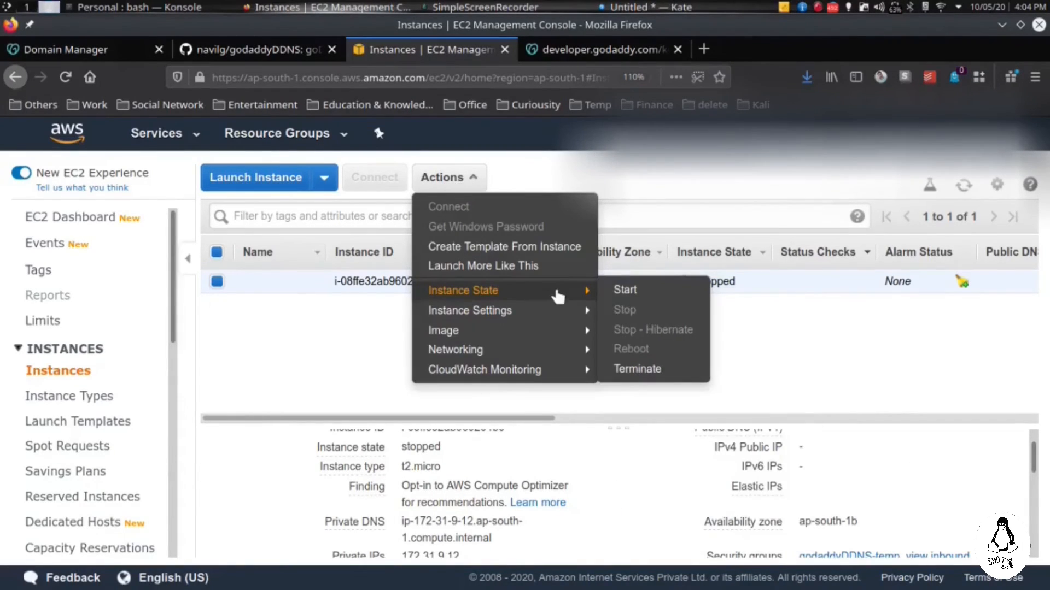
pyautogui.click(624, 289)
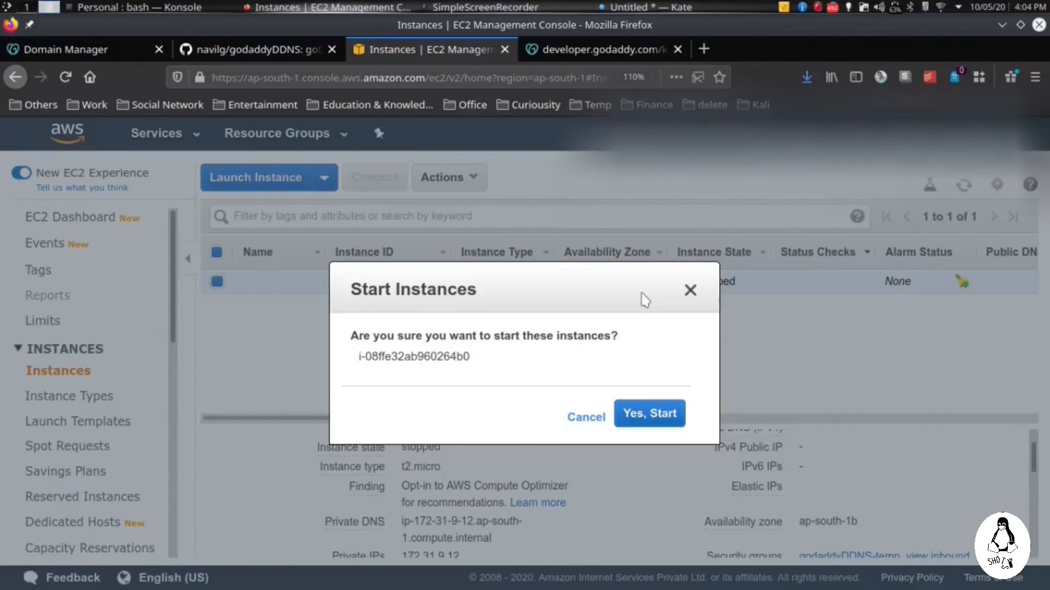
pyautogui.click(647, 413)
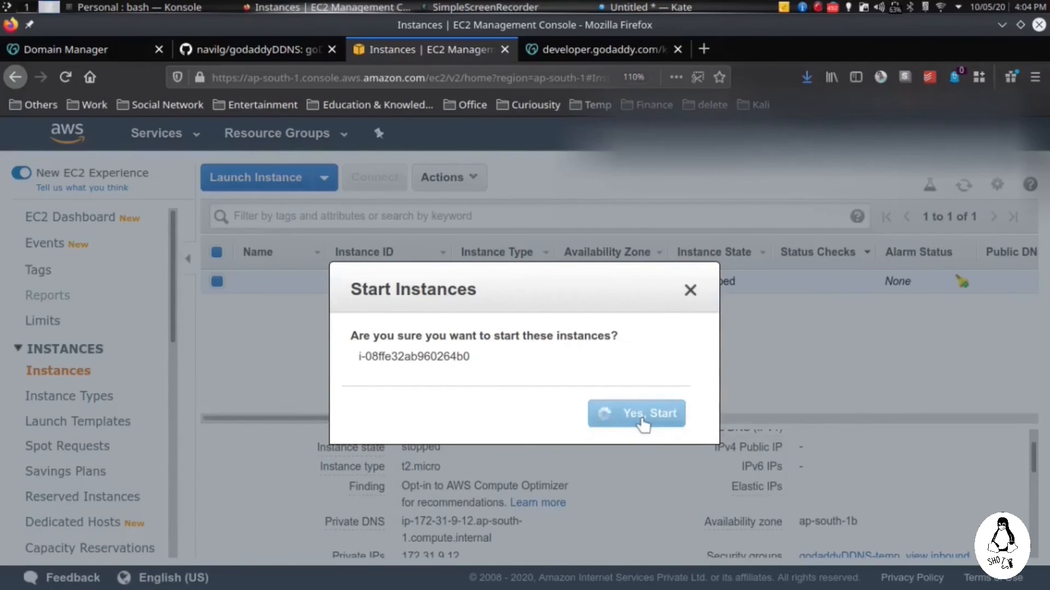
pyautogui.click(636, 413)
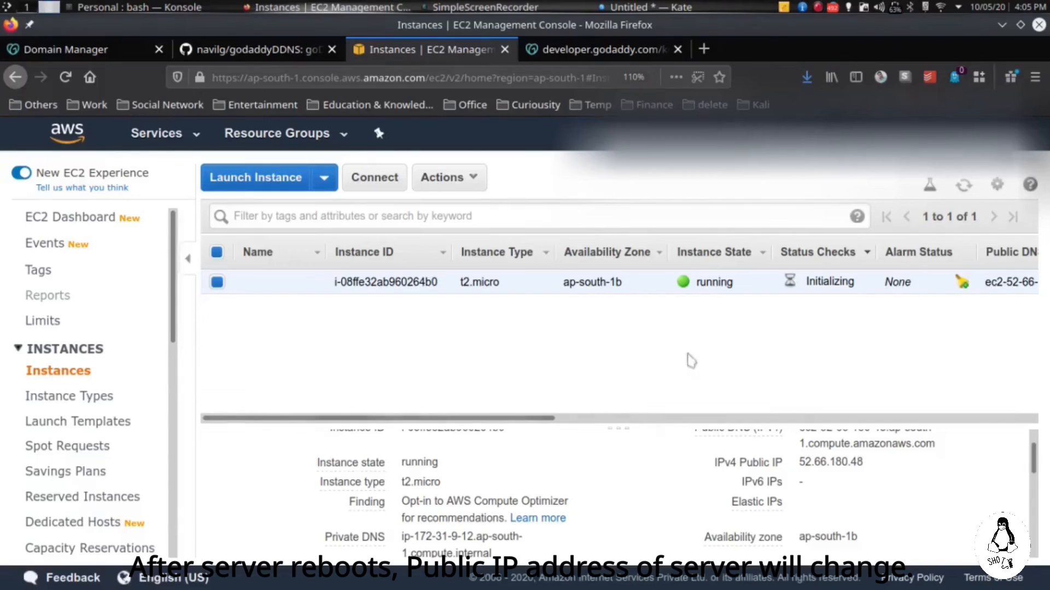
pyautogui.moveTo(812, 477)
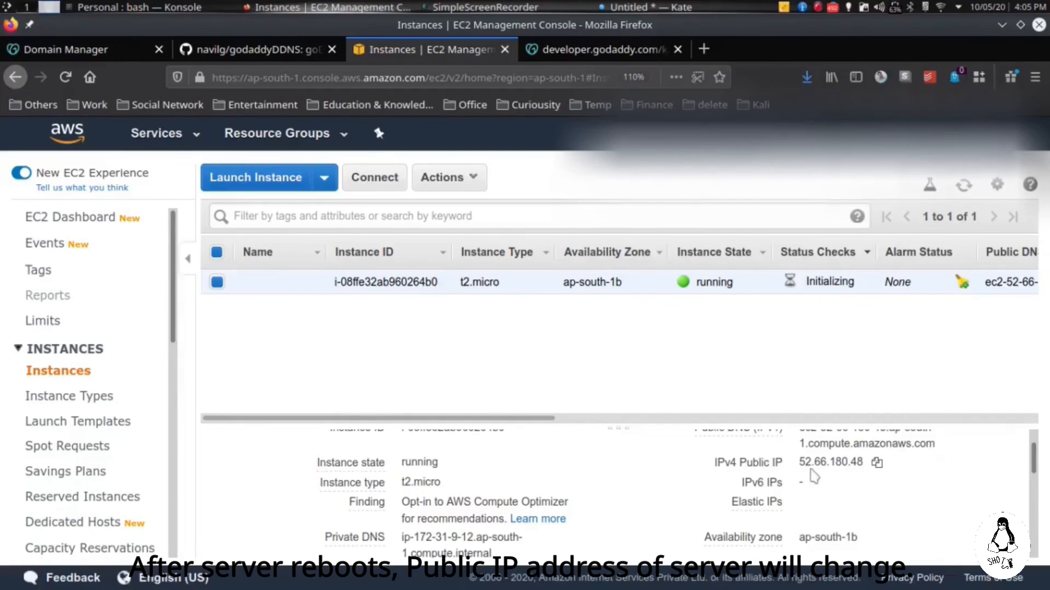
pyautogui.moveTo(863, 476)
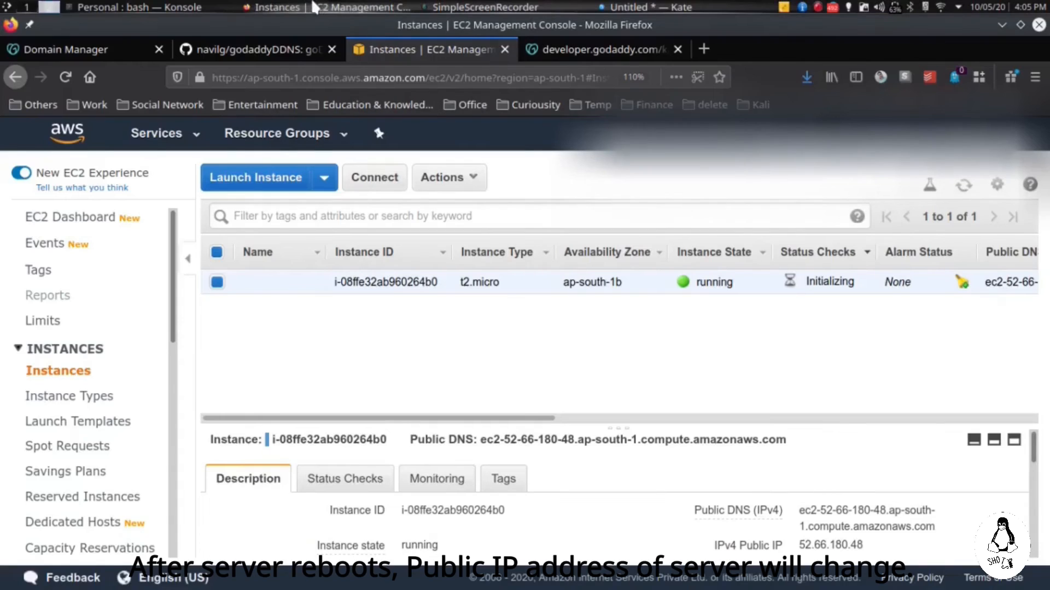
pyautogui.click(64, 49)
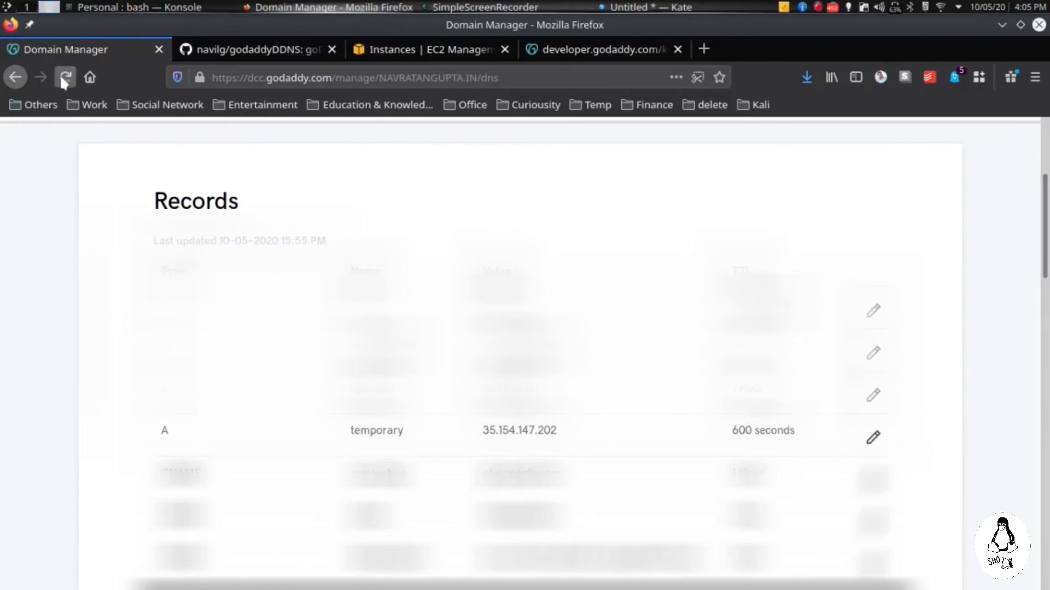
# Step: Reload the NAVRATANGUPTA.IN DNS Management page and view the Records table
pyautogui.click(65, 76)
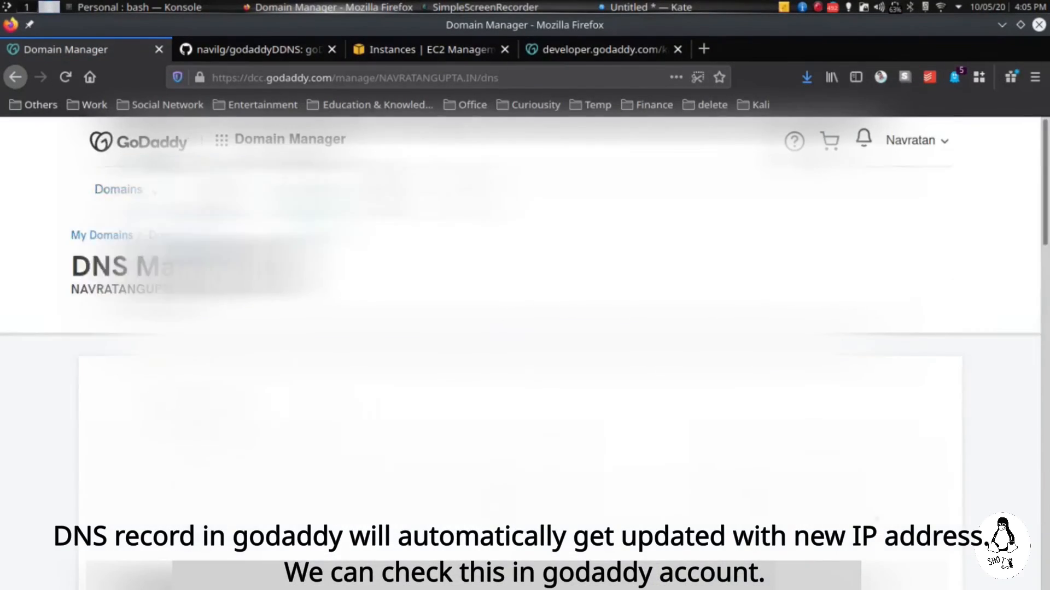
pyautogui.scroll(-3)
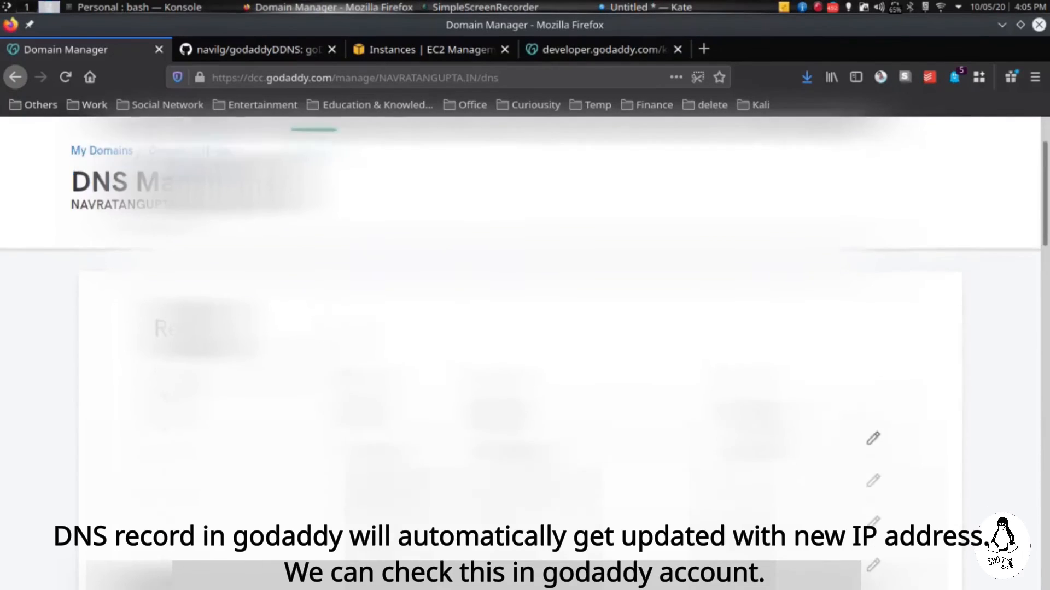
pyautogui.scroll(-3)
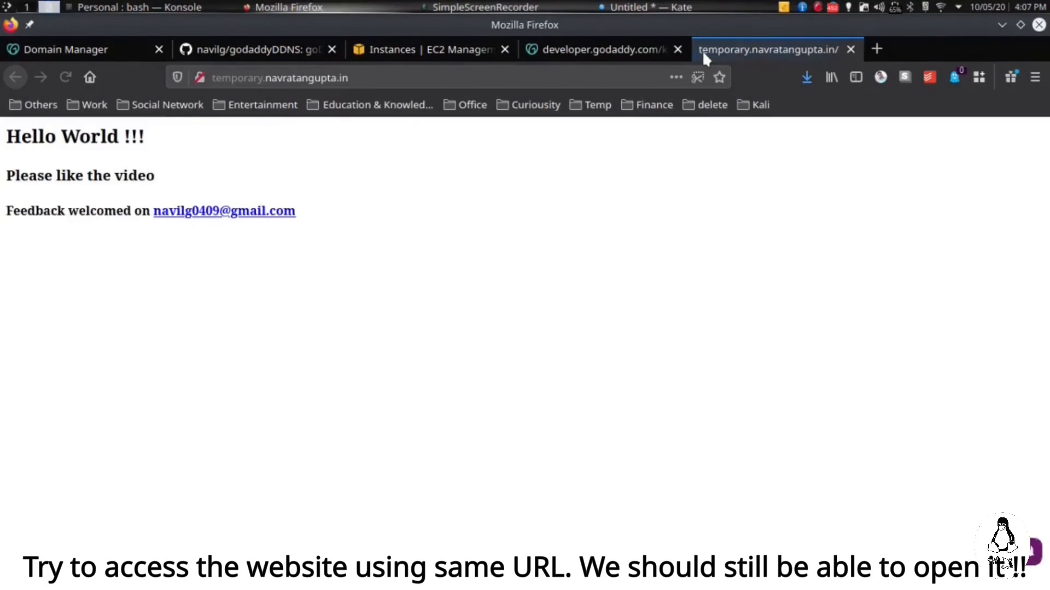
pyautogui.moveTo(114, 243)
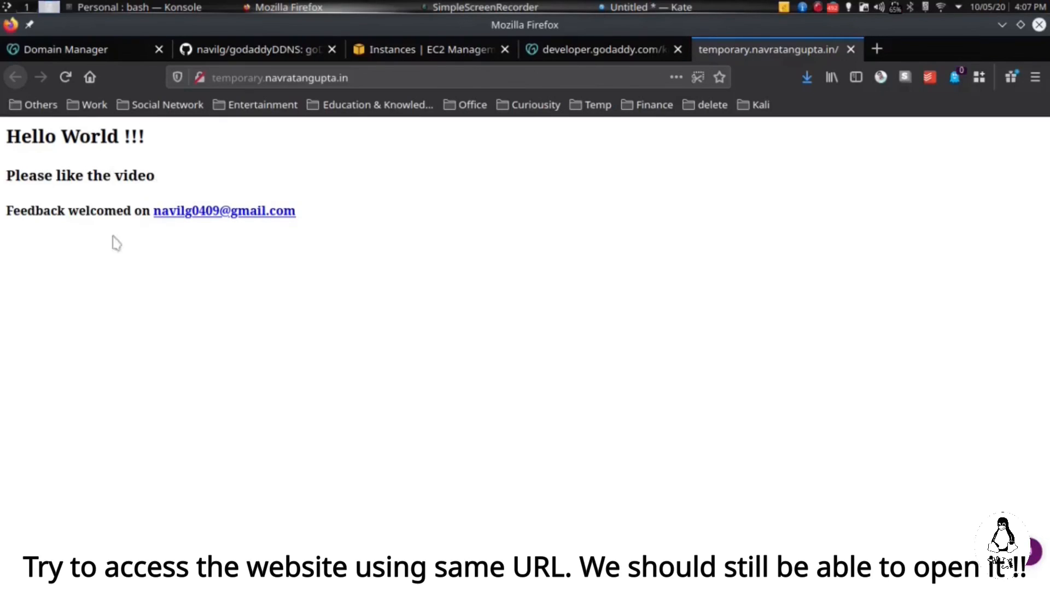
pyautogui.moveTo(432, 49)
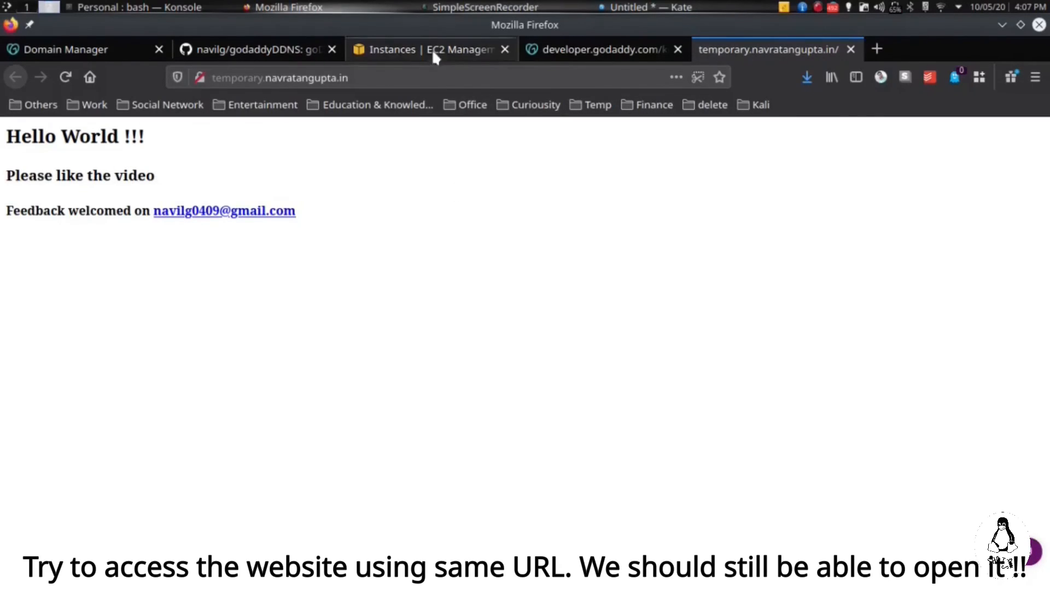
# Step: Return to the EC2 instances page showing the instance passing 2/2 checks
pyautogui.click(431, 49)
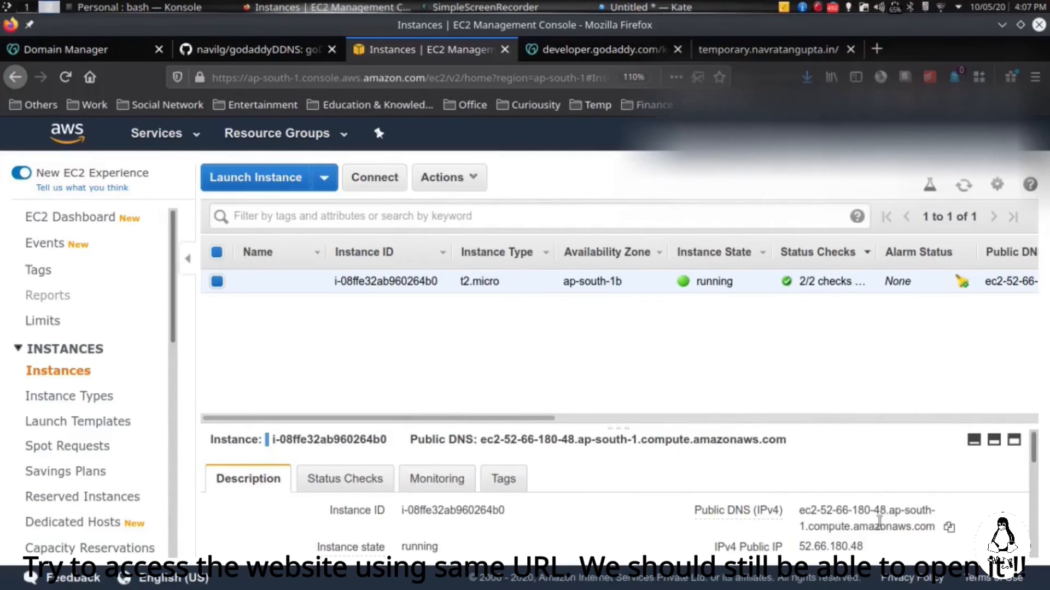
# Step: Enter an ssh command as ubuntu to temporary.navratangupta.in with the key file
pyautogui.click(120, 7)
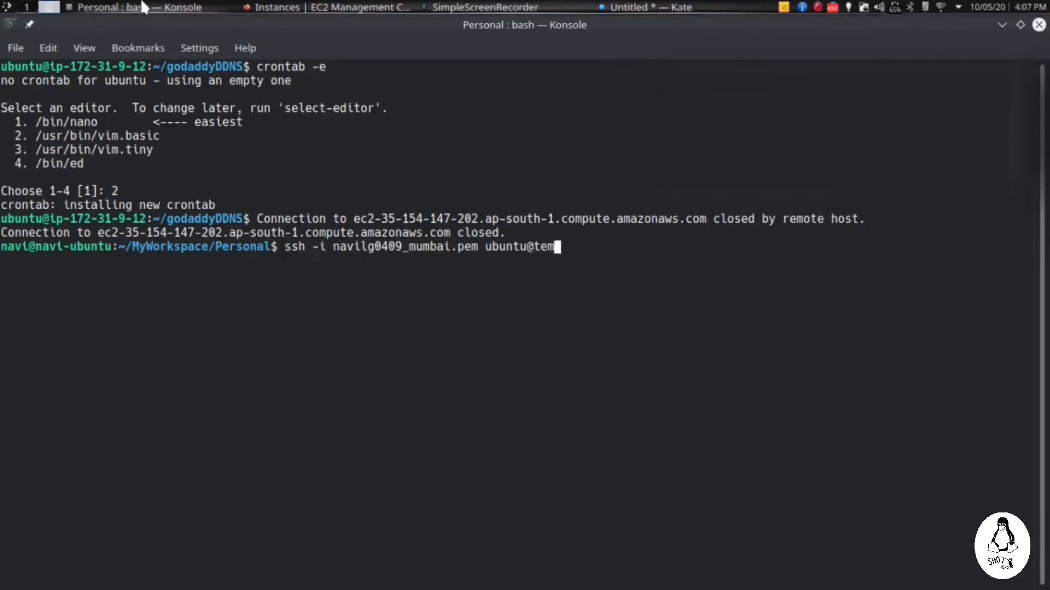
pyautogui.write('porary')
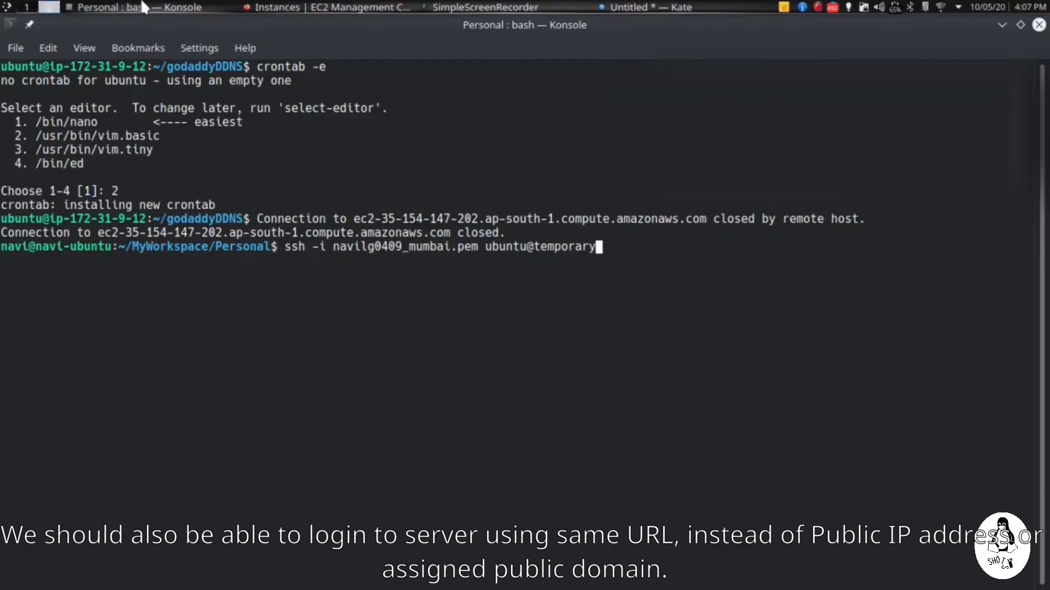
pyautogui.write('.')
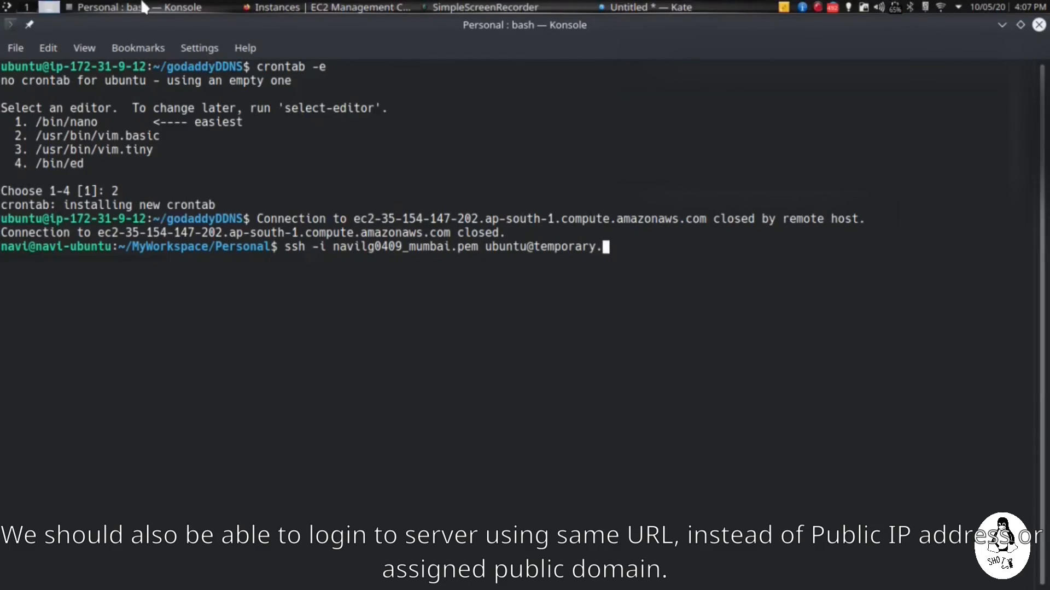
pyautogui.write('navratang')
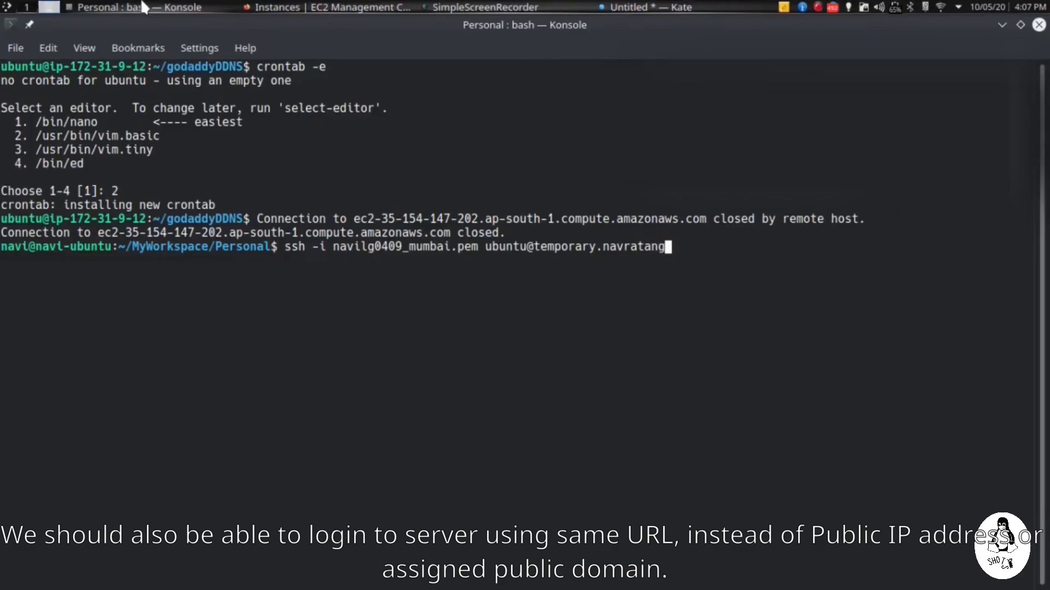
pyautogui.write('upta.in')
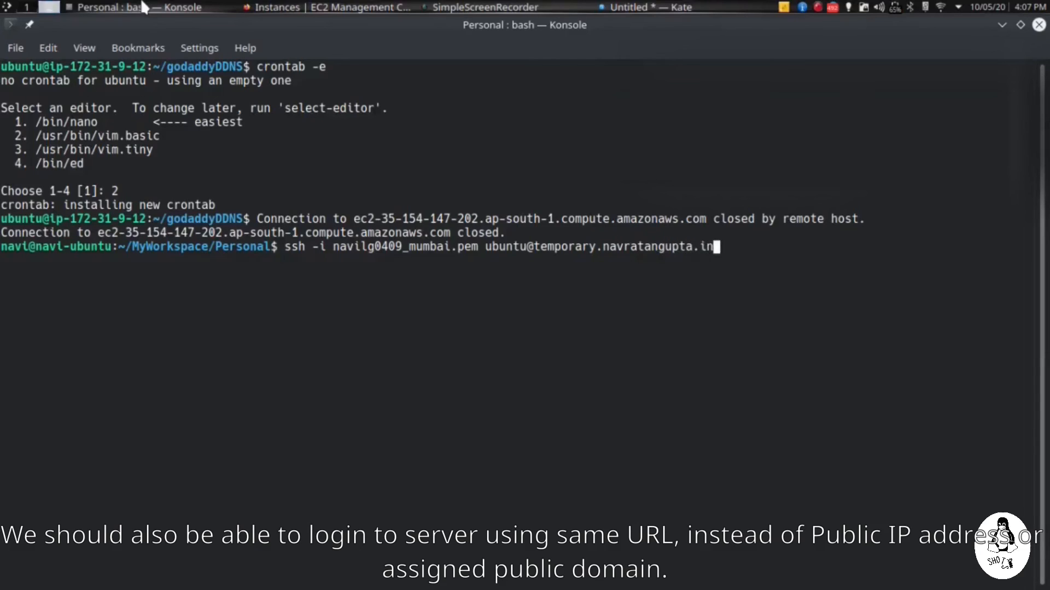